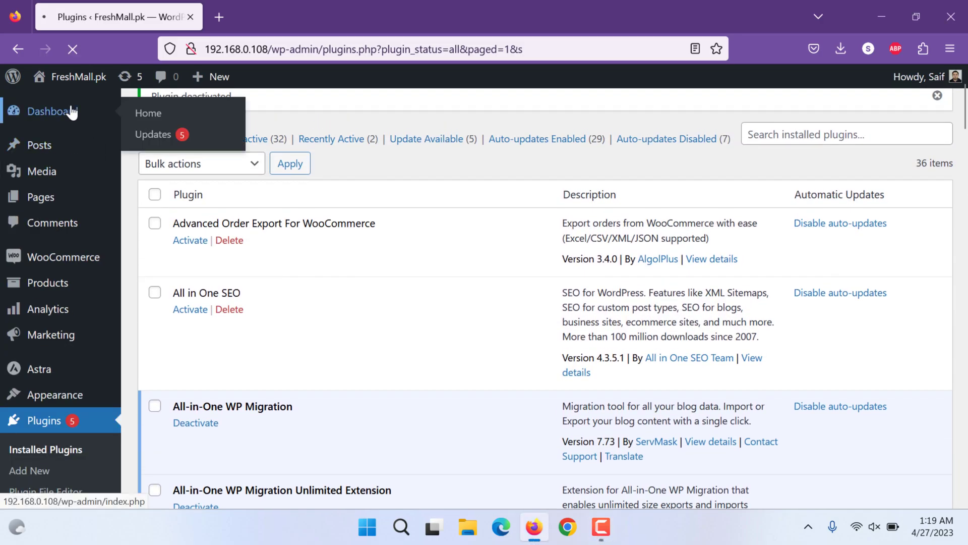
Go to the dashboard, then head to the Add New plugins page
{"action": "left_click", "coordinate": [50, 111]}
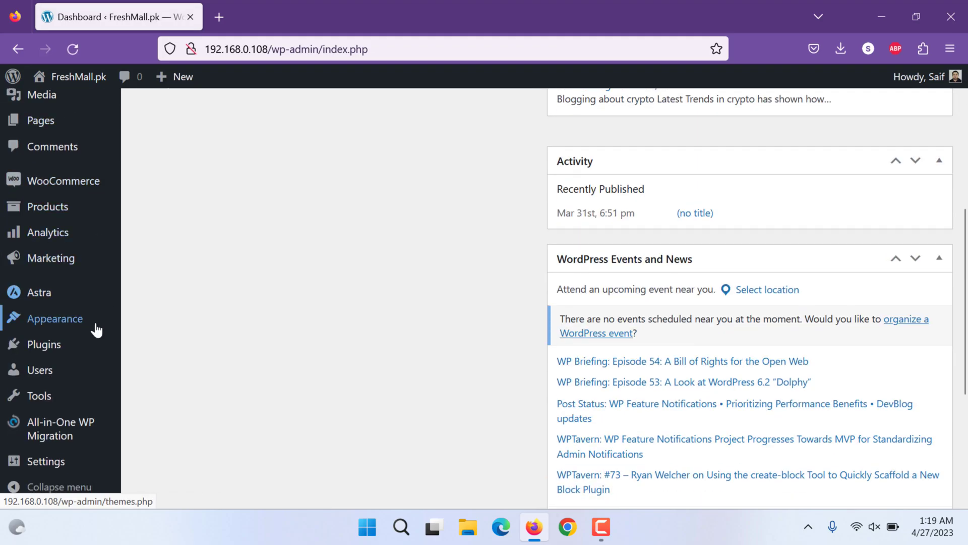
{"action": "mouse_move", "coordinate": [44, 344]}
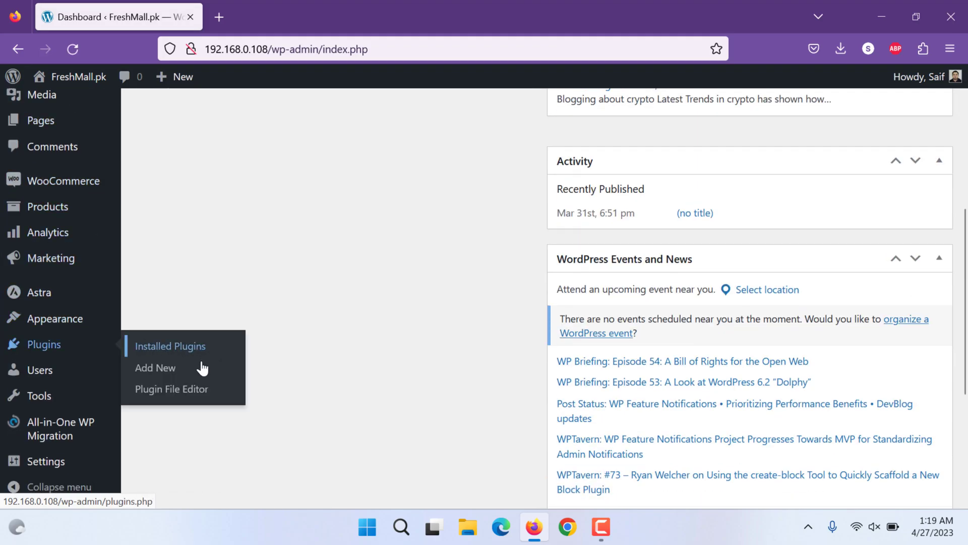
{"action": "mouse_move", "coordinate": [155, 367]}
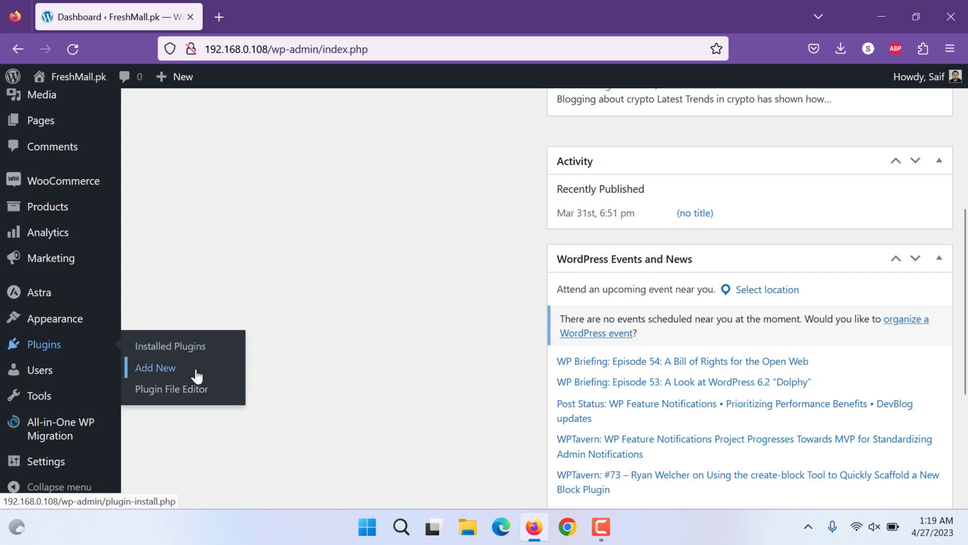
{"action": "left_click", "coordinate": [155, 367]}
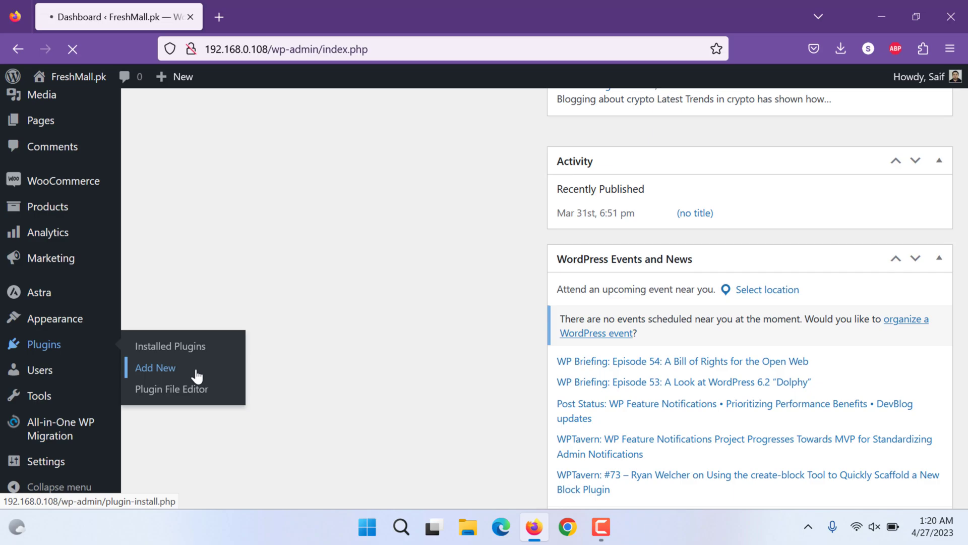
Search the plugin directory for 'security', listing Wordfence among the results
{"action": "left_click", "coordinate": [156, 367]}
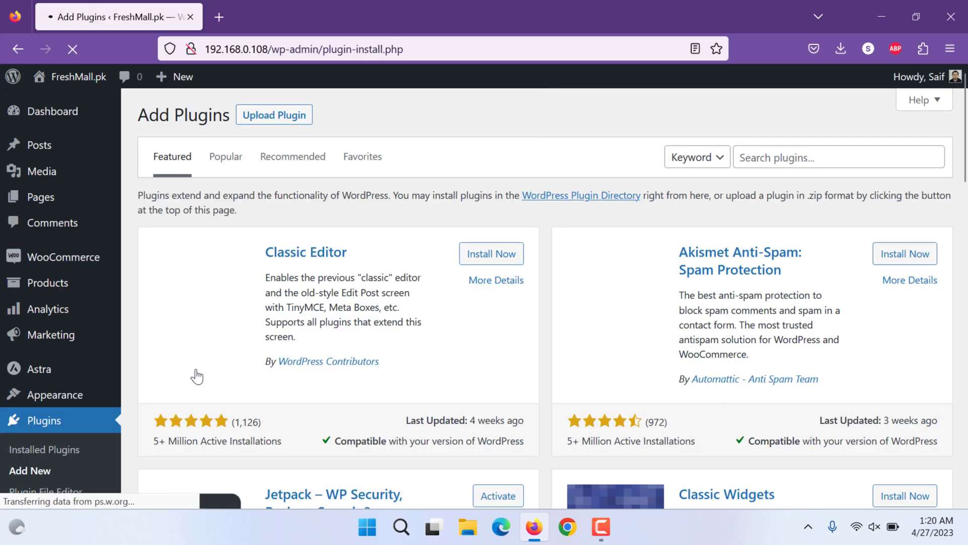
{"action": "type", "text": "s"}
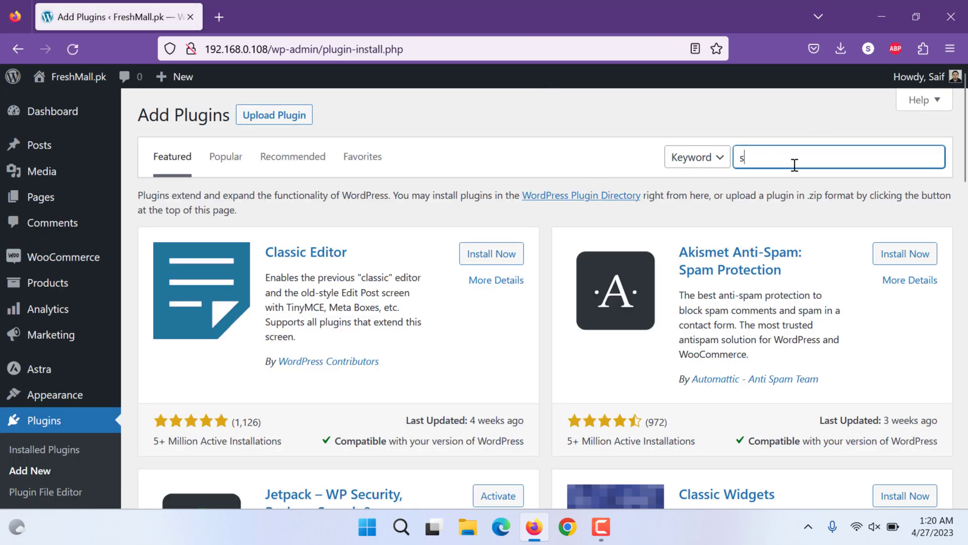
{"action": "type", "text": "ec"}
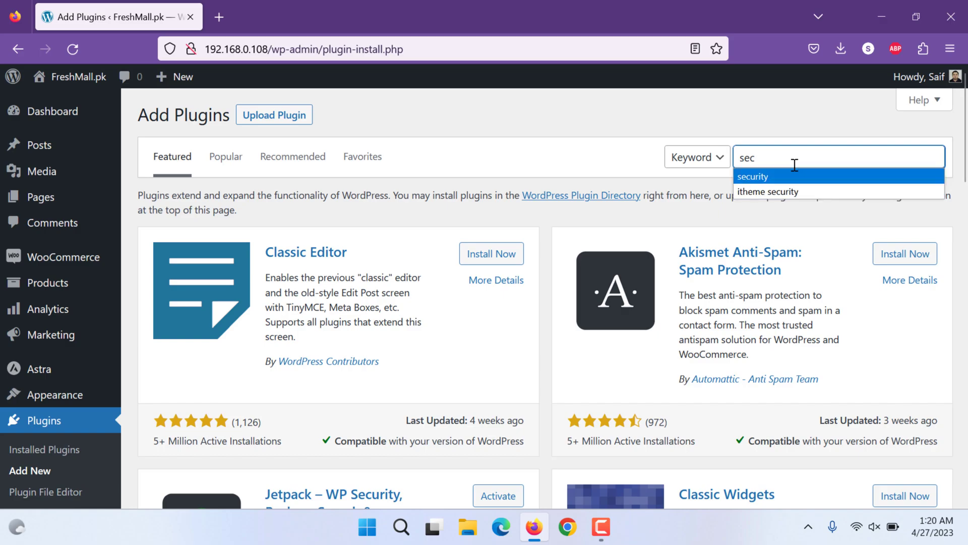
{"action": "left_click", "coordinate": [754, 176]}
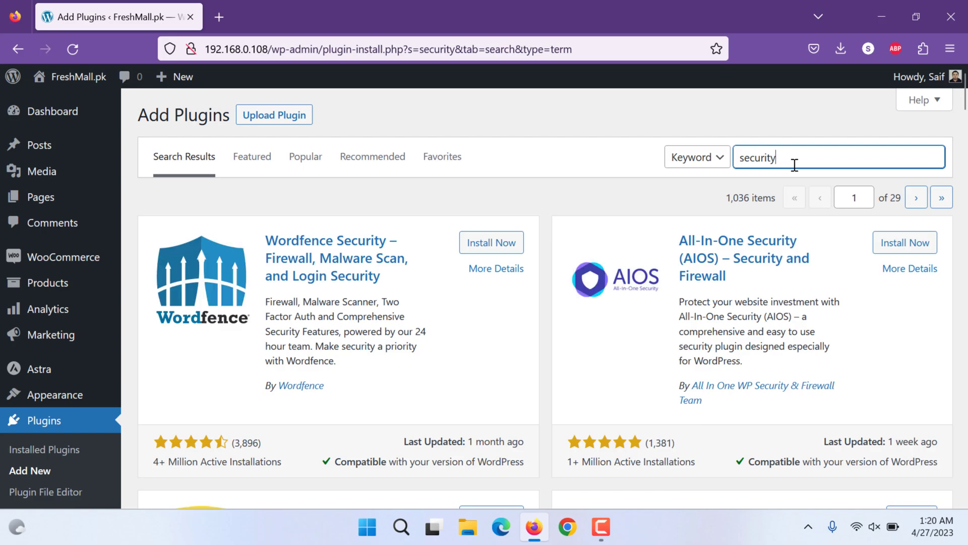
{"action": "mouse_move", "coordinate": [795, 166]}
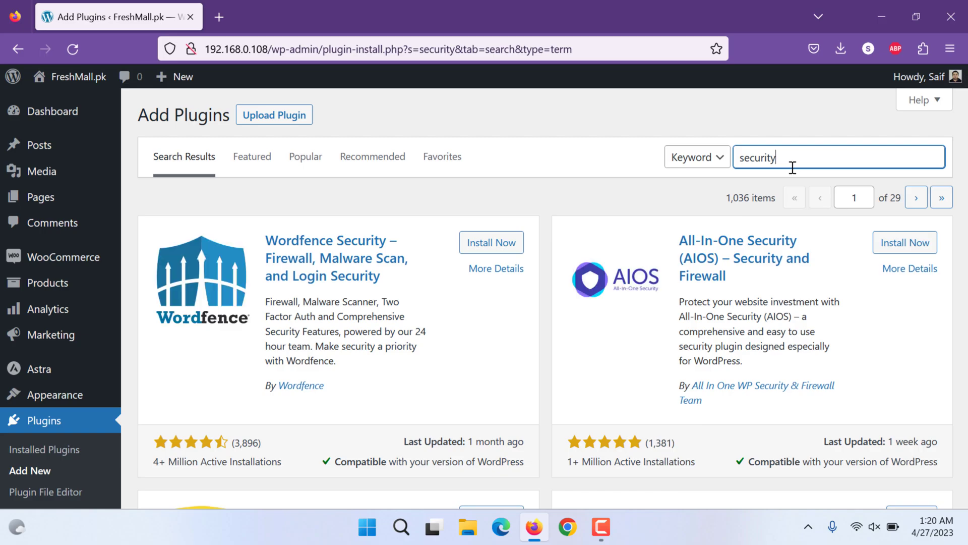
{"action": "scroll", "scroll_direction": "down", "scroll_amount": 3}
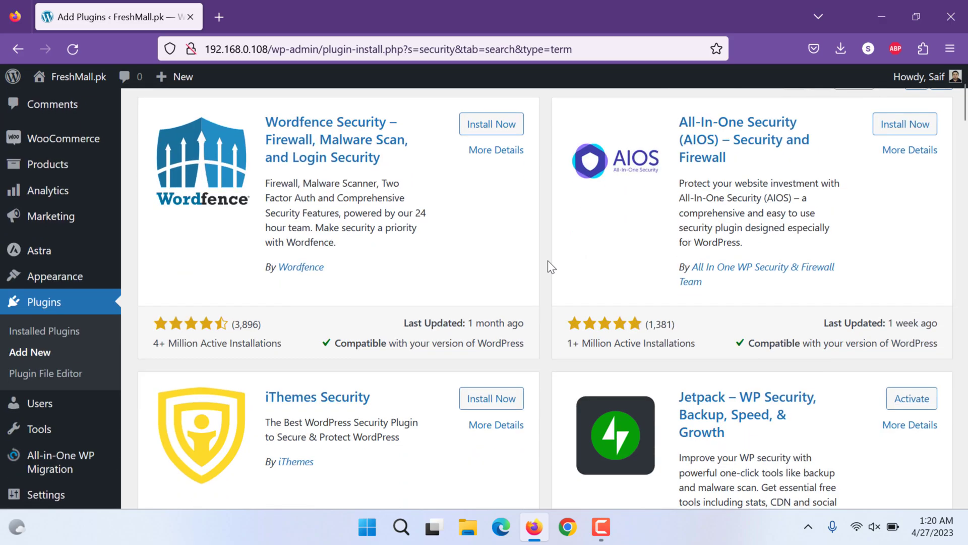
{"action": "mouse_move", "coordinate": [235, 233]}
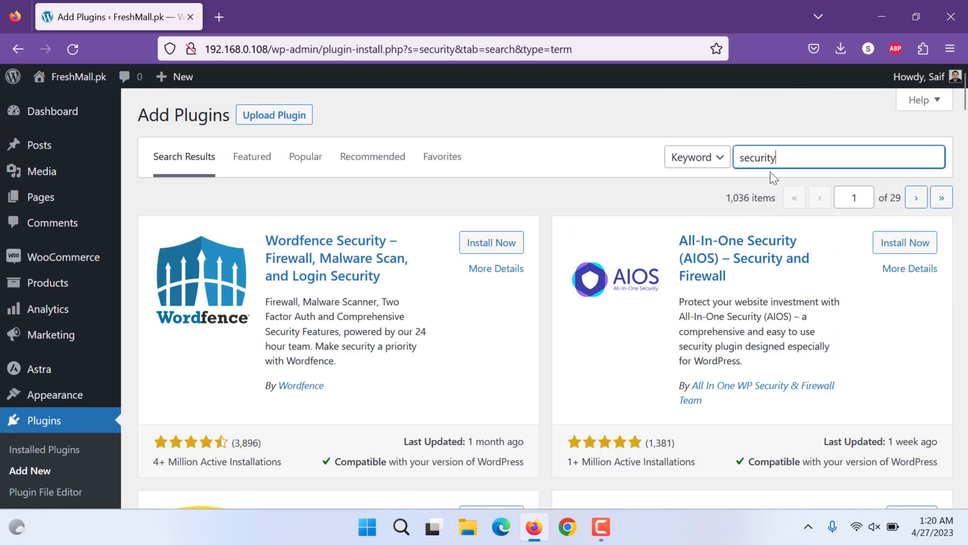
{"action": "scroll", "scroll_direction": "down", "scroll_amount": 3}
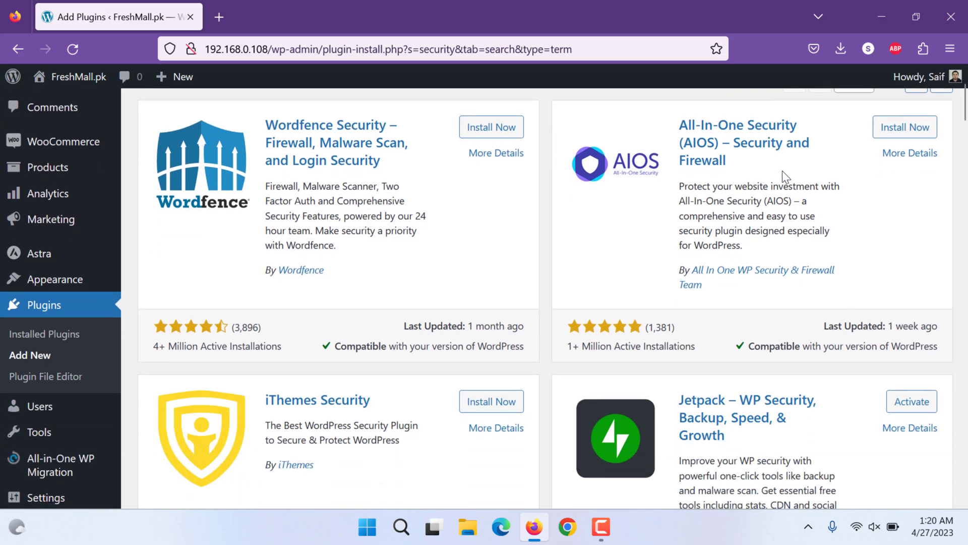
{"action": "mouse_move", "coordinate": [636, 297]}
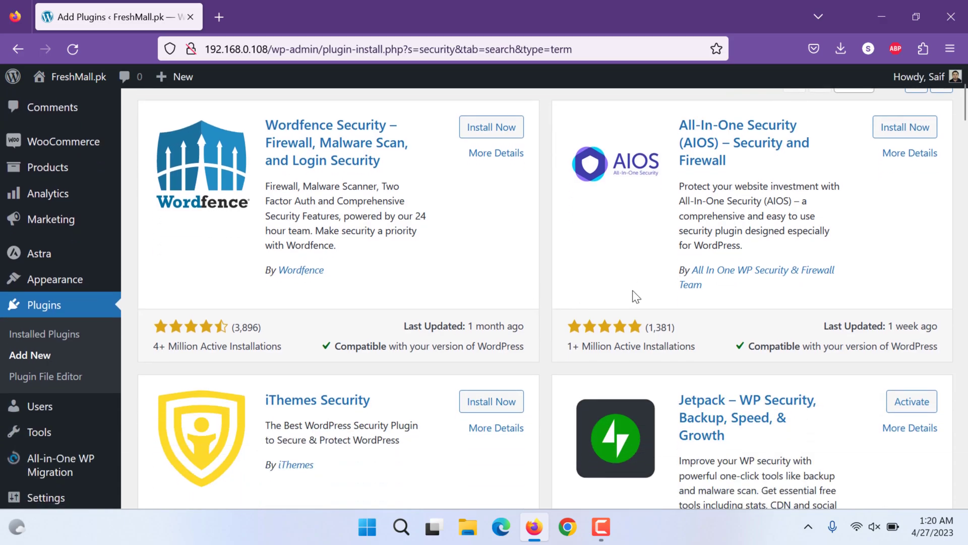
{"action": "mouse_move", "coordinate": [663, 295]}
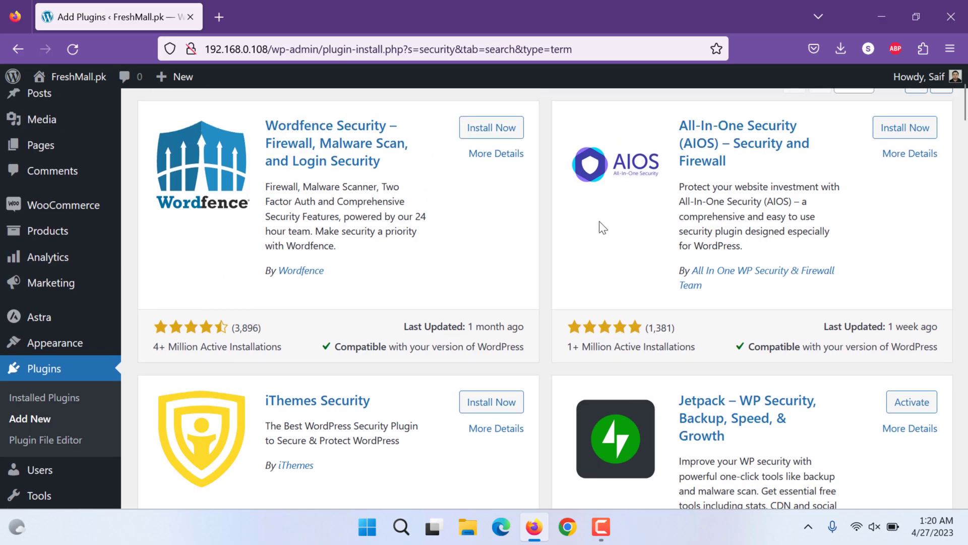
{"action": "scroll", "scroll_direction": "down", "scroll_amount": 3}
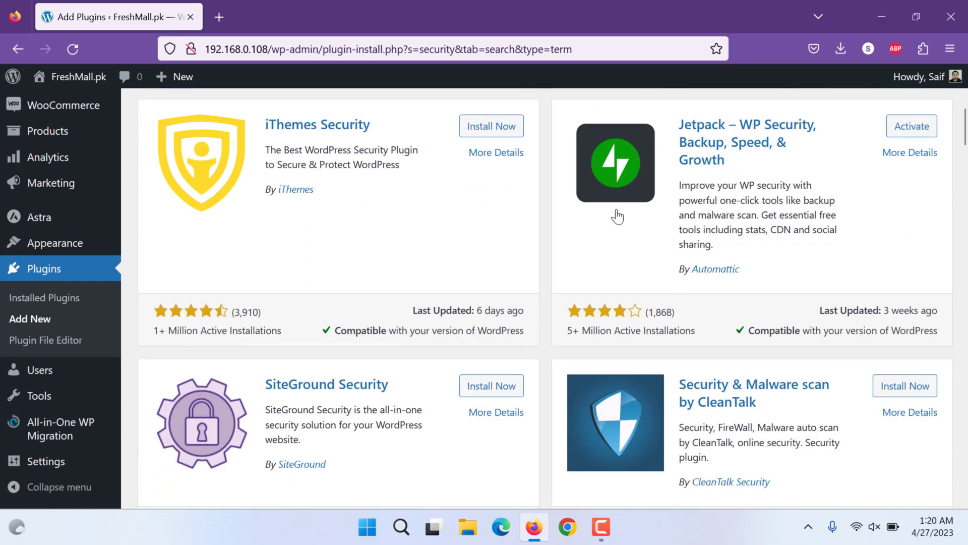
{"action": "mouse_move", "coordinate": [352, 212]}
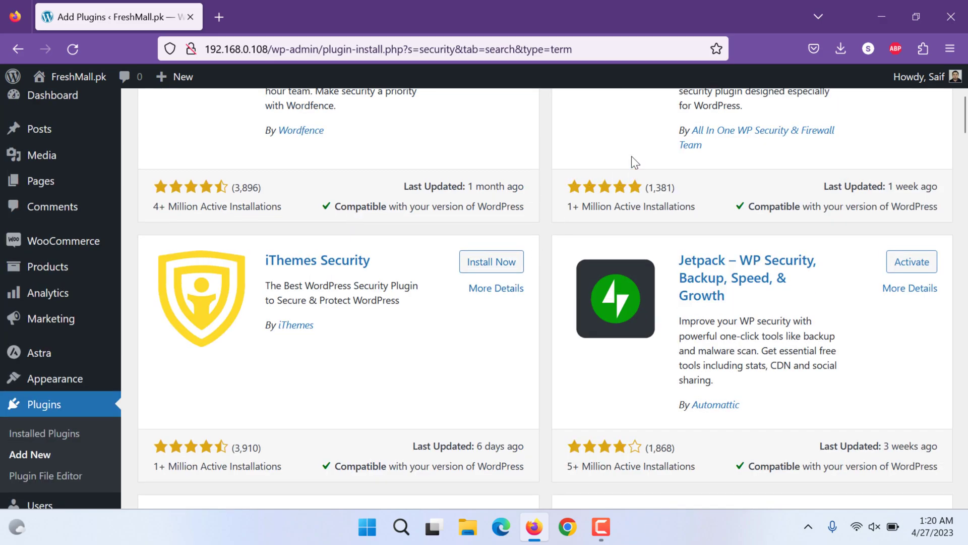
{"action": "scroll", "scroll_direction": "down", "scroll_amount": 3}
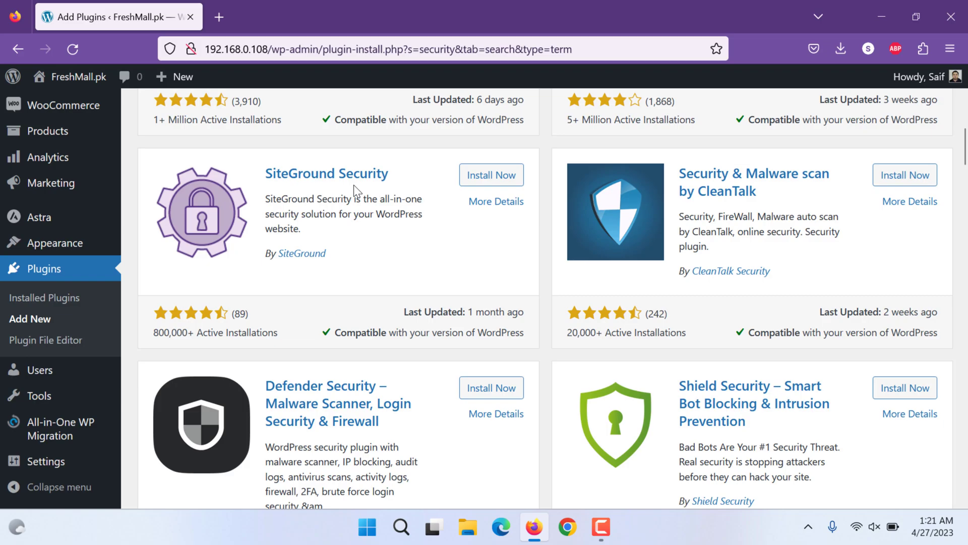
{"action": "mouse_move", "coordinate": [394, 188]}
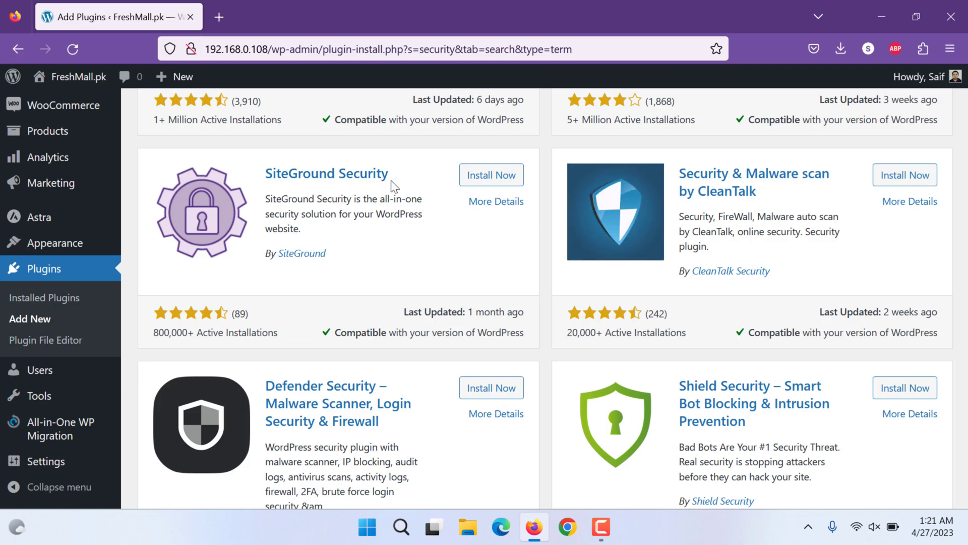
{"action": "scroll", "scroll_direction": "down", "scroll_amount": 3}
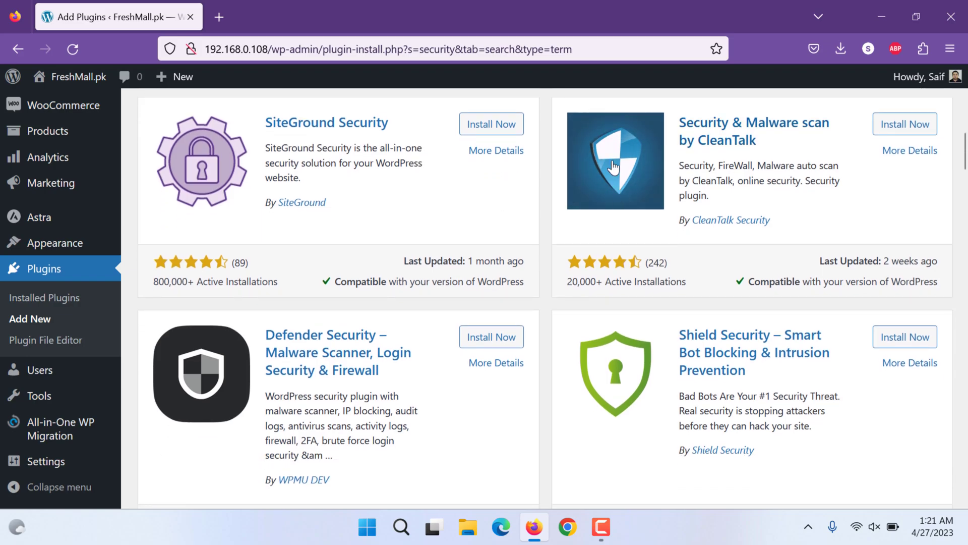
{"action": "scroll", "scroll_direction": "down", "scroll_amount": 3}
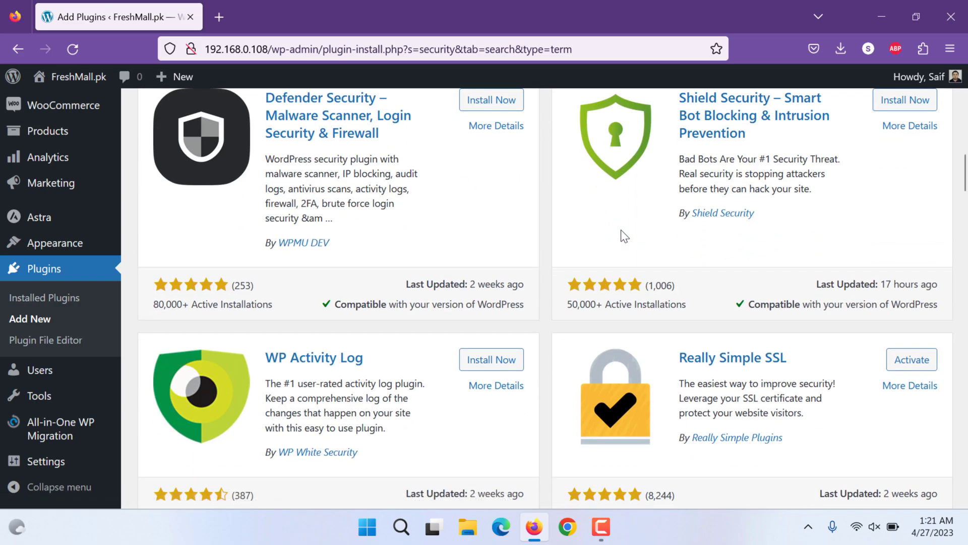
{"action": "scroll", "scroll_direction": "down", "scroll_amount": 3}
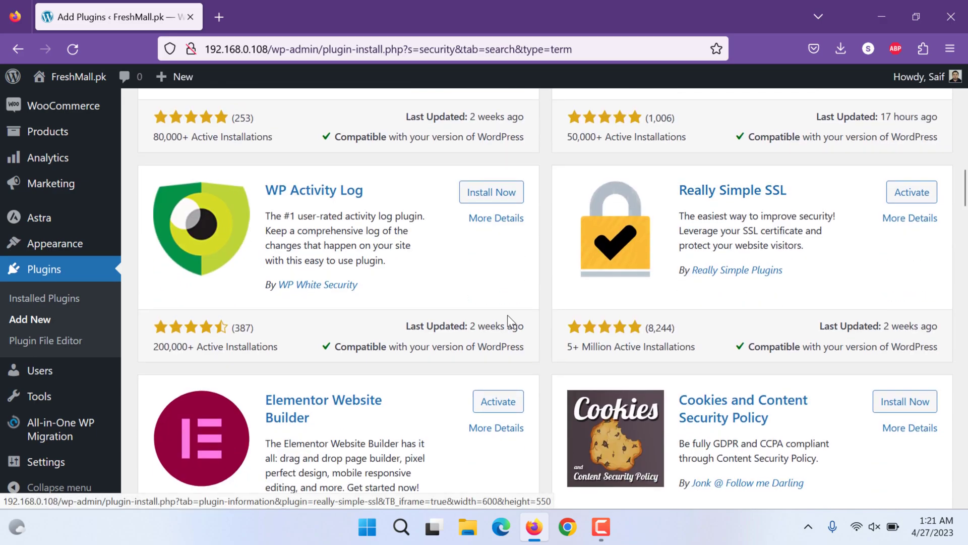
{"action": "scroll", "scroll_direction": "down", "scroll_amount": 3}
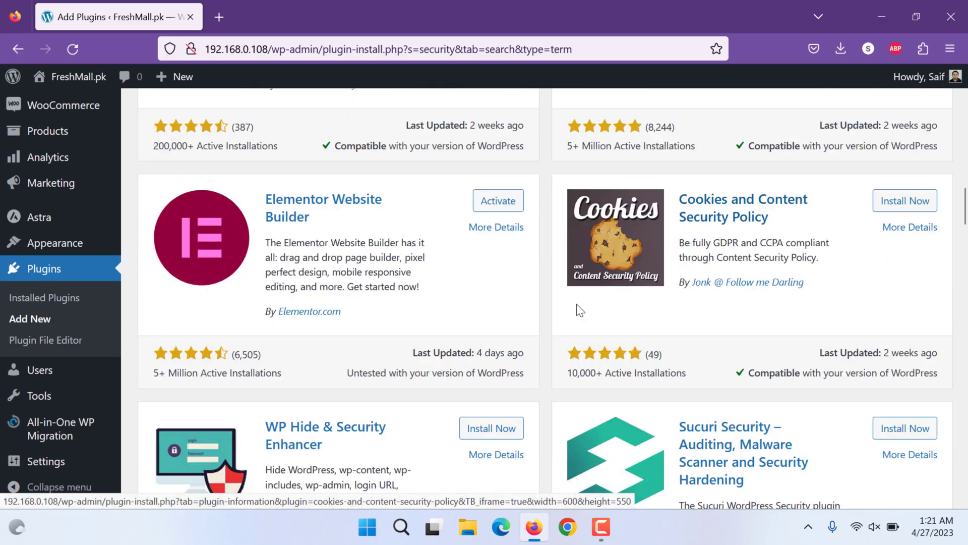
{"action": "scroll", "scroll_direction": "down", "scroll_amount": 3}
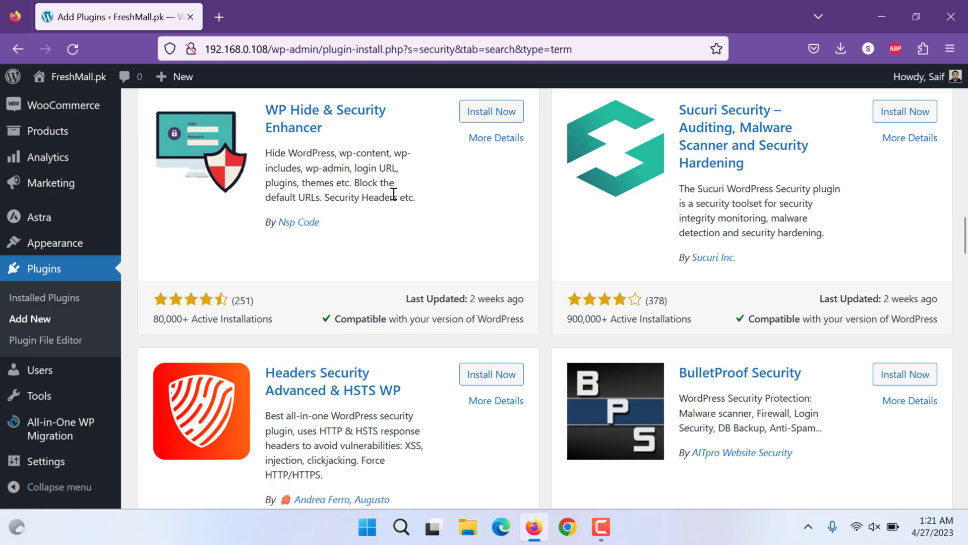
{"action": "scroll", "scroll_direction": "down", "scroll_amount": 3}
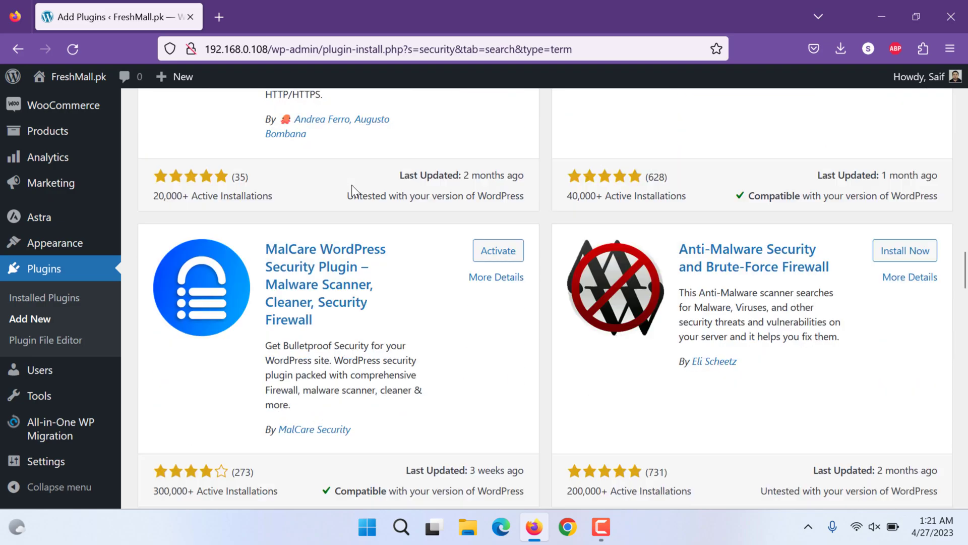
{"action": "mouse_move", "coordinate": [309, 288]}
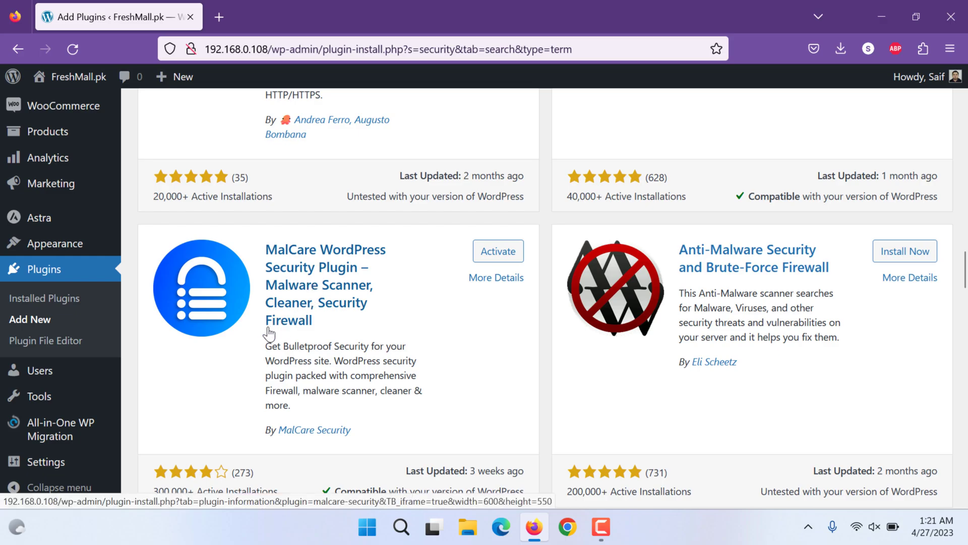
{"action": "mouse_move", "coordinate": [370, 327]}
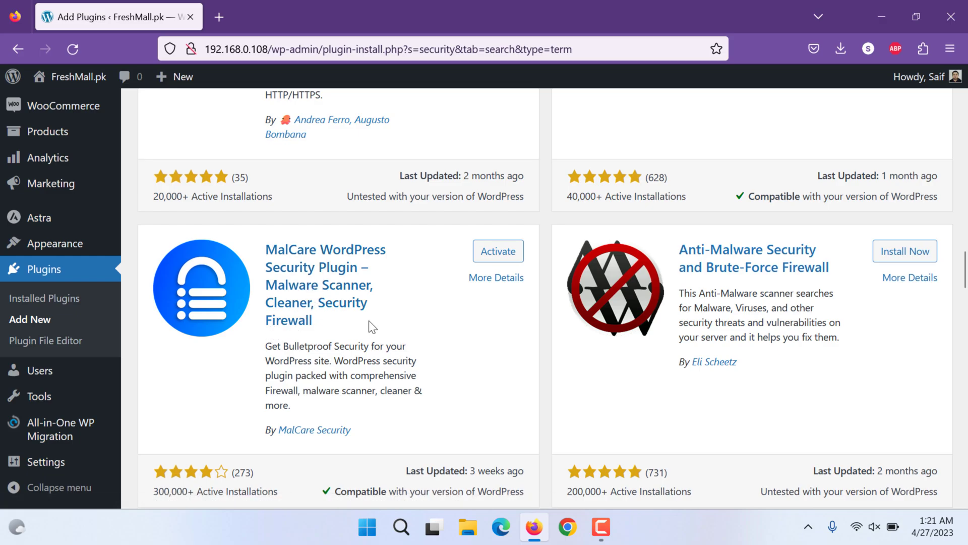
{"action": "scroll", "scroll_direction": "down", "scroll_amount": 3}
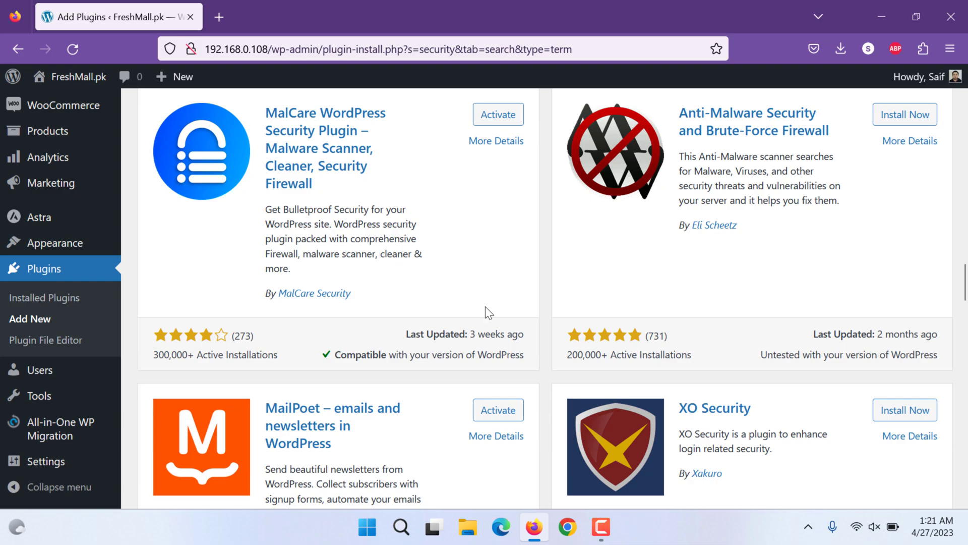
{"action": "scroll", "scroll_direction": "down", "scroll_amount": 3}
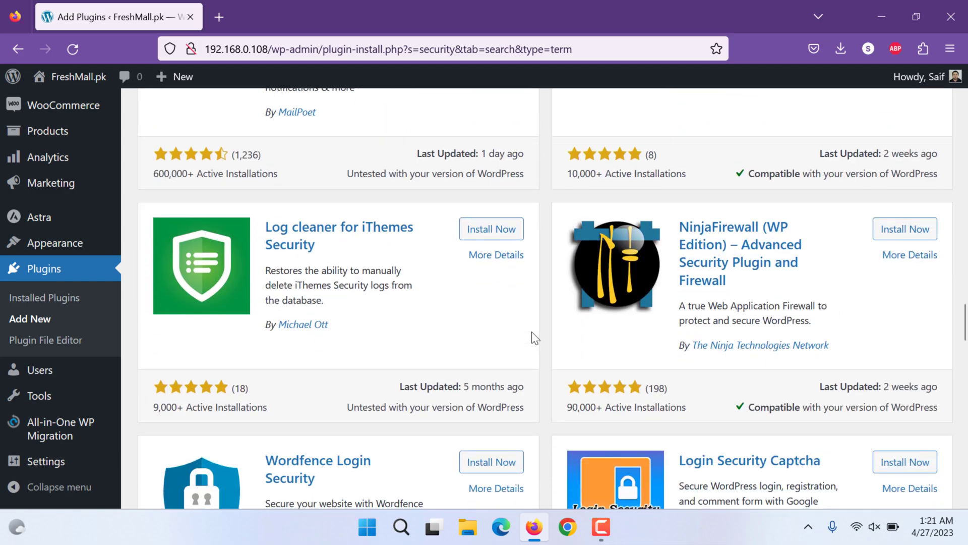
{"action": "scroll", "scroll_direction": "down", "scroll_amount": 3}
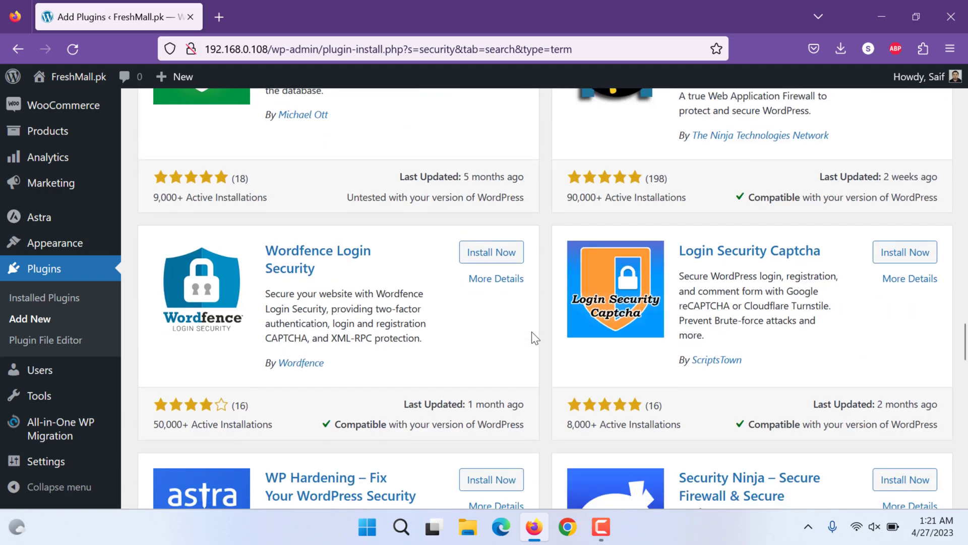
{"action": "scroll", "scroll_direction": "down", "scroll_amount": 3}
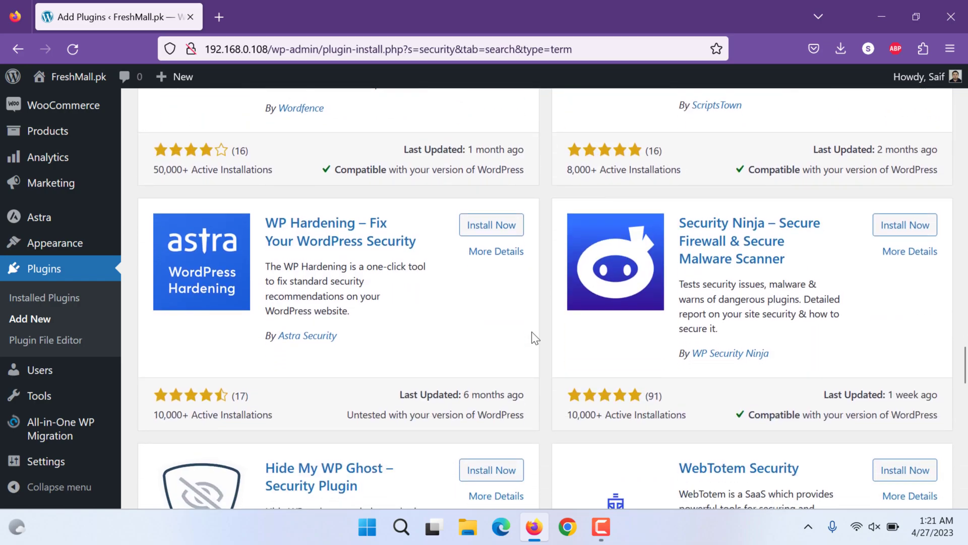
{"action": "mouse_move", "coordinate": [331, 237]}
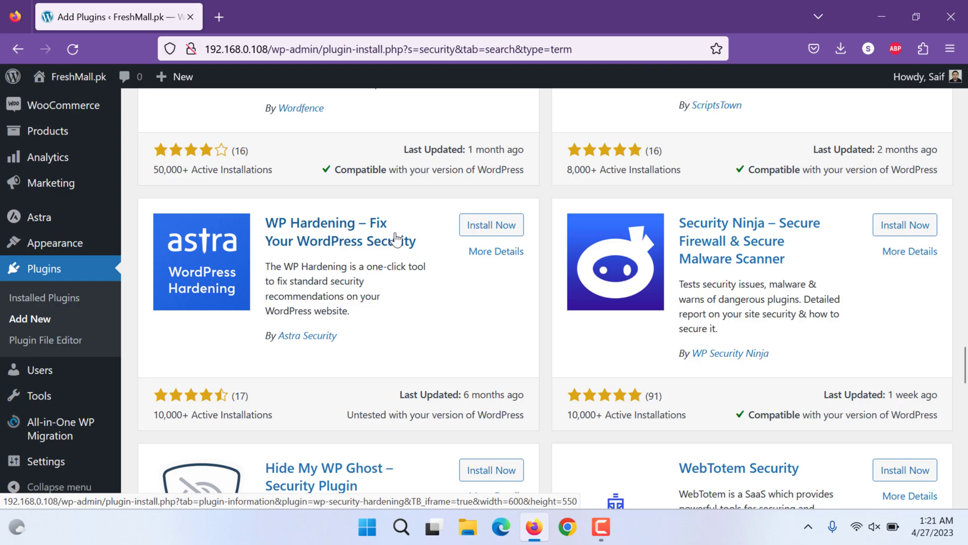
{"action": "mouse_move", "coordinate": [229, 279]}
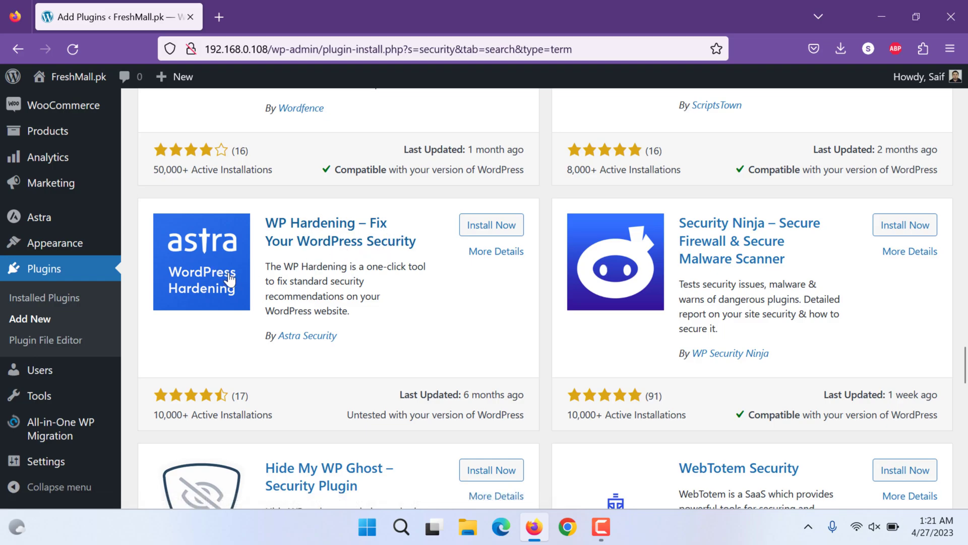
{"action": "scroll", "scroll_direction": "down", "scroll_amount": 3}
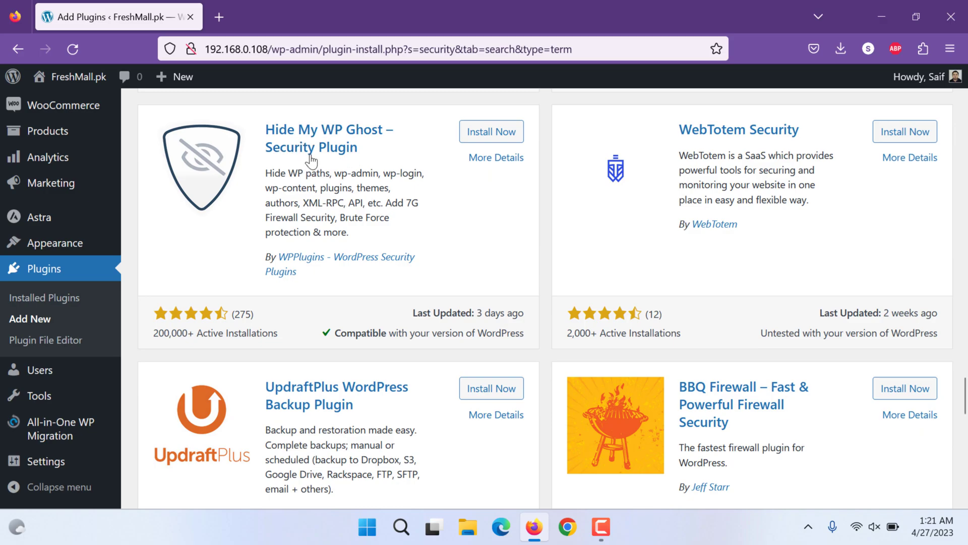
{"action": "mouse_move", "coordinate": [346, 139]}
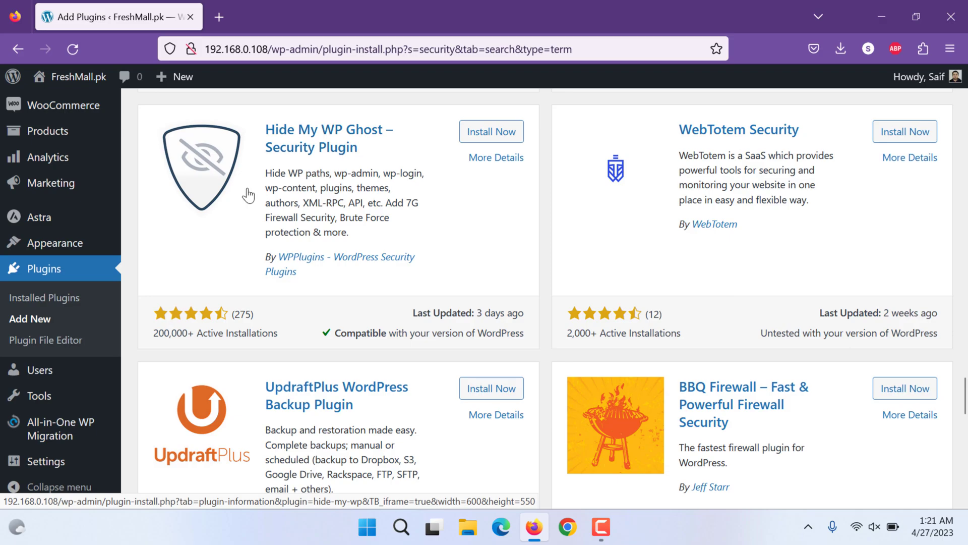
{"action": "mouse_move", "coordinate": [341, 165]}
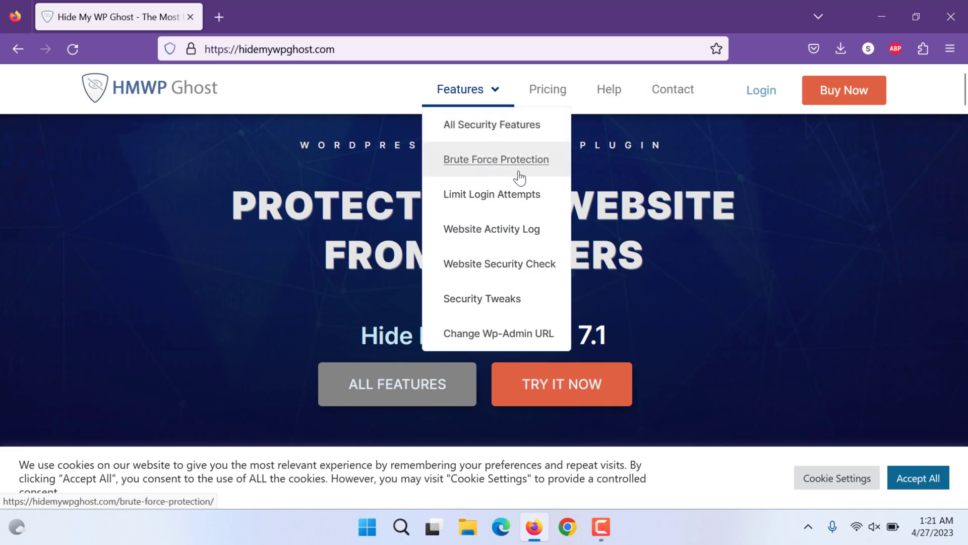
{"action": "mouse_move", "coordinate": [492, 229]}
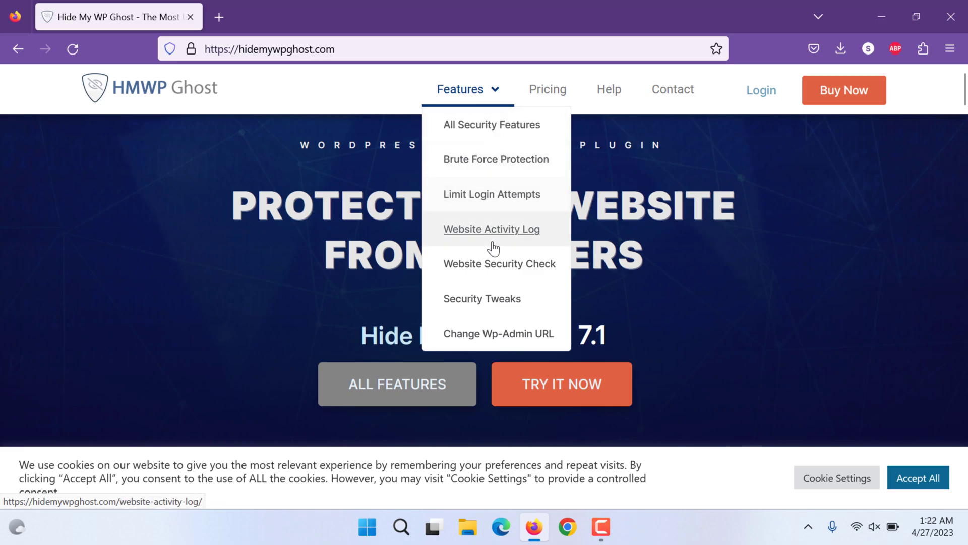
{"action": "mouse_move", "coordinate": [500, 264]}
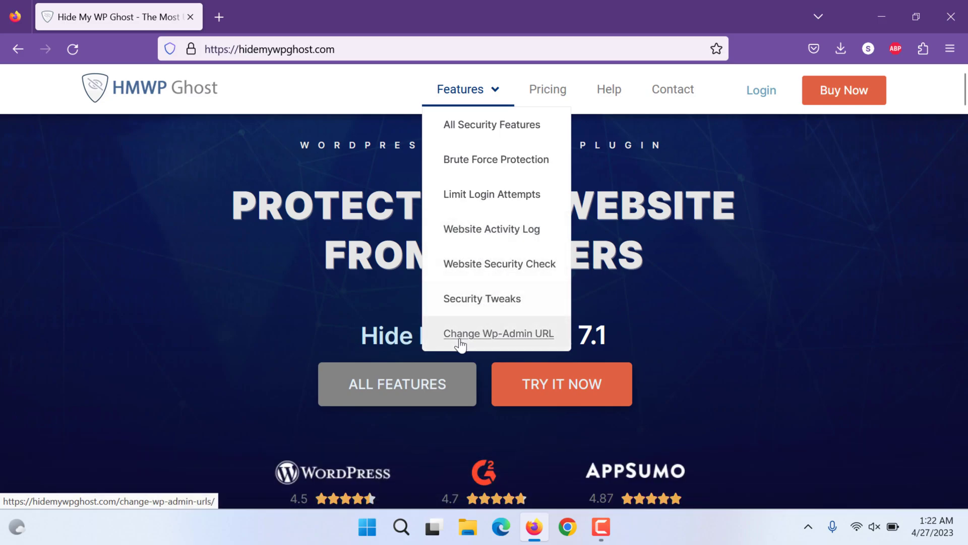
{"action": "mouse_move", "coordinate": [466, 346]}
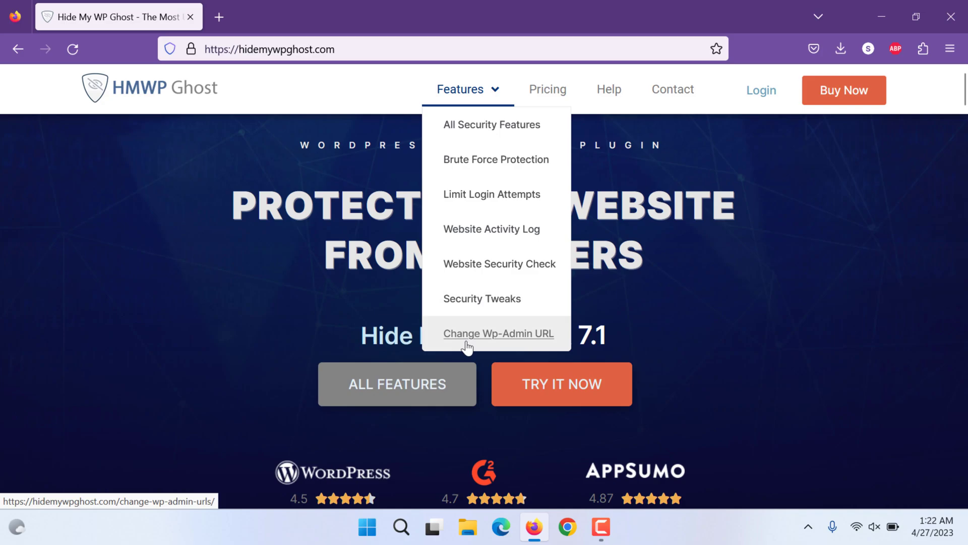
{"action": "mouse_move", "coordinate": [359, 328]}
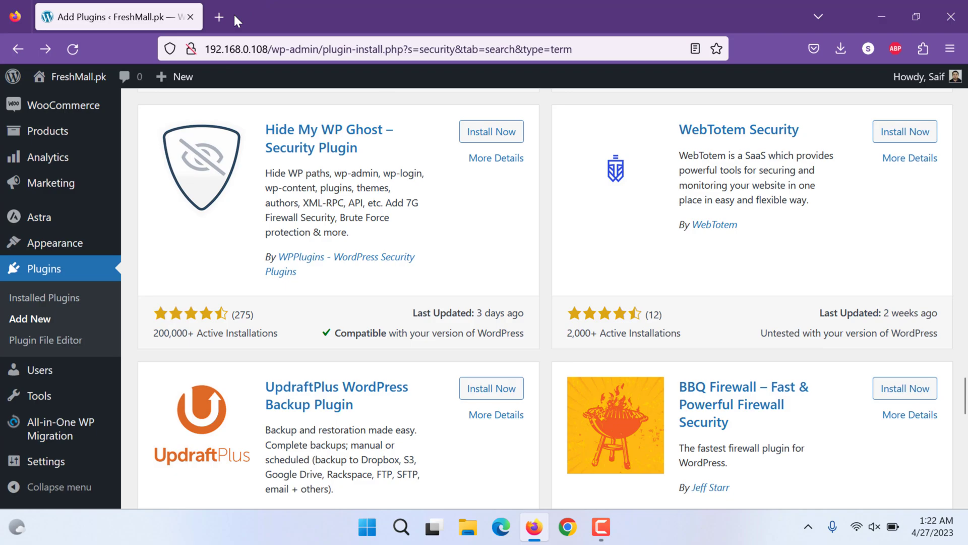
{"action": "mouse_move", "coordinate": [268, 67]}
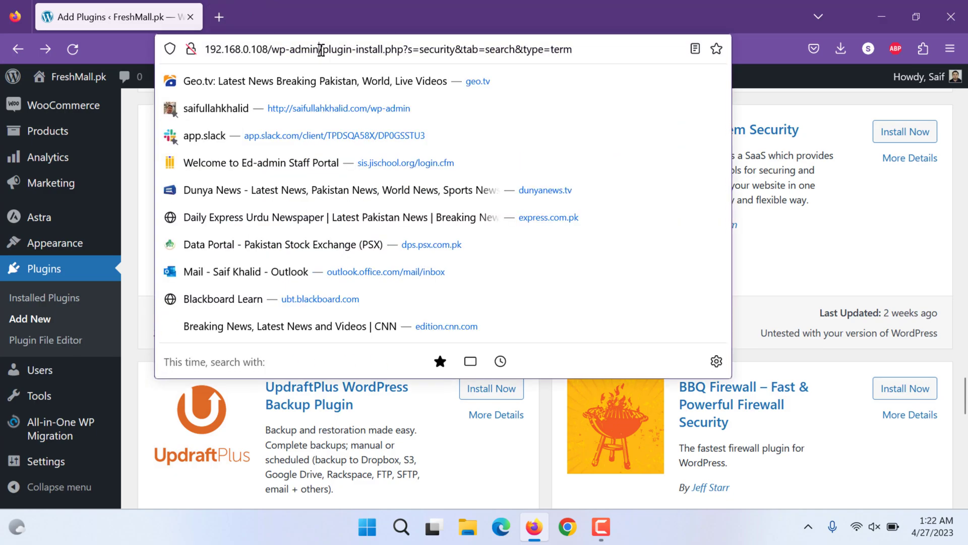
Dismiss the address bar and scroll the results down to Limit Login Attempts Reloaded
{"action": "double_click", "coordinate": [299, 48]}
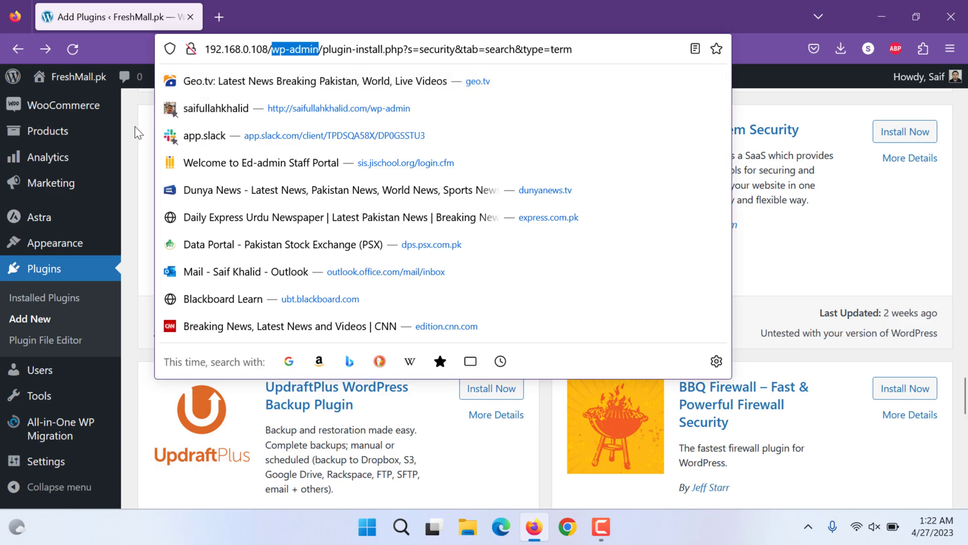
{"action": "left_click", "coordinate": [309, 49]}
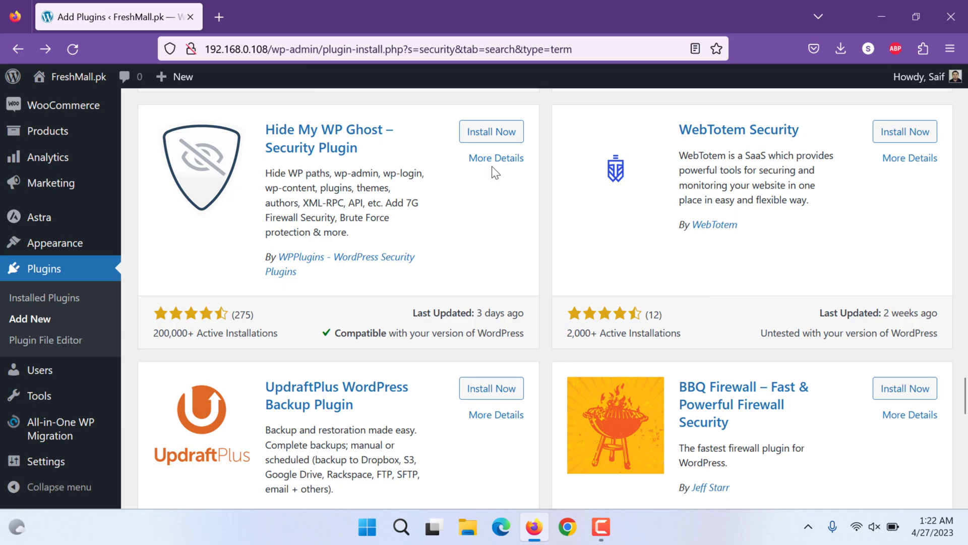
{"action": "scroll", "scroll_direction": "down", "scroll_amount": 3}
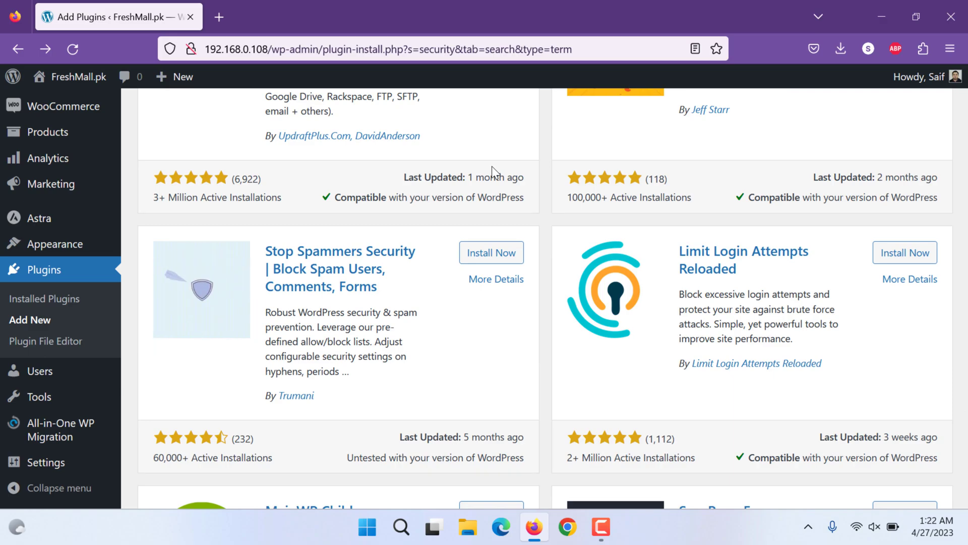
{"action": "scroll", "scroll_direction": "down", "scroll_amount": 3}
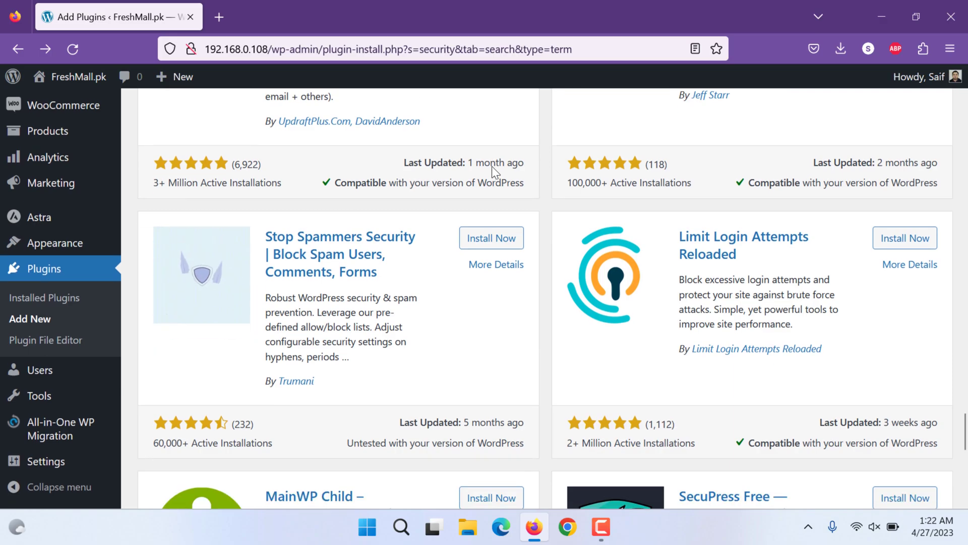
{"action": "scroll", "scroll_direction": "down", "scroll_amount": 3}
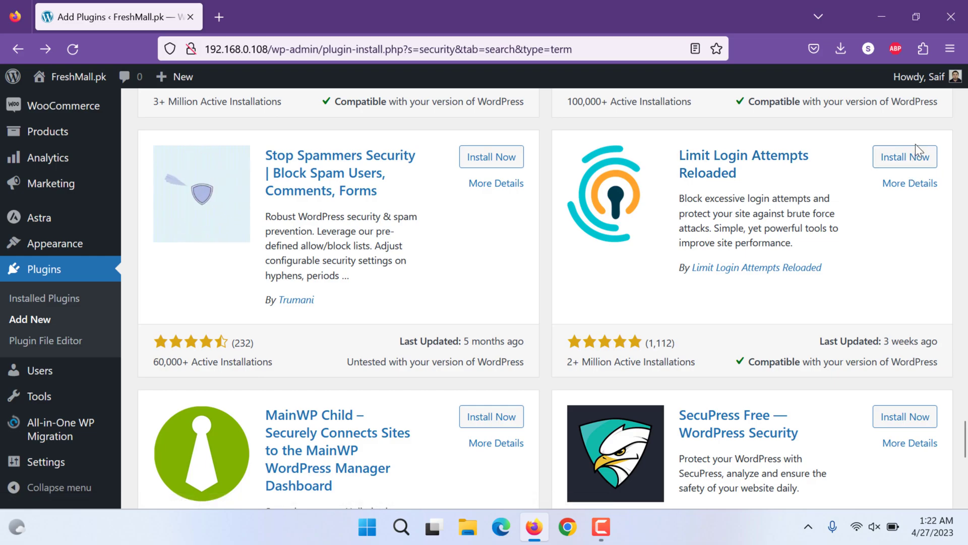
Install Limit Login Attempts Reloaded, review its screenshots, and activate it
{"action": "left_click", "coordinate": [905, 157]}
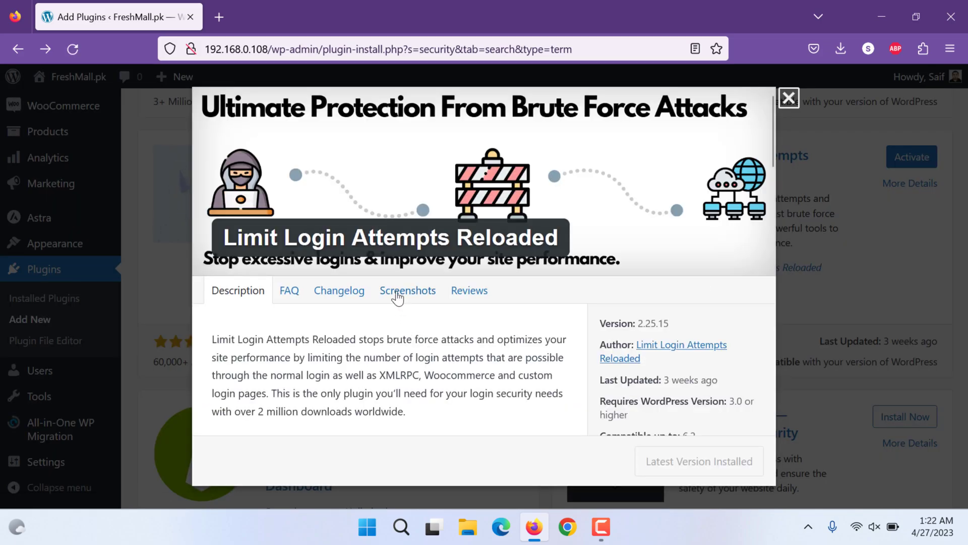
{"action": "left_click", "coordinate": [407, 291]}
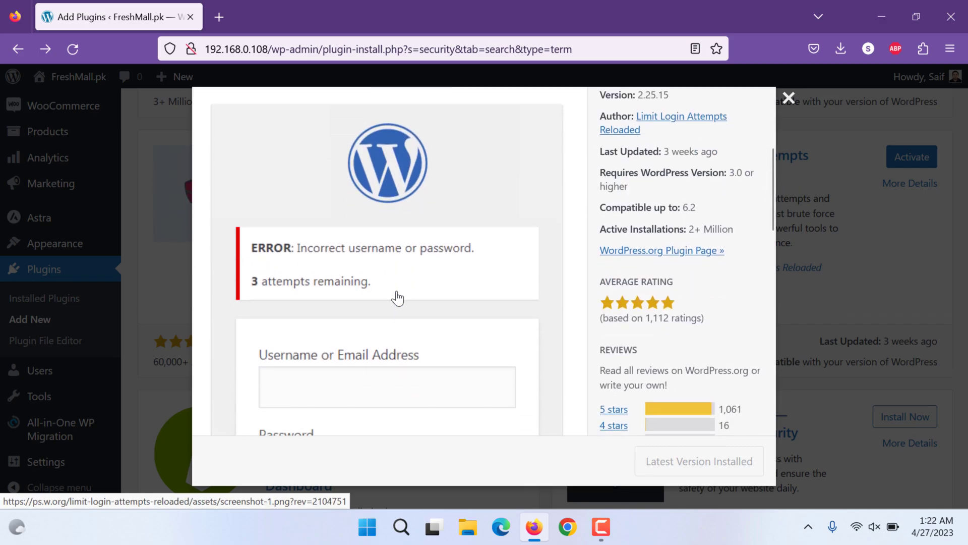
{"action": "mouse_move", "coordinate": [358, 278]}
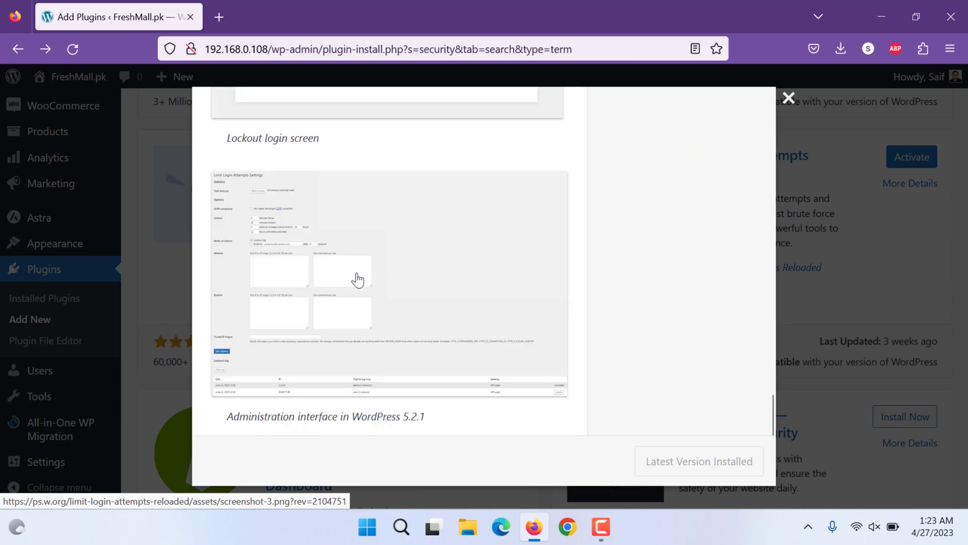
{"action": "left_click", "coordinate": [789, 98]}
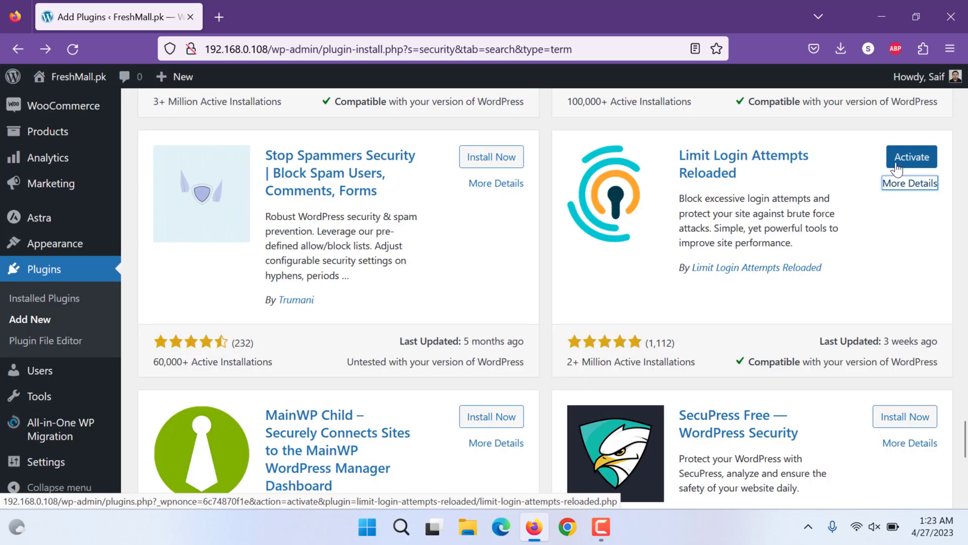
{"action": "left_click", "coordinate": [911, 157]}
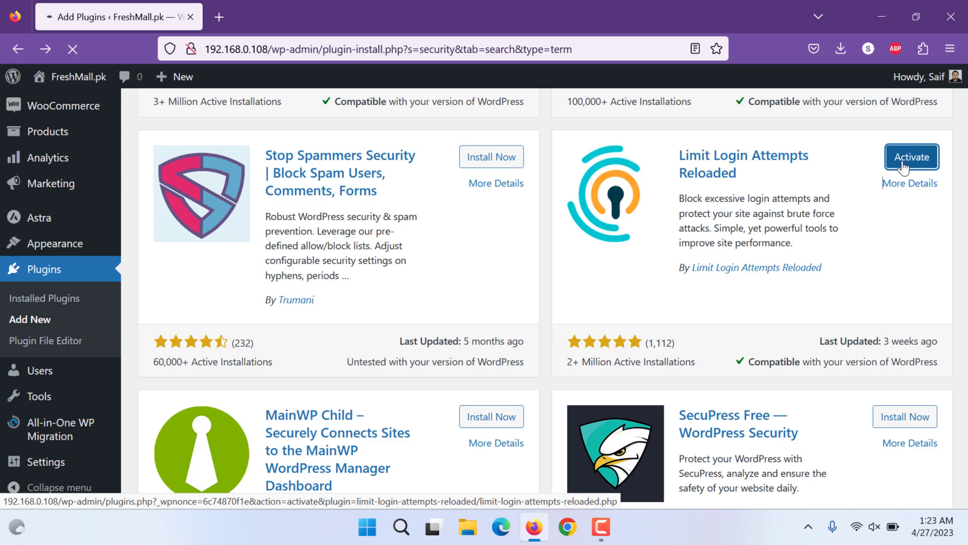
Decline the newsletter, continue the setup, and skip the premium code to reach the plugin dashboard
{"action": "left_click", "coordinate": [911, 158]}
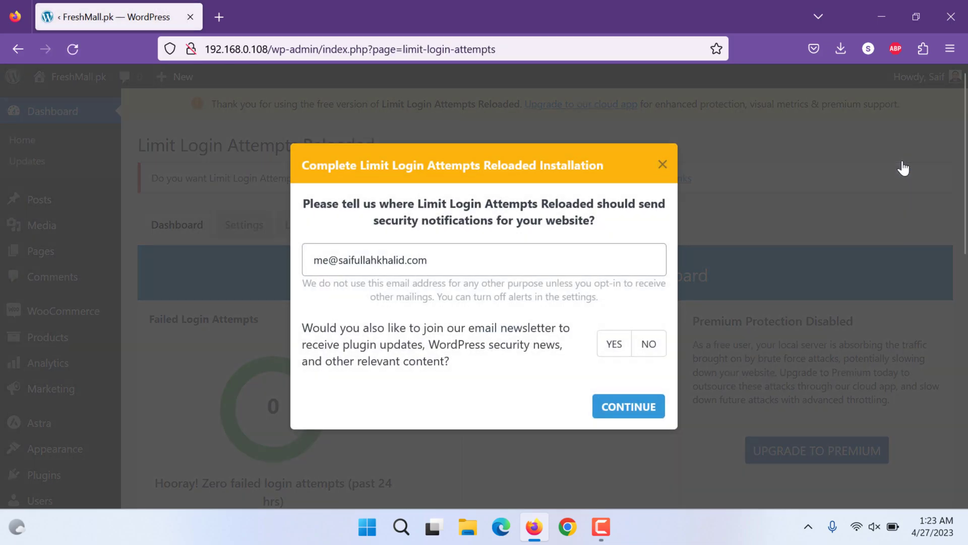
{"action": "mouse_move", "coordinate": [586, 341]}
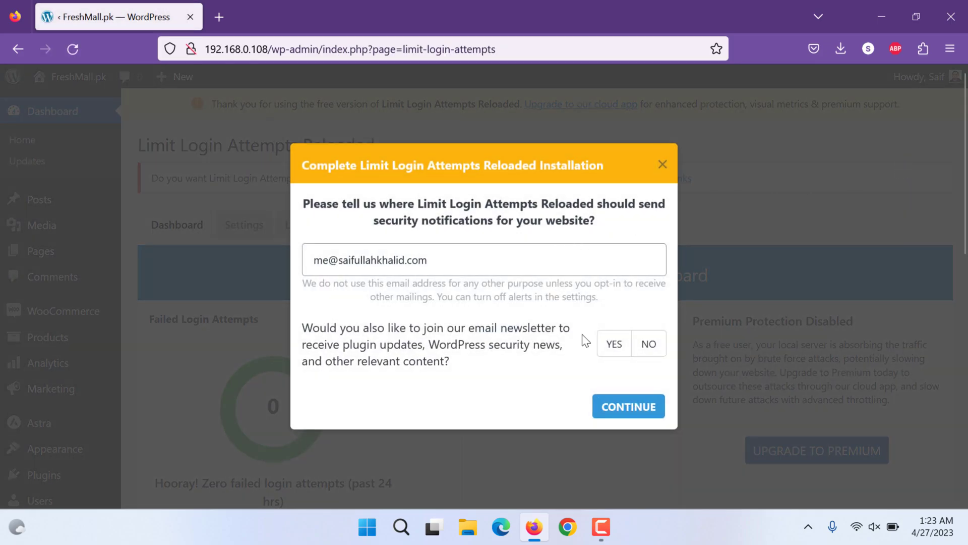
{"action": "left_click", "coordinate": [648, 343]}
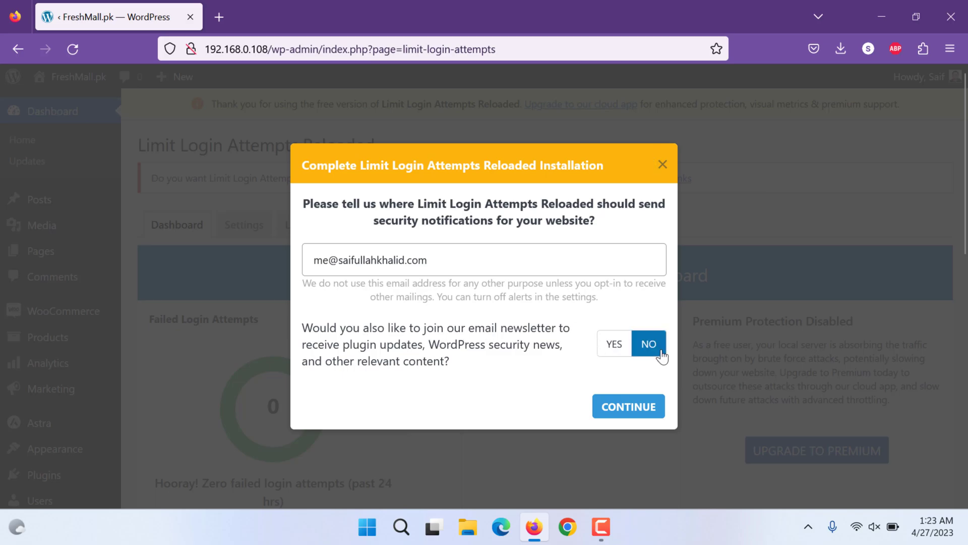
{"action": "mouse_move", "coordinate": [574, 400]}
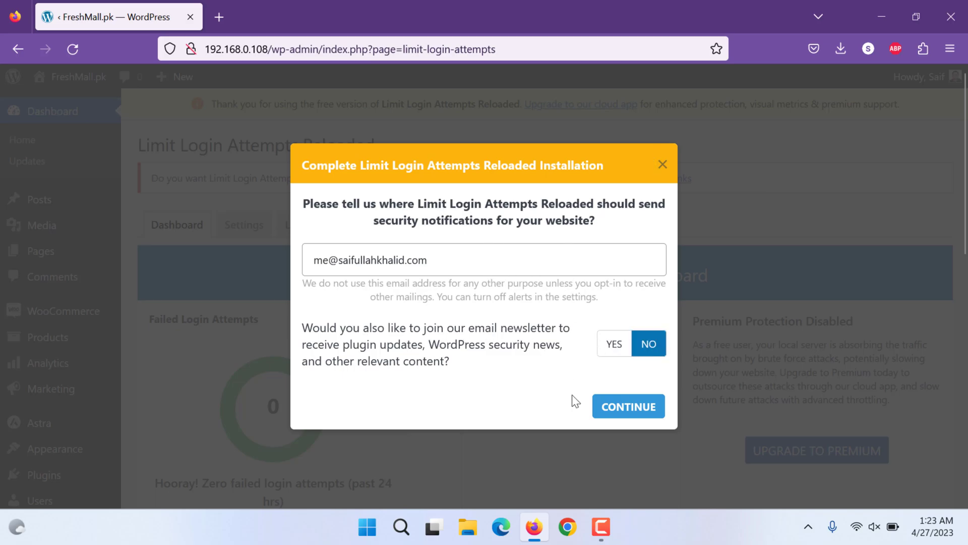
{"action": "left_click", "coordinate": [628, 405]}
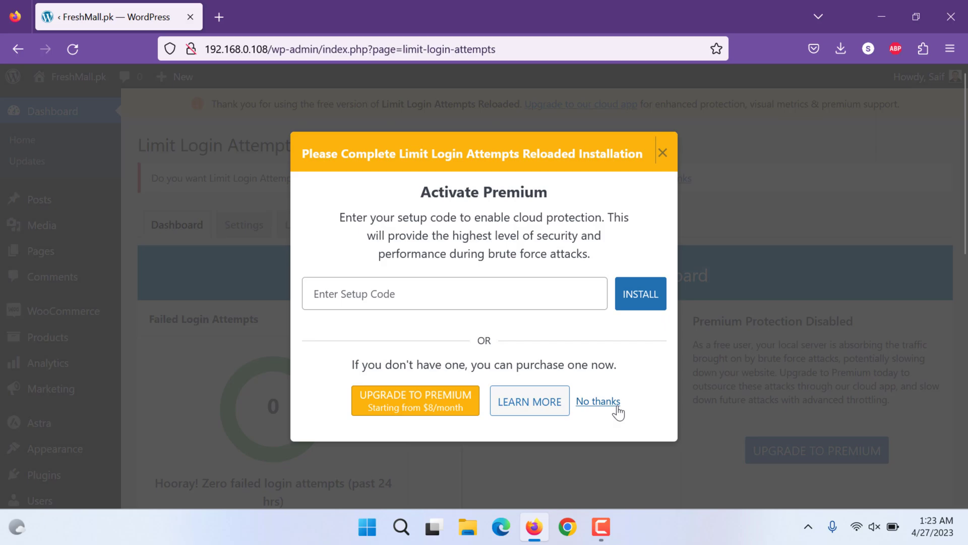
{"action": "left_click", "coordinate": [597, 401]}
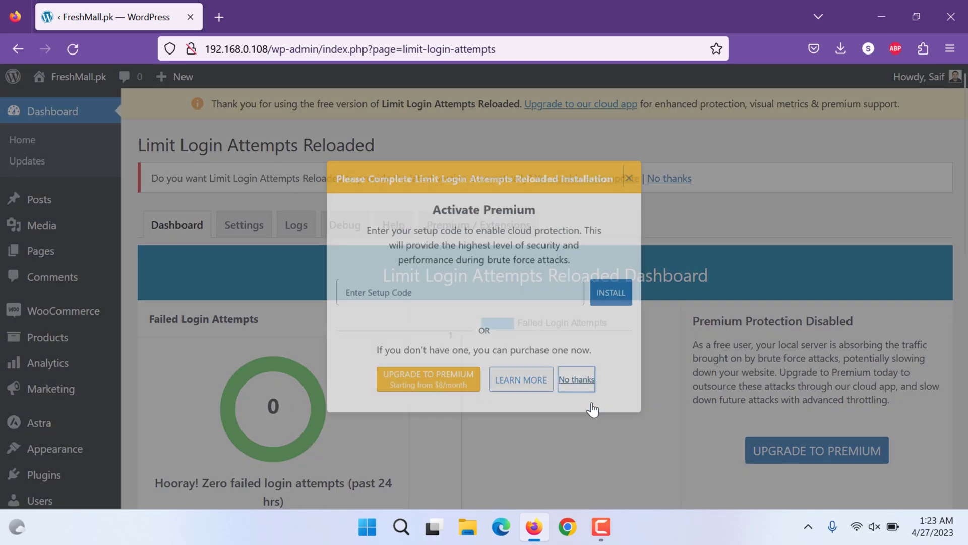
{"action": "left_click", "coordinate": [576, 379]}
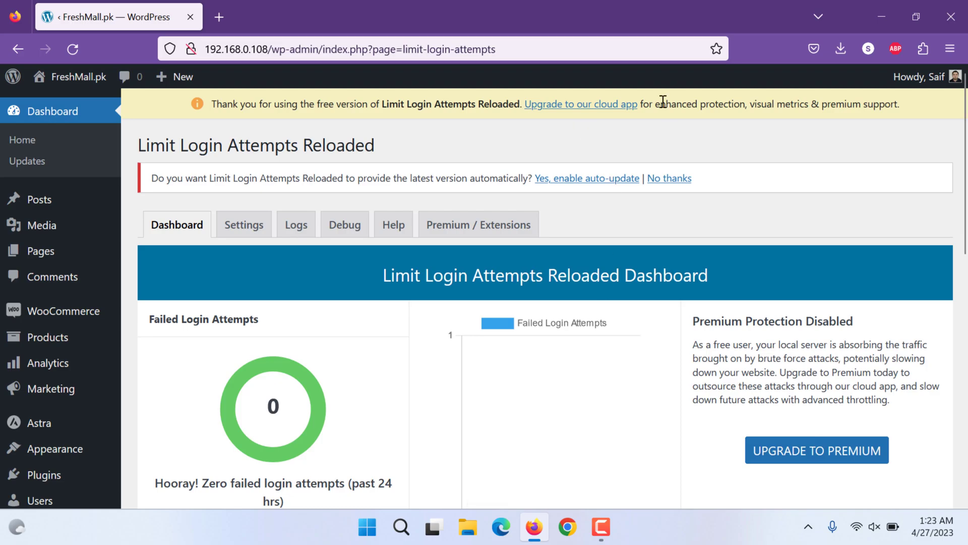
{"action": "mouse_move", "coordinate": [701, 195]}
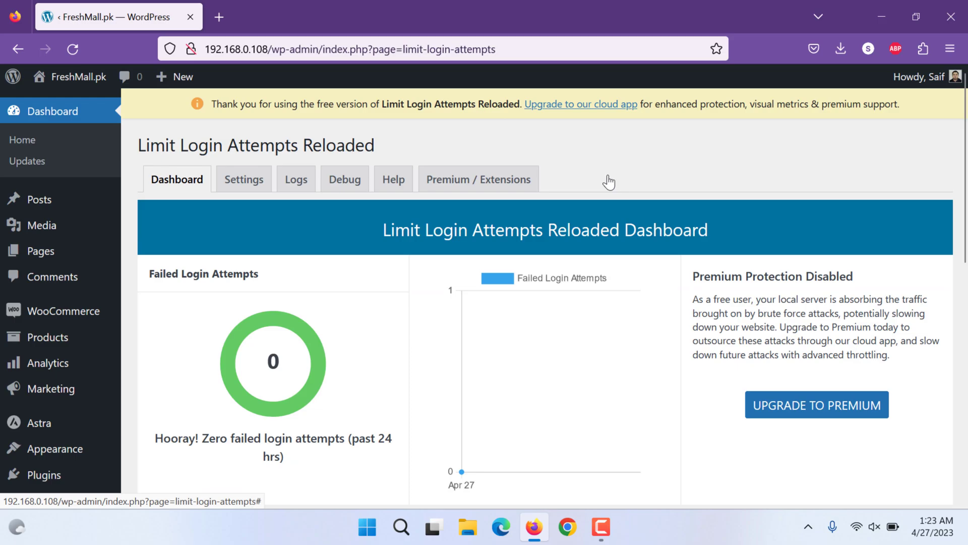
Scroll the plugin dashboard and enter Global Options to reach the Settings tab
{"action": "scroll", "scroll_direction": "down", "scroll_amount": 3}
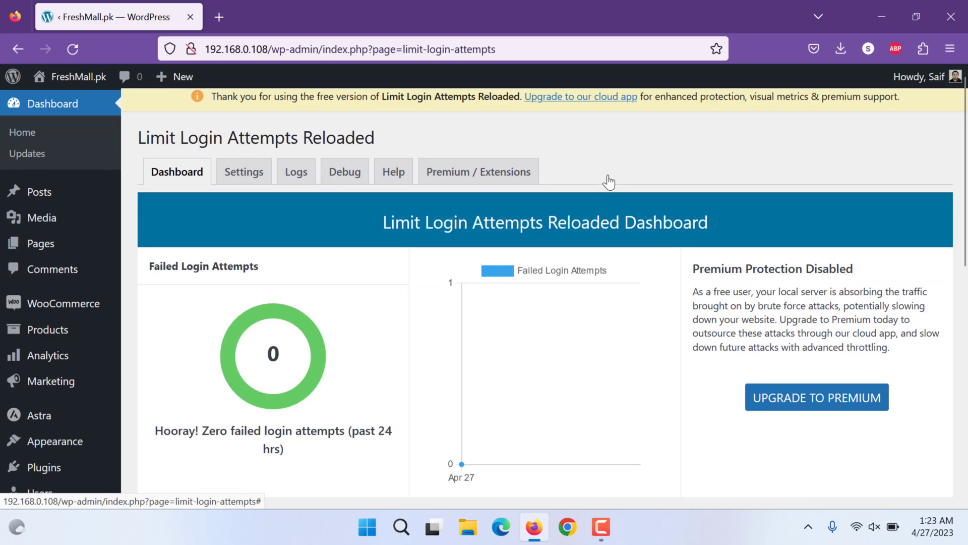
{"action": "scroll", "scroll_direction": "down", "scroll_amount": 3}
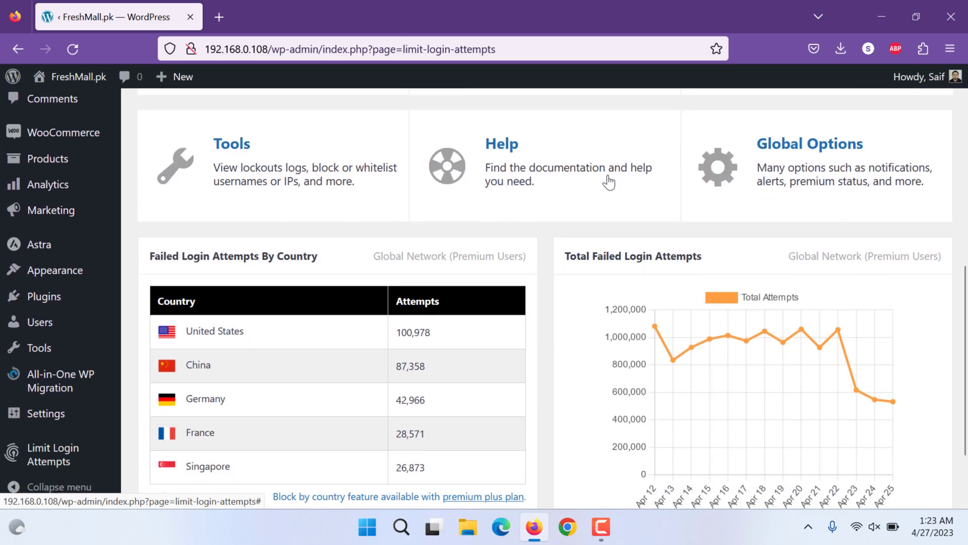
{"action": "scroll", "scroll_direction": "down", "scroll_amount": 3}
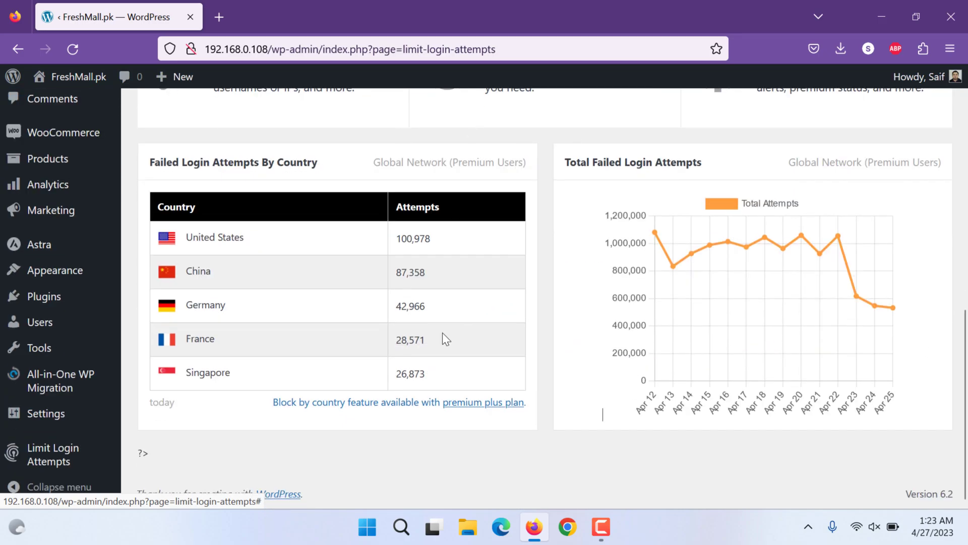
{"action": "mouse_move", "coordinate": [368, 349]}
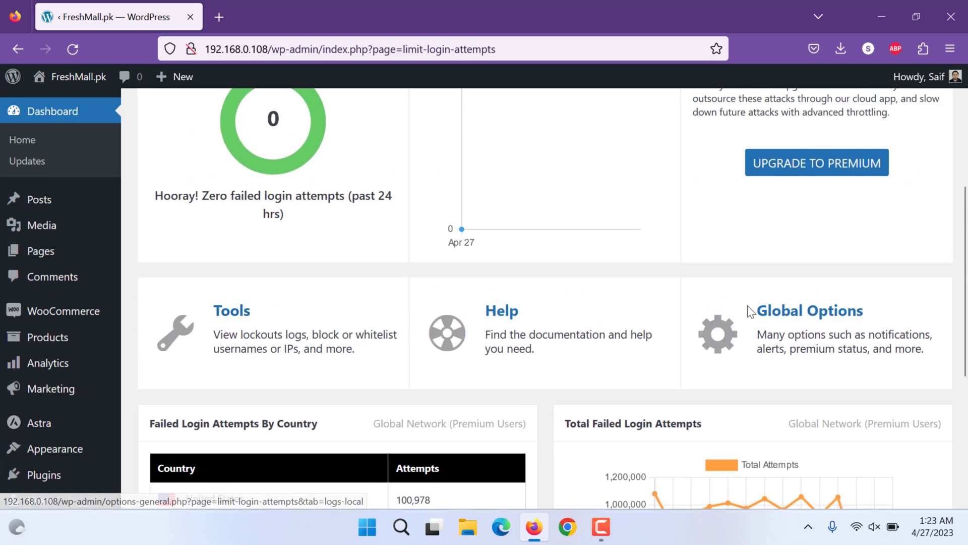
{"action": "left_click", "coordinate": [810, 309]}
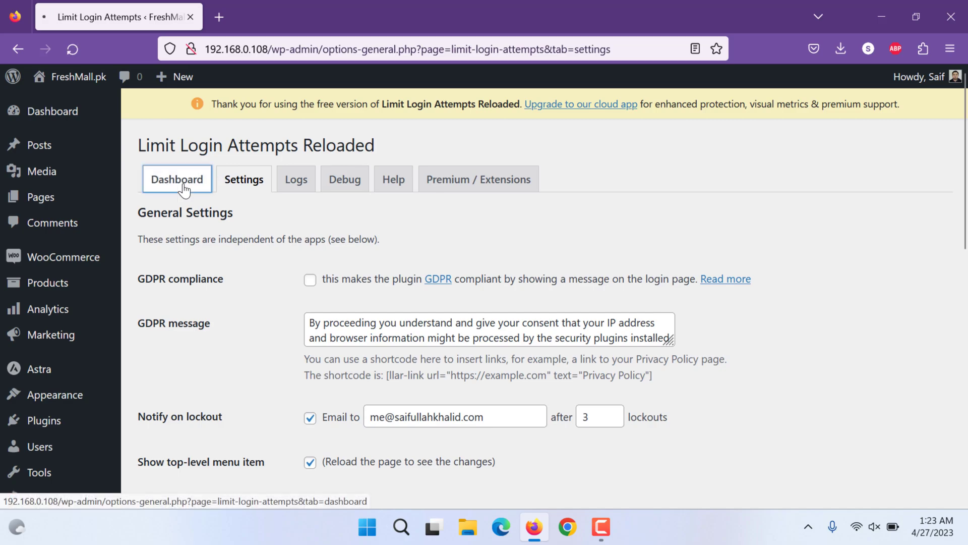
{"action": "left_click", "coordinate": [177, 180]}
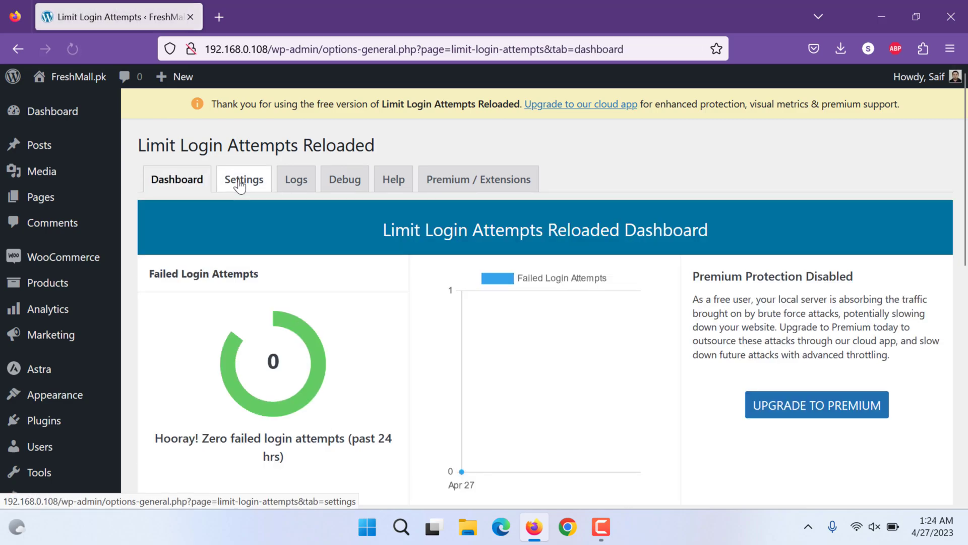
{"action": "left_click", "coordinate": [243, 180]}
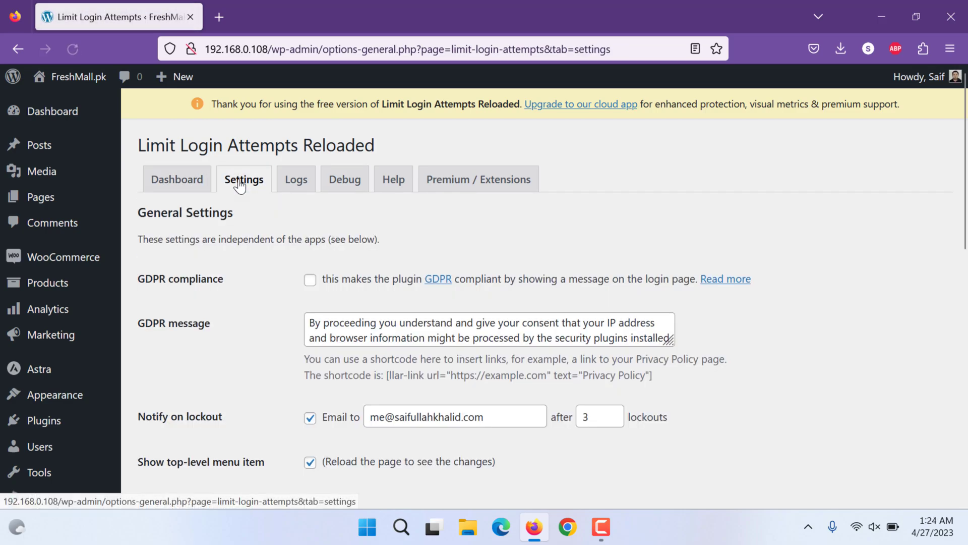
{"action": "scroll", "scroll_direction": "down", "scroll_amount": 3}
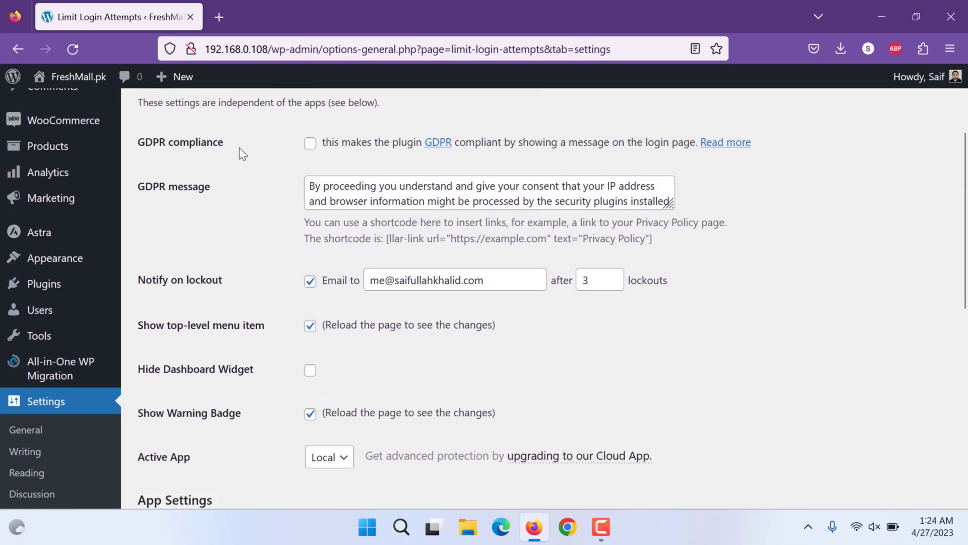
{"action": "mouse_move", "coordinate": [492, 164]}
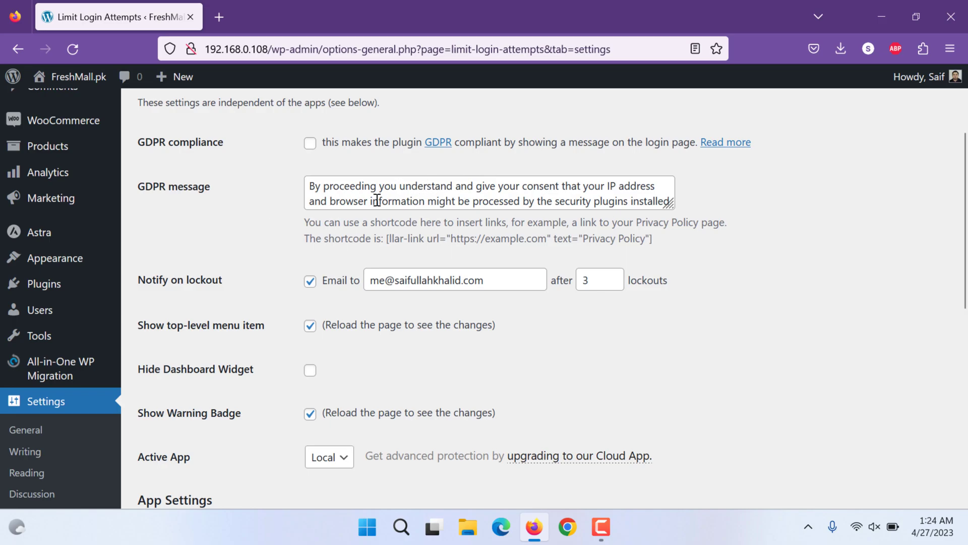
{"action": "scroll", "scroll_direction": "down", "scroll_amount": 3}
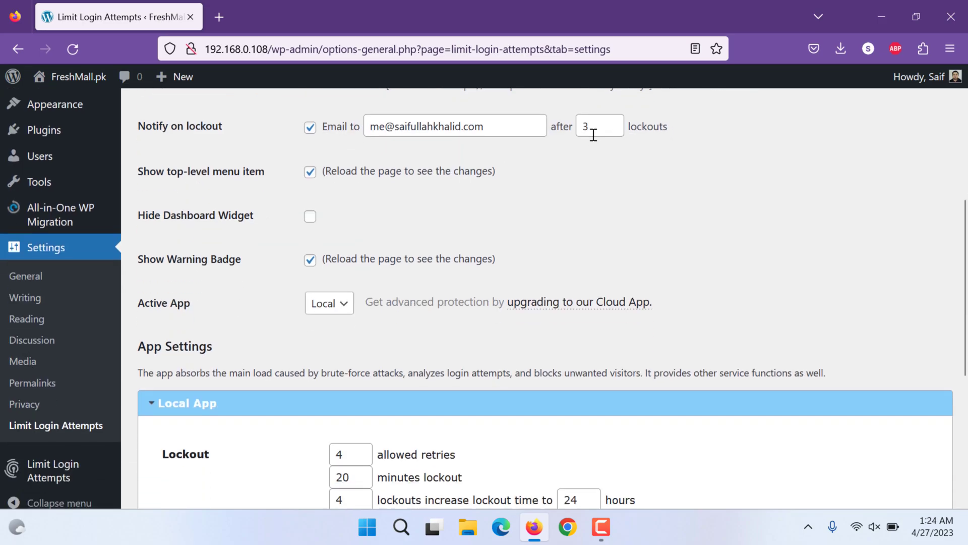
{"action": "left_click", "coordinate": [599, 126]}
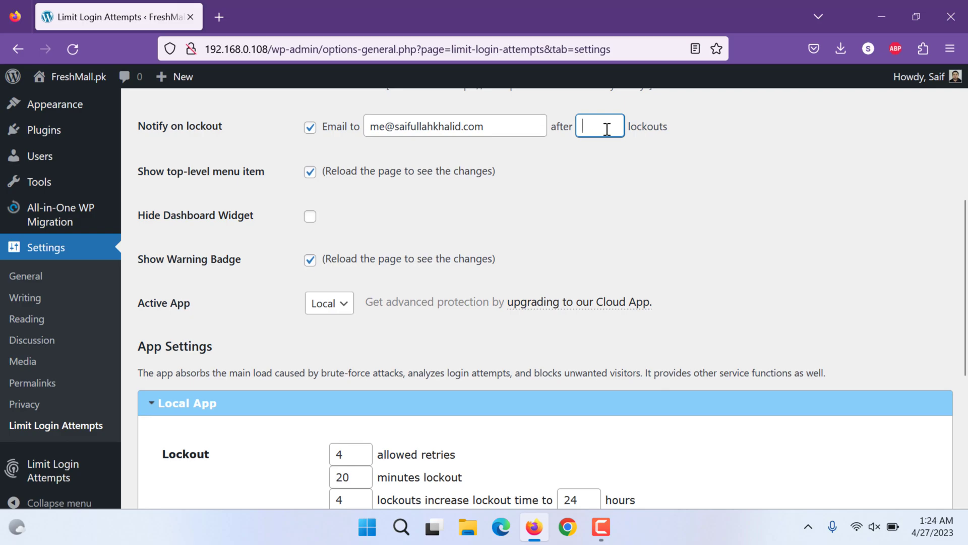
{"action": "type", "text": "5"}
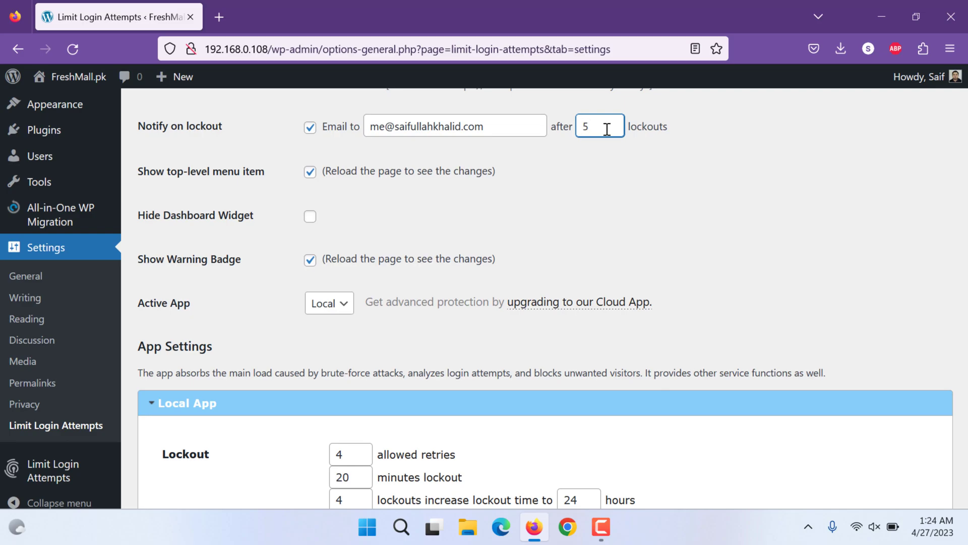
{"action": "type", "text": "0"}
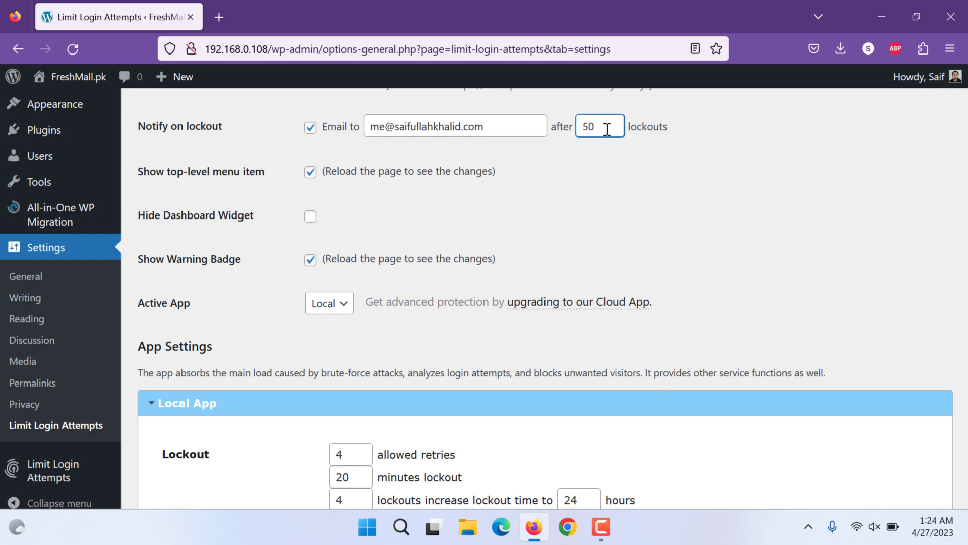
{"action": "type", "text": "2"}
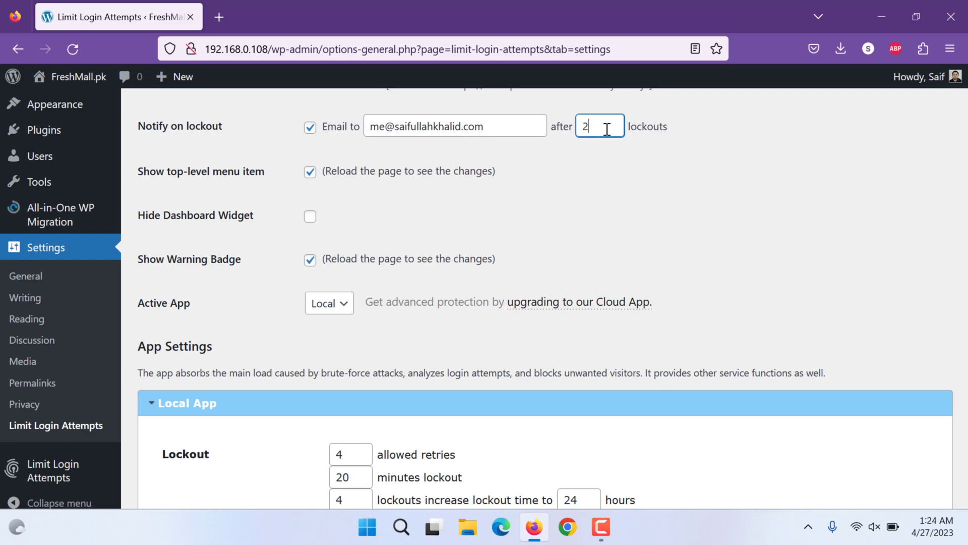
{"action": "type", "text": "3"}
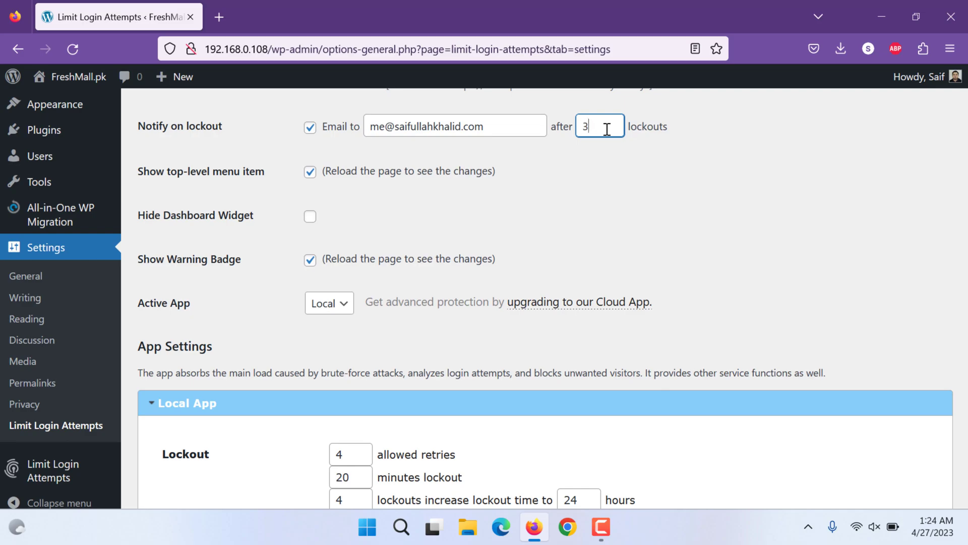
{"action": "scroll", "scroll_direction": "down", "scroll_amount": 3}
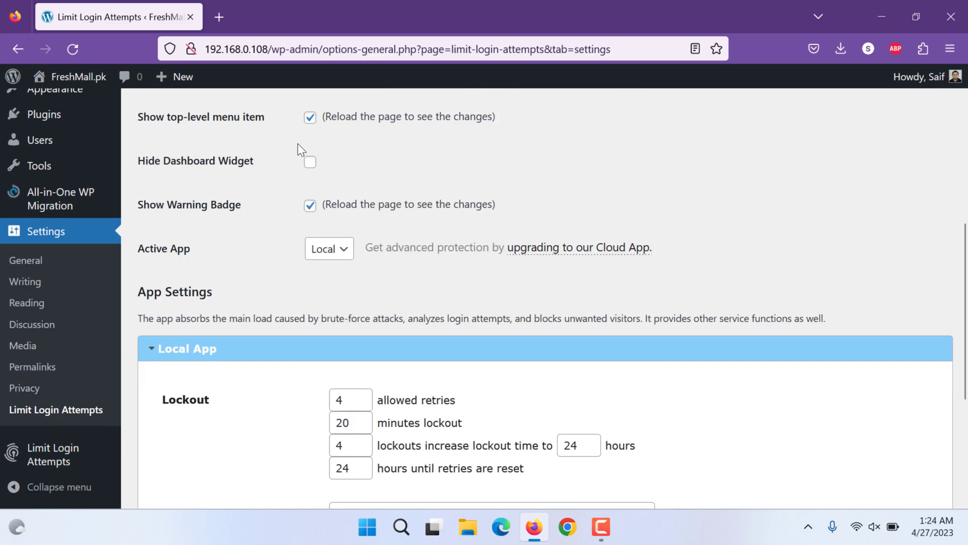
{"action": "scroll", "scroll_direction": "down", "scroll_amount": 3}
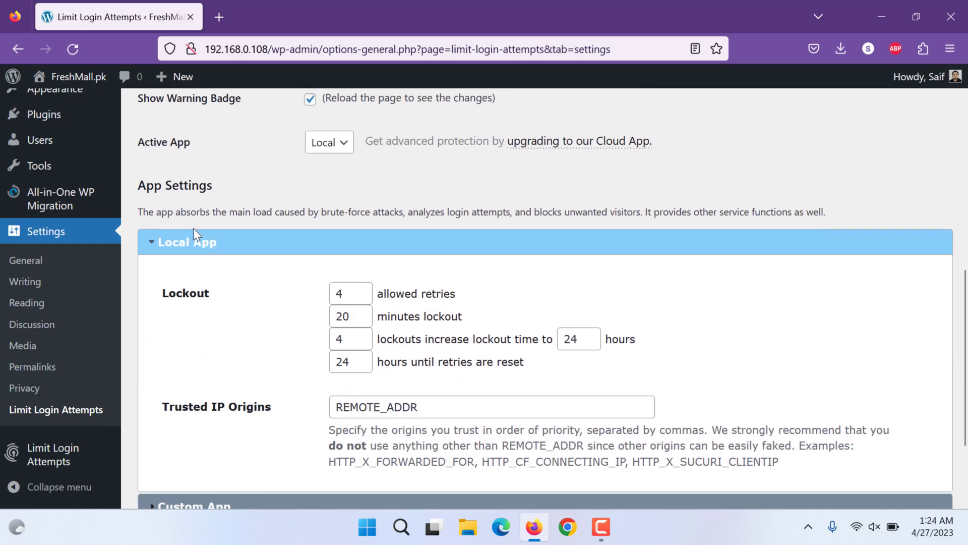
Set the lockout duration to 20 minutes and review the longer-lockout count and trusted IP origins
{"action": "scroll", "scroll_direction": "down", "scroll_amount": 3}
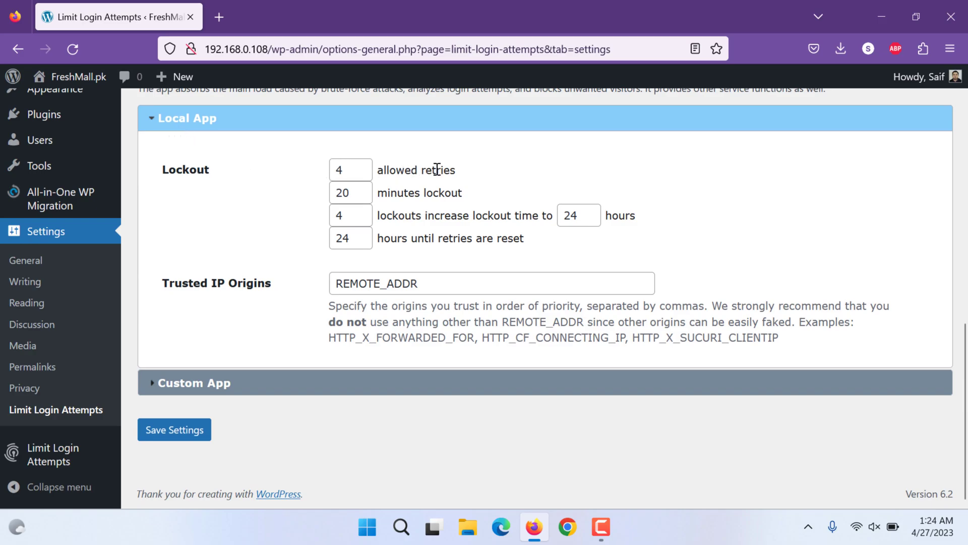
{"action": "left_click", "coordinate": [350, 192]}
{"action": "type", "text": "0"}
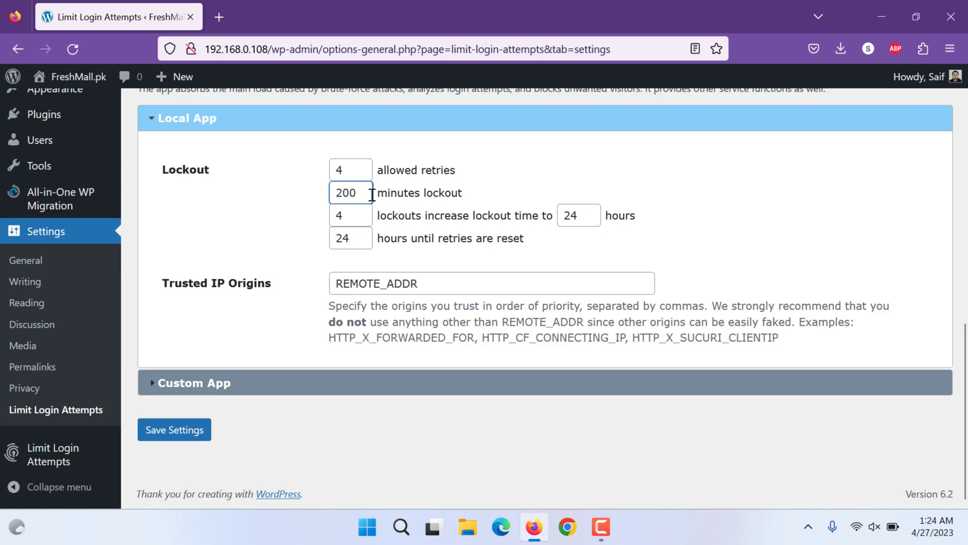
{"action": "type", "text": "2"}
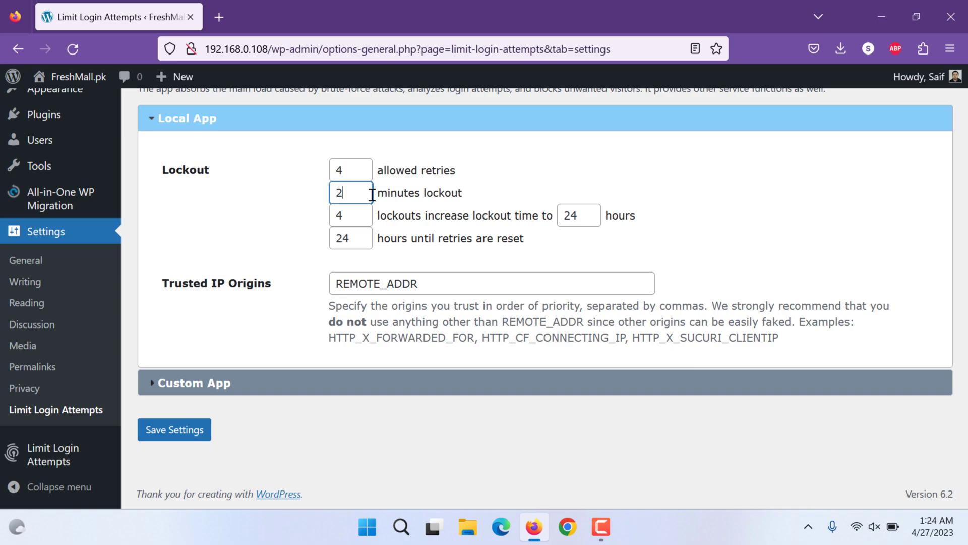
{"action": "type", "text": "0"}
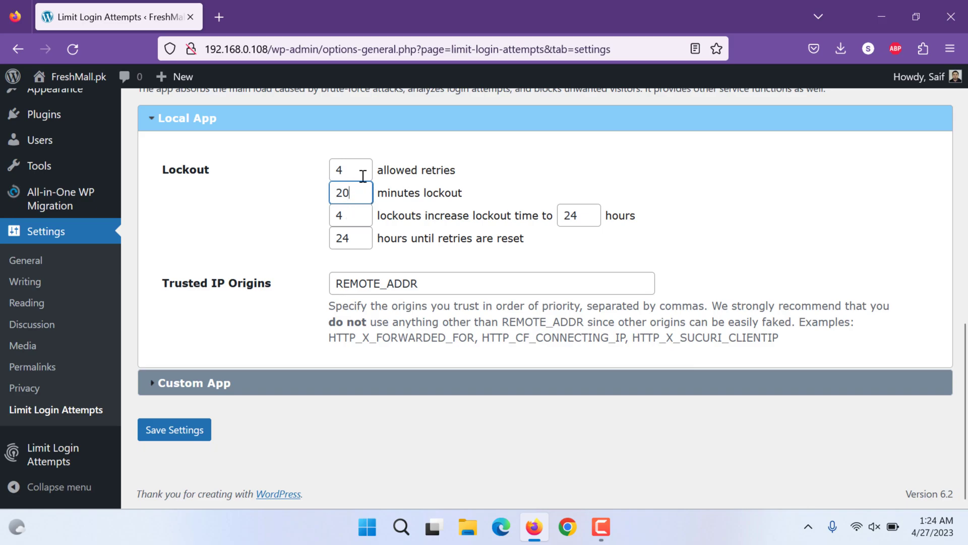
{"action": "left_click", "coordinate": [350, 216]}
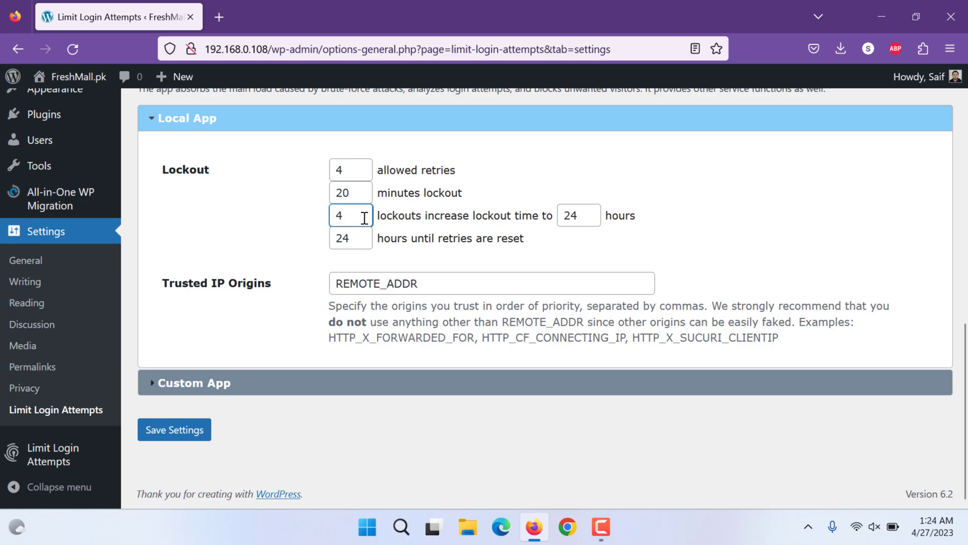
{"action": "double_click", "coordinate": [400, 216]}
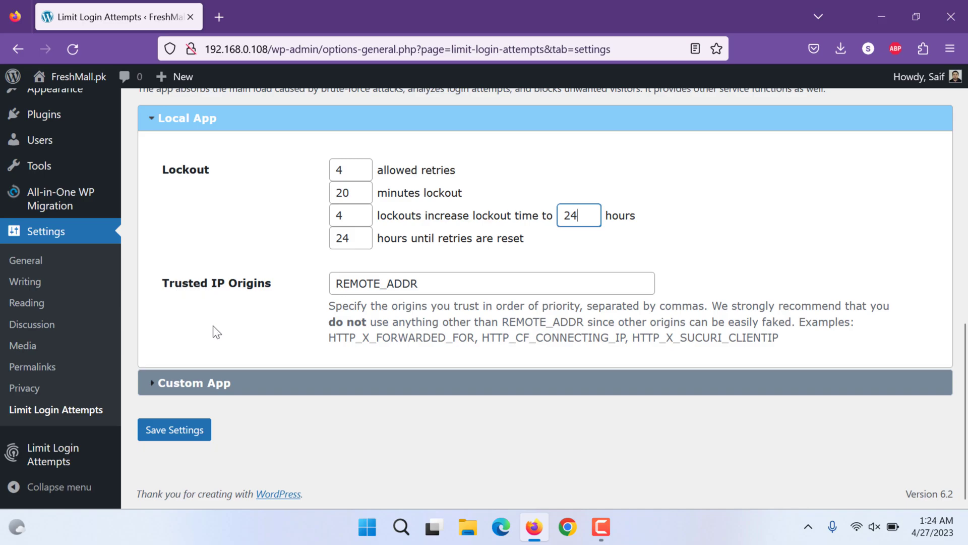
{"action": "left_click", "coordinate": [491, 283]}
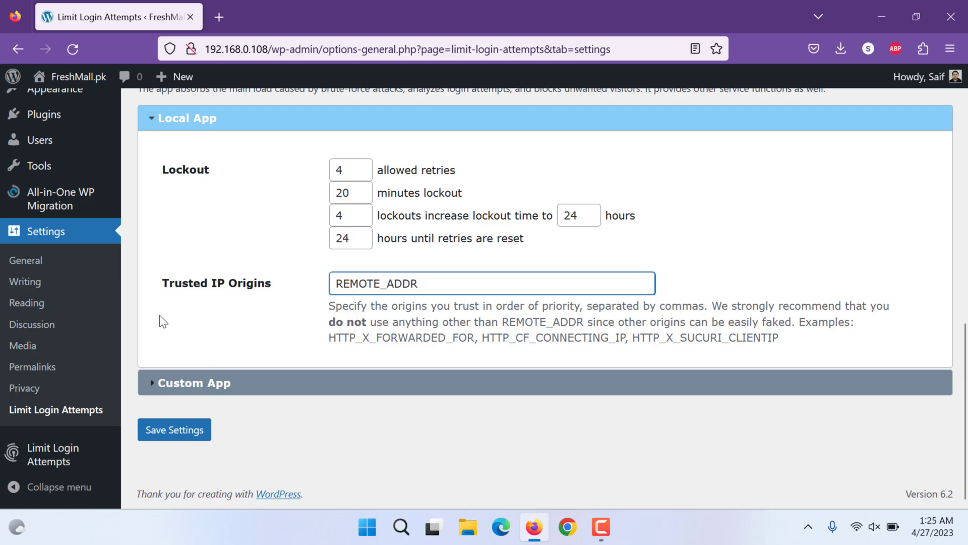
Expand the Custom App section and review its setup-code fields
{"action": "left_click", "coordinate": [195, 382]}
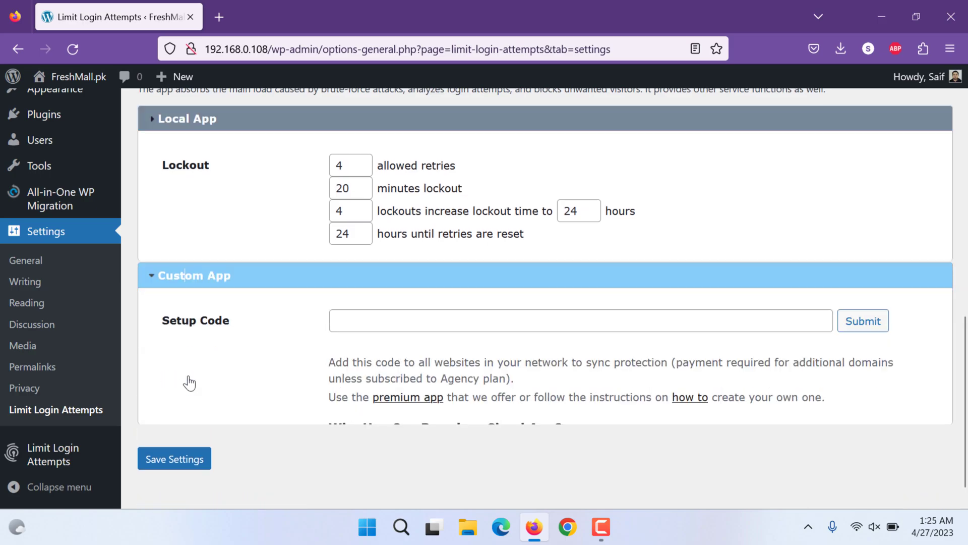
{"action": "scroll", "scroll_direction": "down", "scroll_amount": 3}
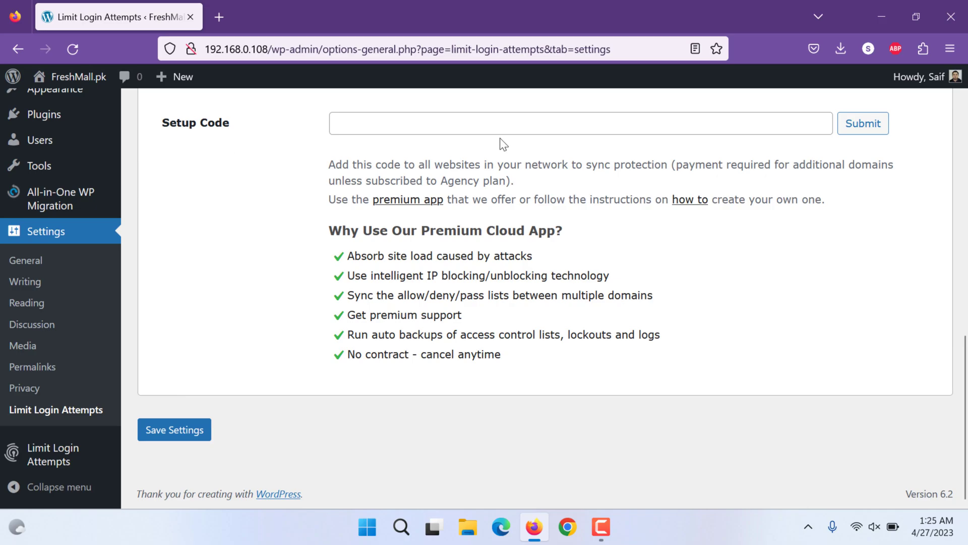
{"action": "mouse_move", "coordinate": [354, 254]}
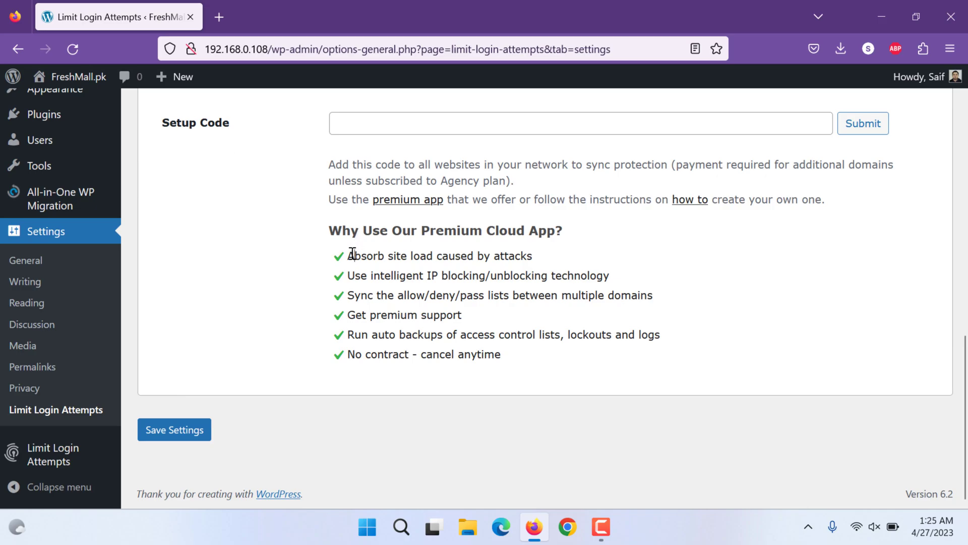
{"action": "left_click_drag", "start_coordinate": [351, 255], "coordinate": [510, 334]}
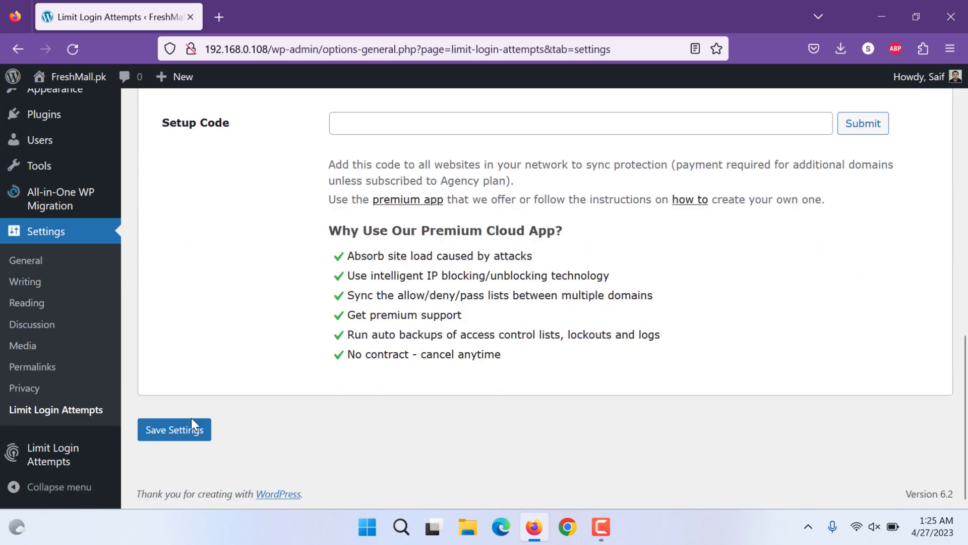
{"action": "scroll", "scroll_direction": "up", "scroll_amount": 3}
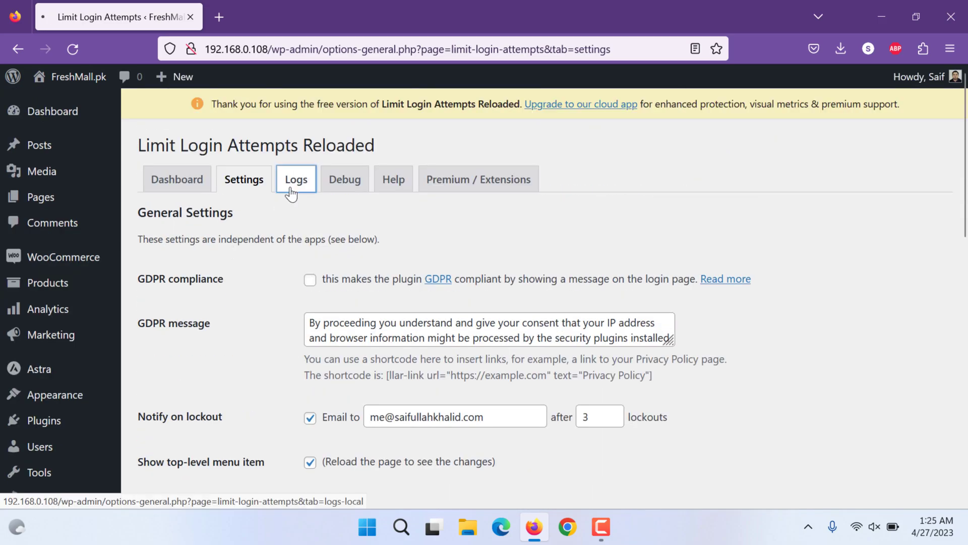
View the Logs tab with lockout statistics, safelist and blocklist fields
{"action": "left_click", "coordinate": [296, 179]}
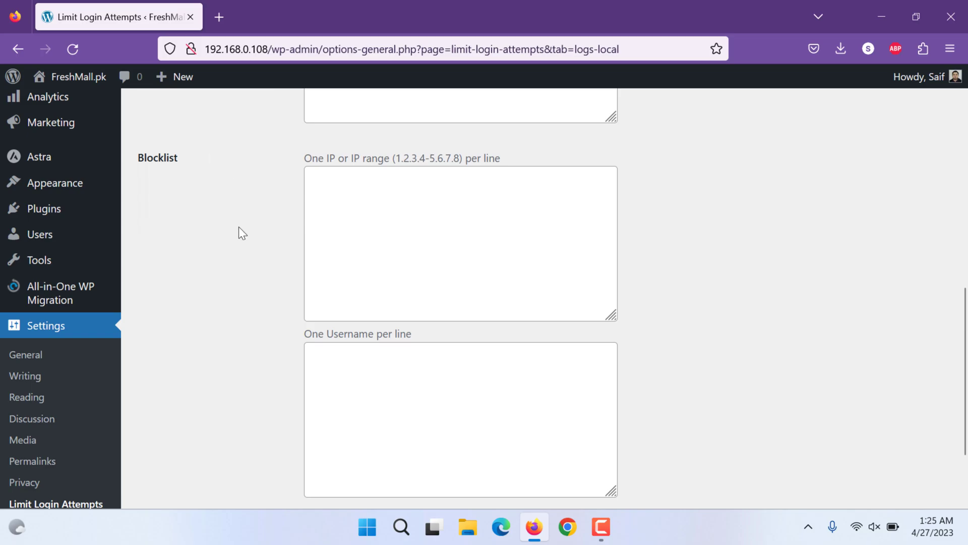
{"action": "scroll", "scroll_direction": "up", "scroll_amount": 3}
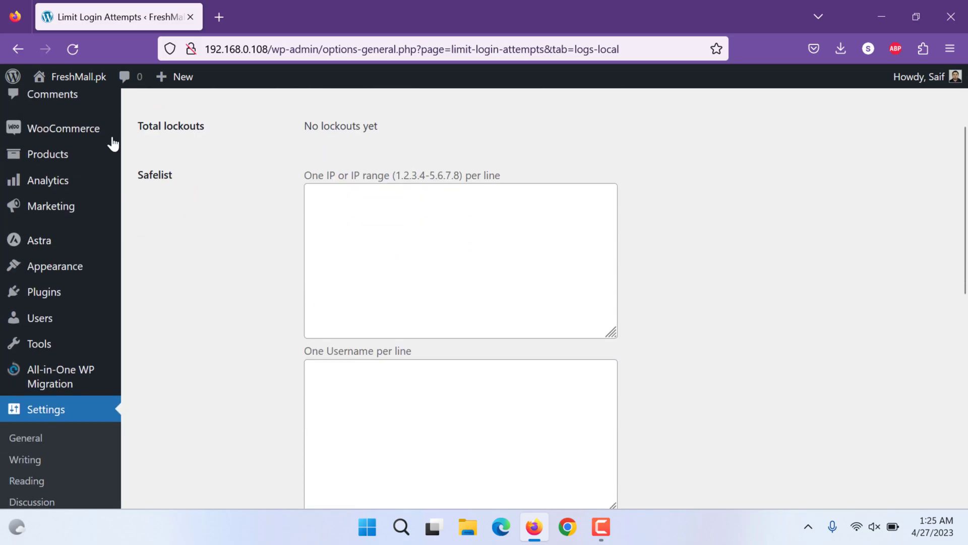
{"action": "scroll", "scroll_direction": "down", "scroll_amount": 3}
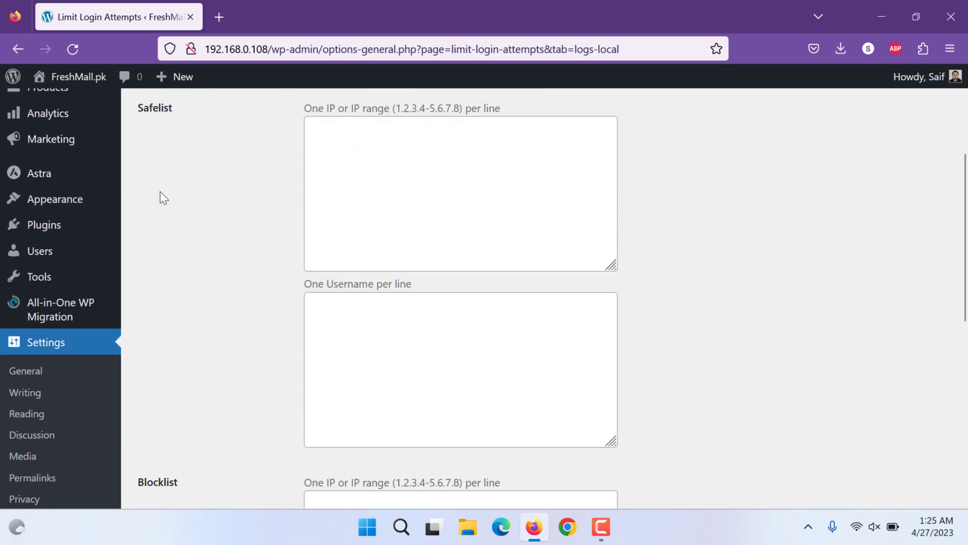
{"action": "scroll", "scroll_direction": "down", "scroll_amount": 3}
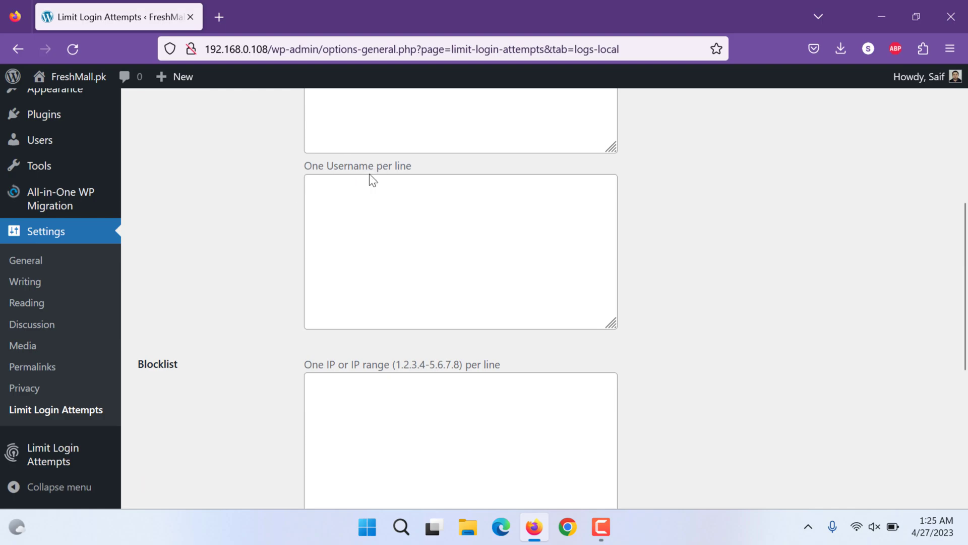
{"action": "mouse_move", "coordinate": [202, 291]}
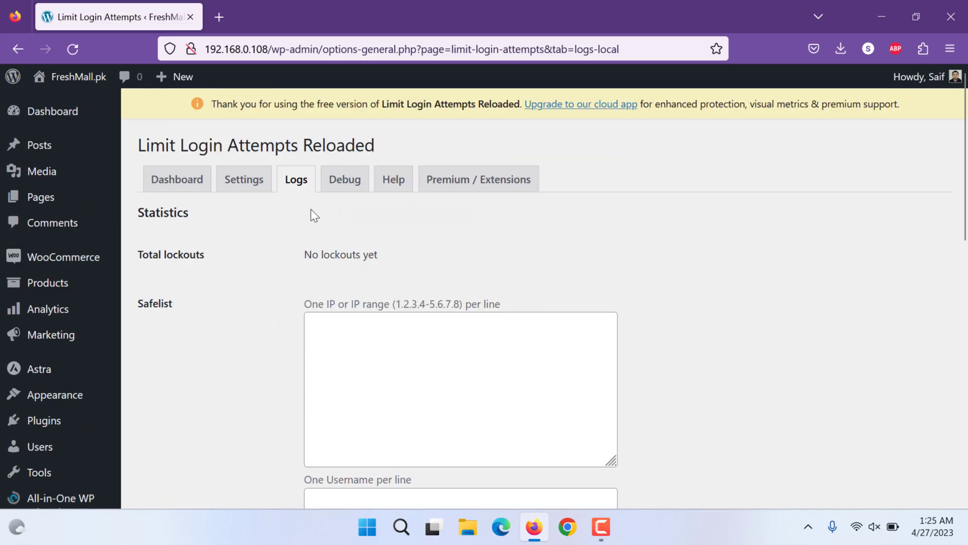
{"action": "left_click", "coordinate": [344, 179]}
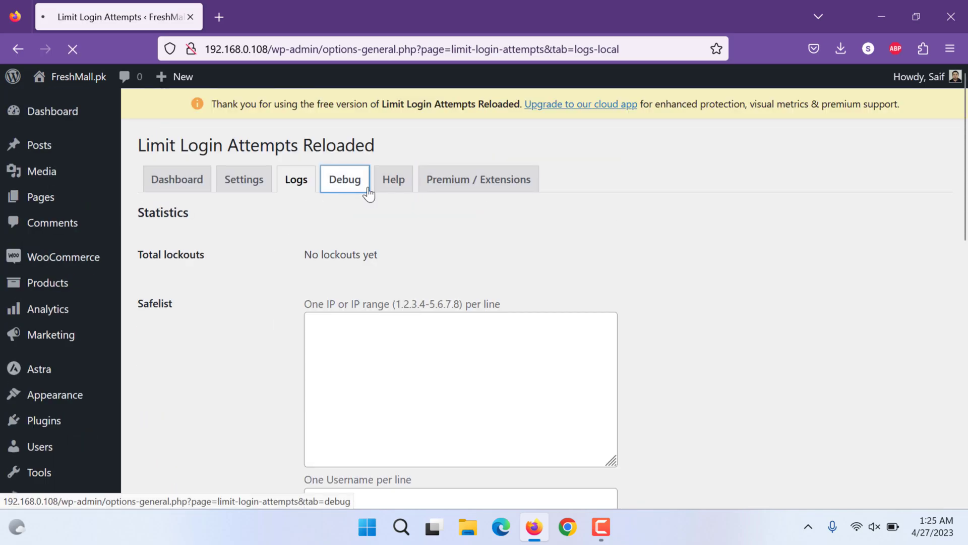
Visit the Debug and Help tabs, then the Premium / Extensions plan comparison
{"action": "left_click", "coordinate": [345, 179]}
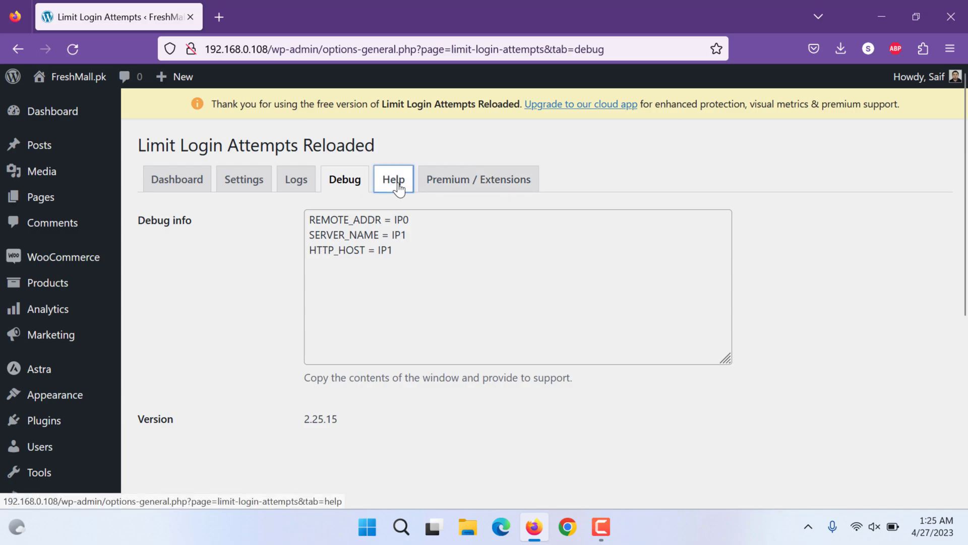
{"action": "left_click", "coordinate": [394, 180]}
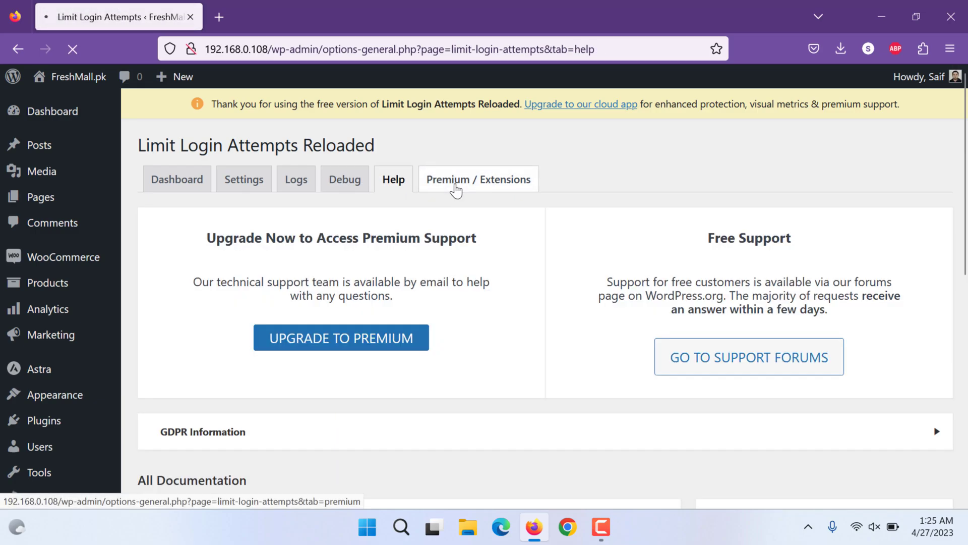
{"action": "left_click", "coordinate": [478, 179]}
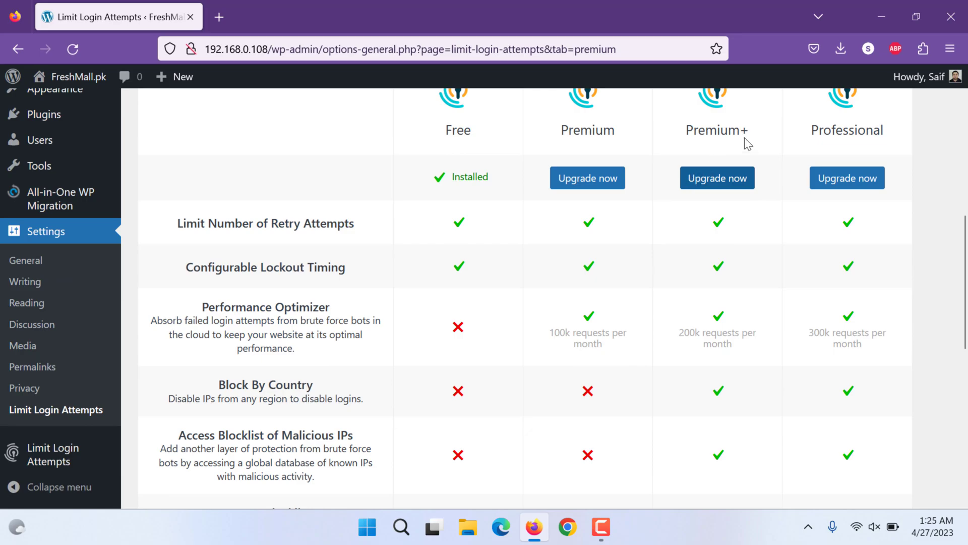
Scroll through the free-versus-paid comparison and start the Premium upgrade checkout
{"action": "scroll", "scroll_direction": "down", "scroll_amount": 3}
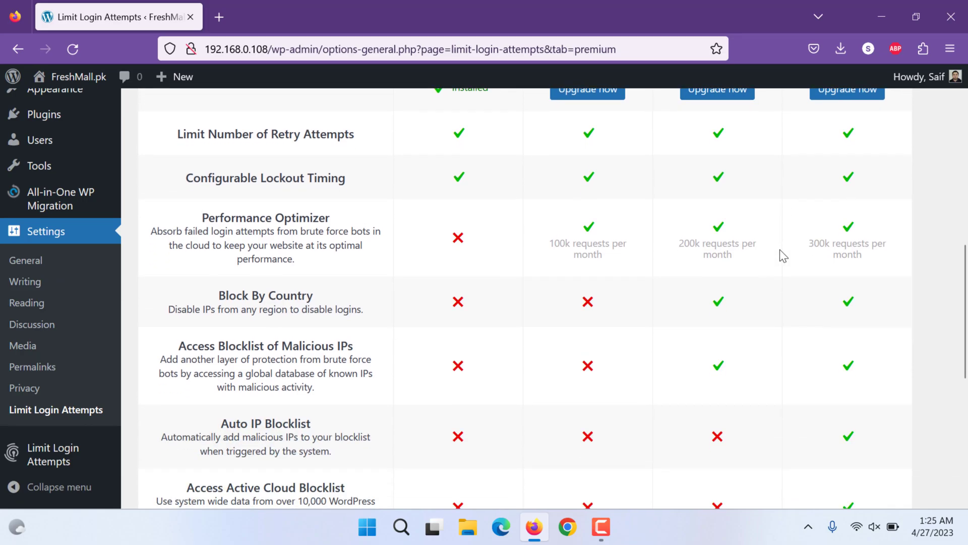
{"action": "scroll", "scroll_direction": "down", "scroll_amount": 3}
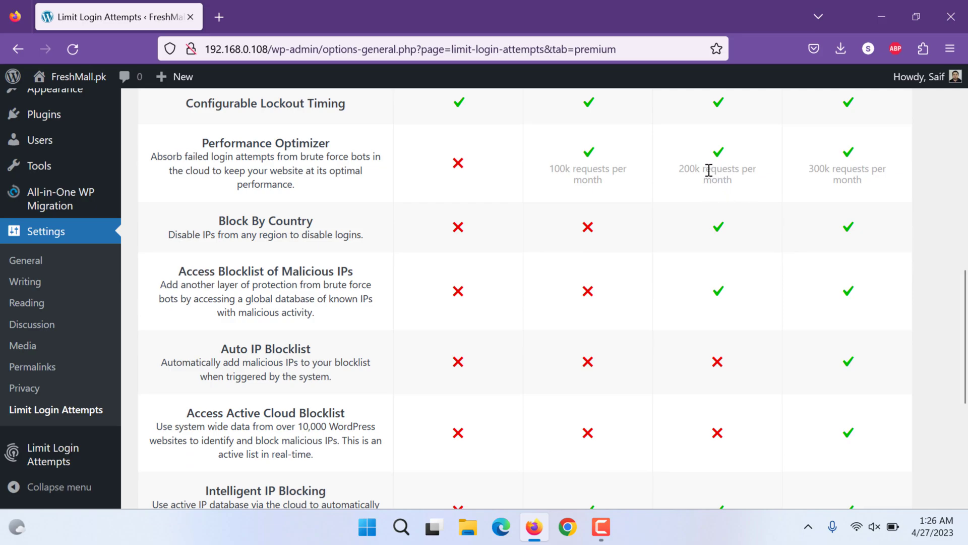
{"action": "mouse_move", "coordinate": [740, 297]}
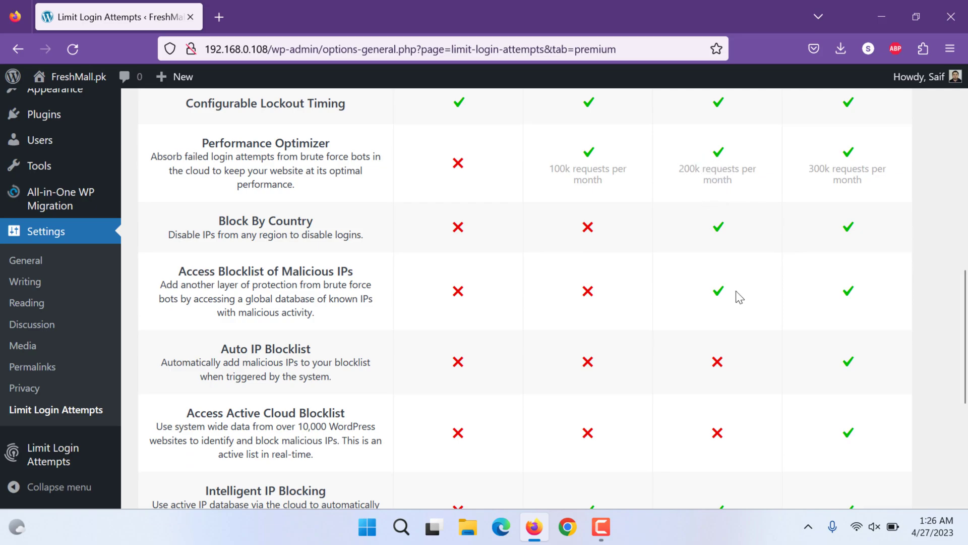
{"action": "scroll", "scroll_direction": "down", "scroll_amount": 3}
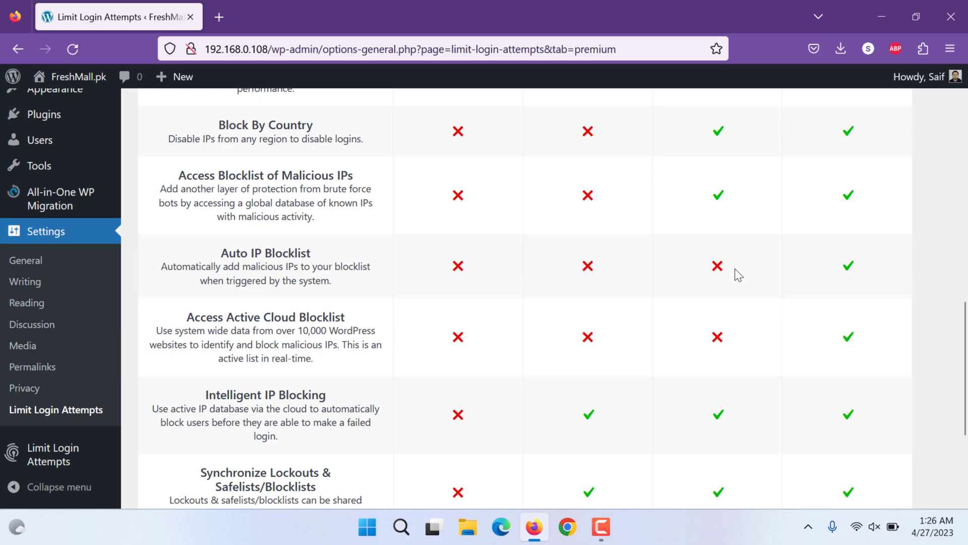
{"action": "mouse_move", "coordinate": [717, 302]}
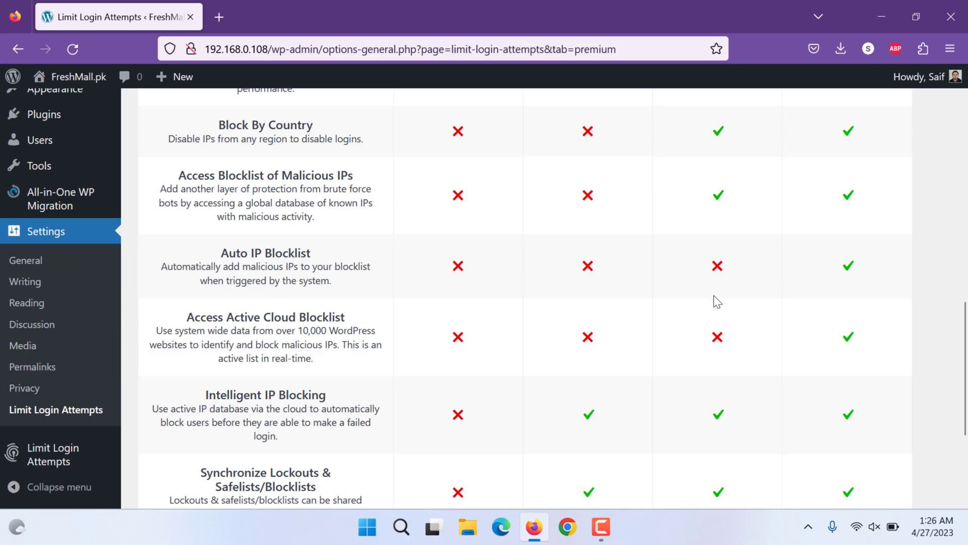
{"action": "mouse_move", "coordinate": [670, 373]}
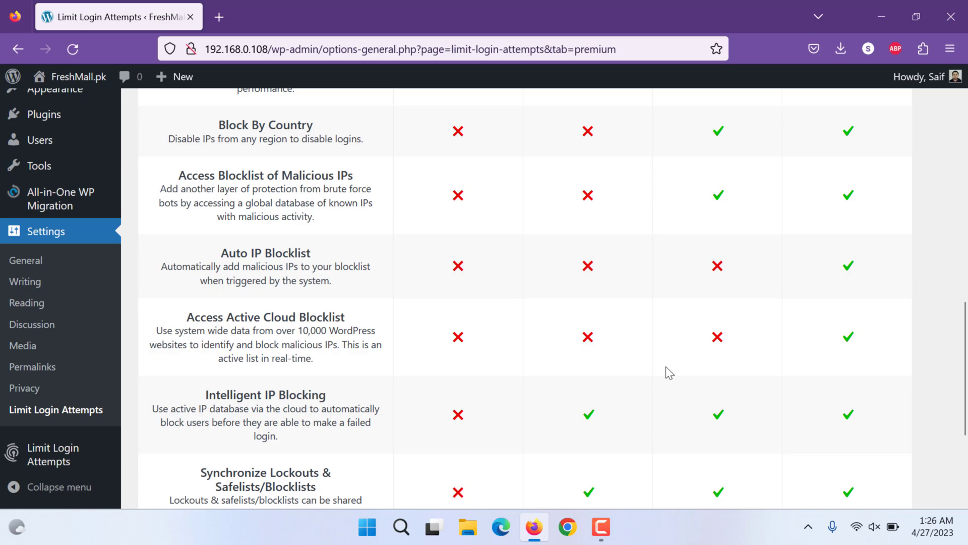
{"action": "mouse_move", "coordinate": [761, 373]}
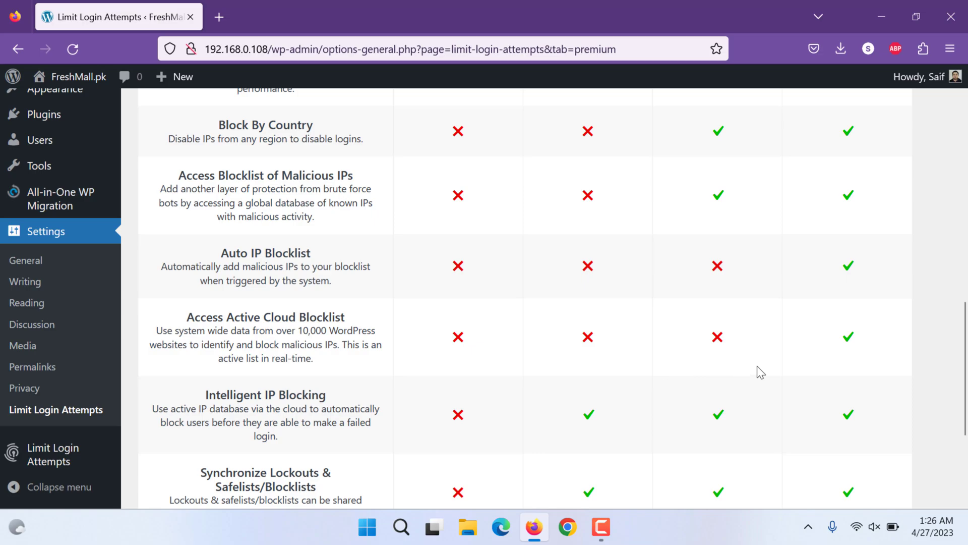
{"action": "mouse_move", "coordinate": [729, 340]}
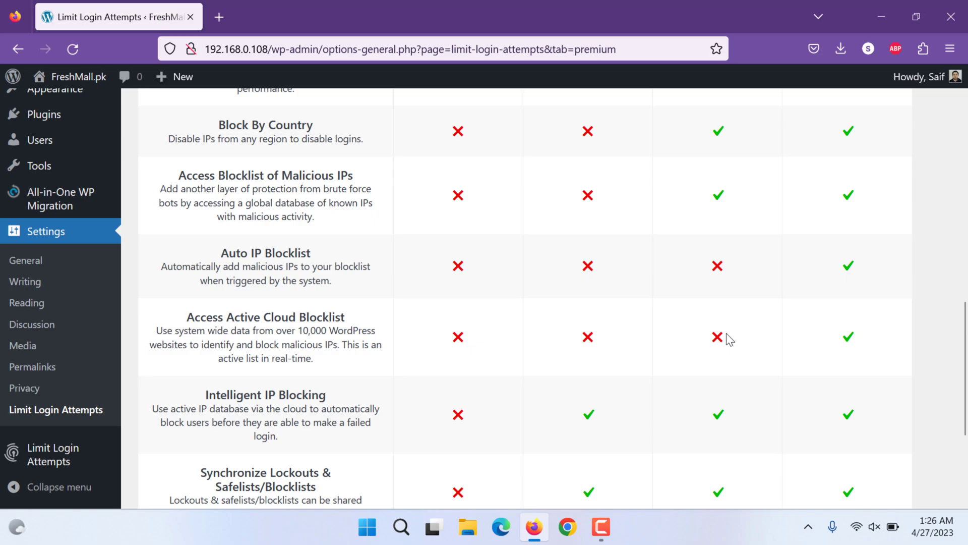
{"action": "scroll", "scroll_direction": "down", "scroll_amount": 3}
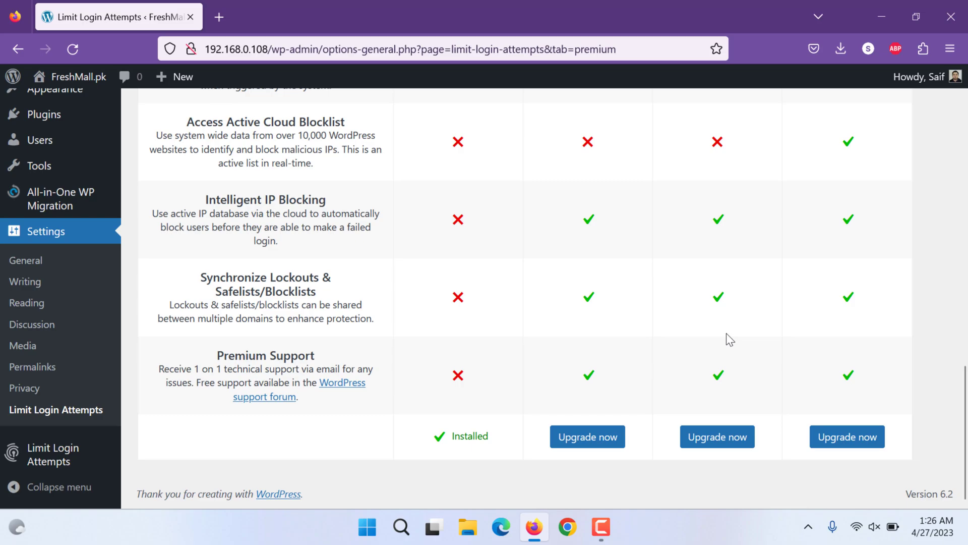
{"action": "mouse_move", "coordinate": [455, 190]}
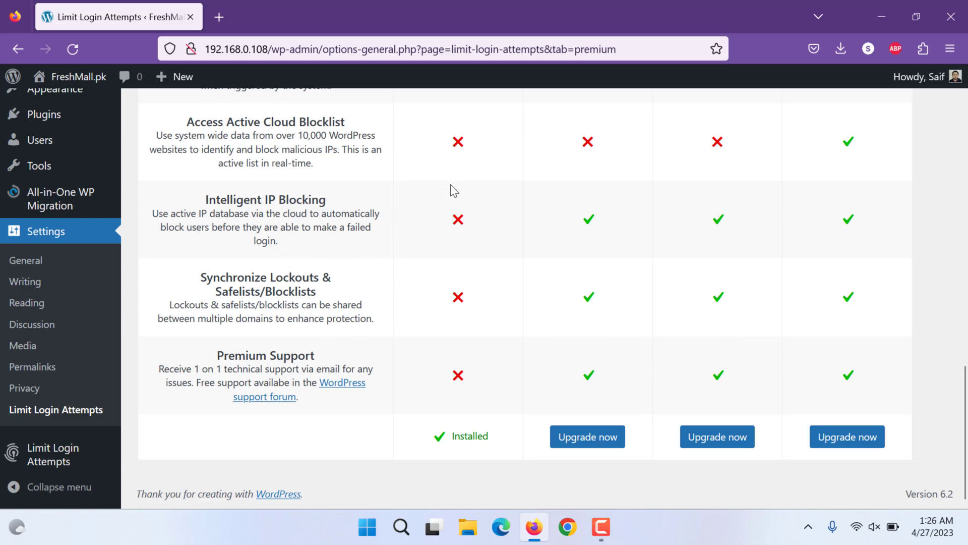
{"action": "mouse_move", "coordinate": [498, 229]}
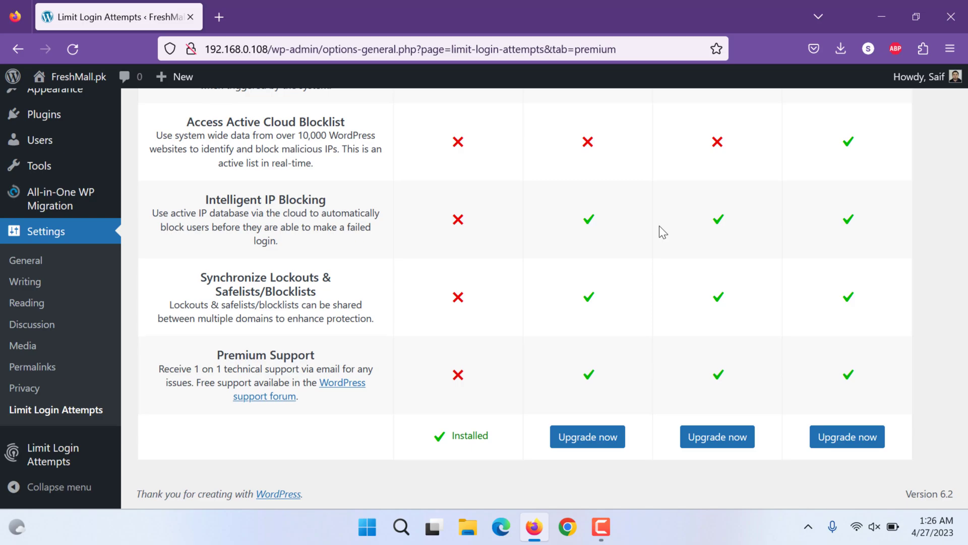
{"action": "mouse_move", "coordinate": [595, 376]}
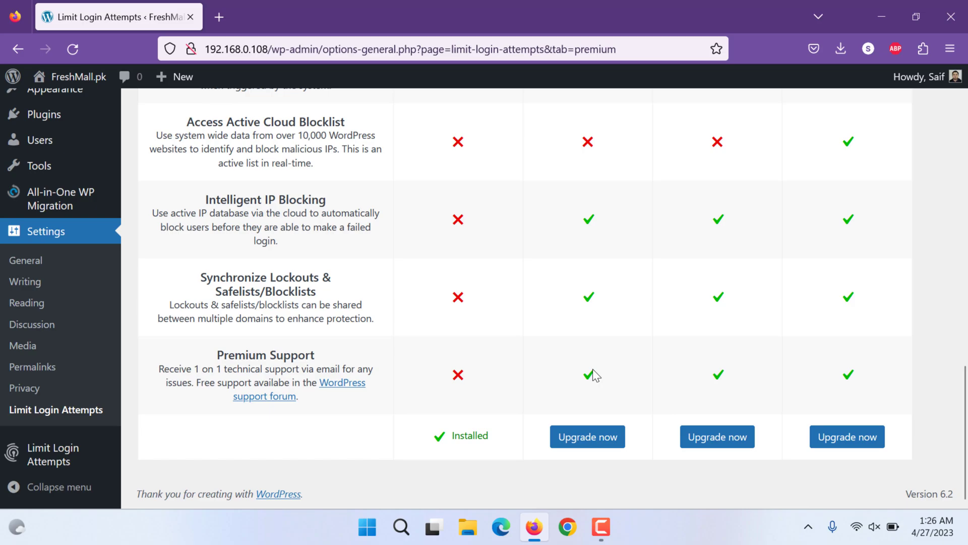
{"action": "left_click", "coordinate": [587, 437]}
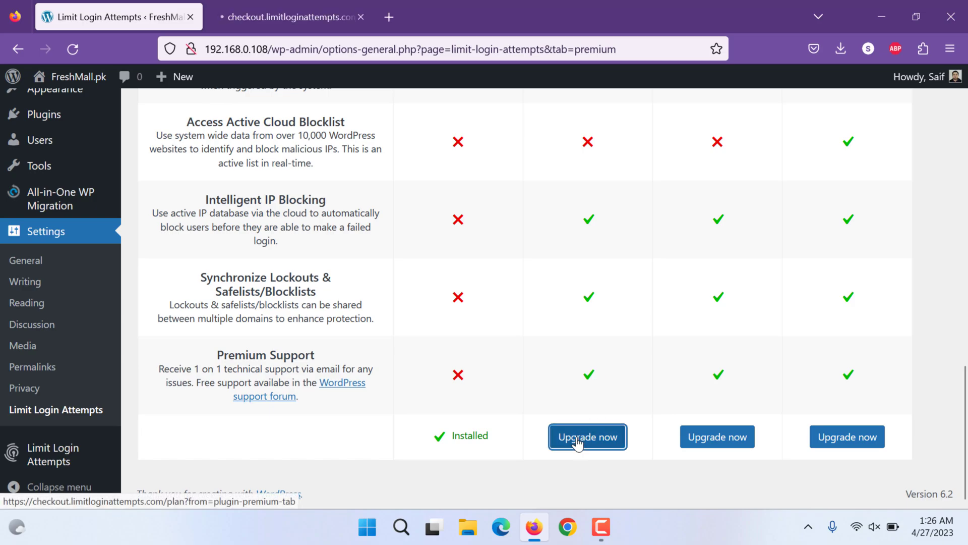
View the Unlimited Domains agency plan prices on the checkout site
{"action": "left_click", "coordinate": [587, 437]}
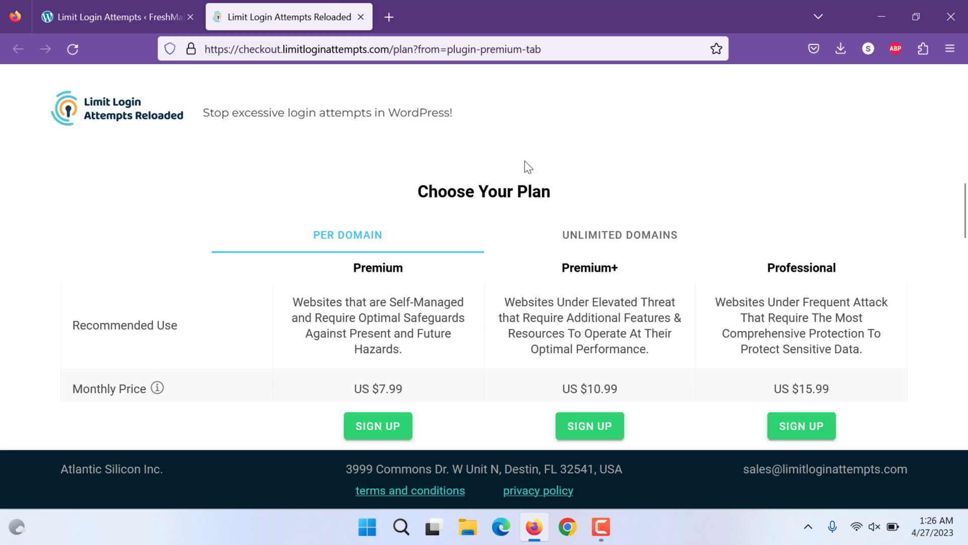
{"action": "mouse_move", "coordinate": [386, 387]}
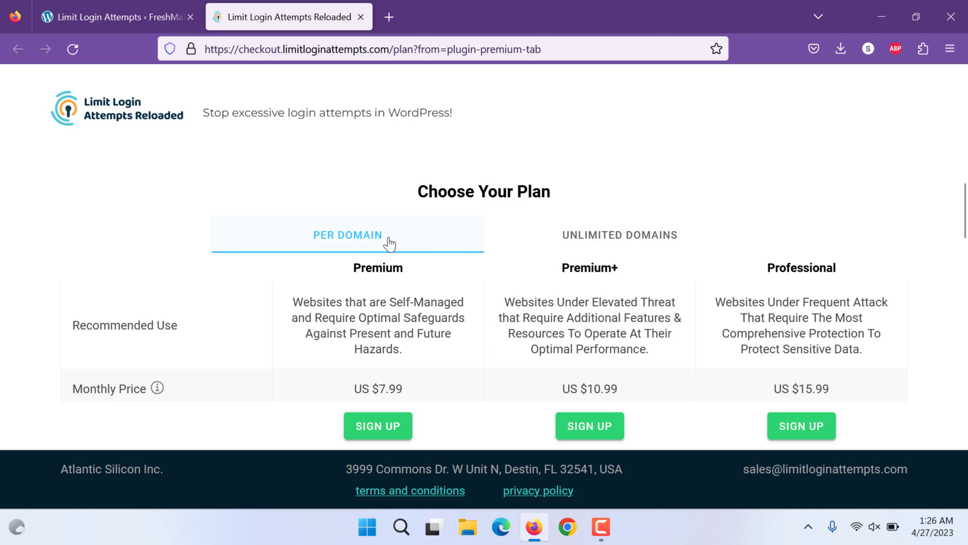
{"action": "left_click", "coordinate": [620, 234]}
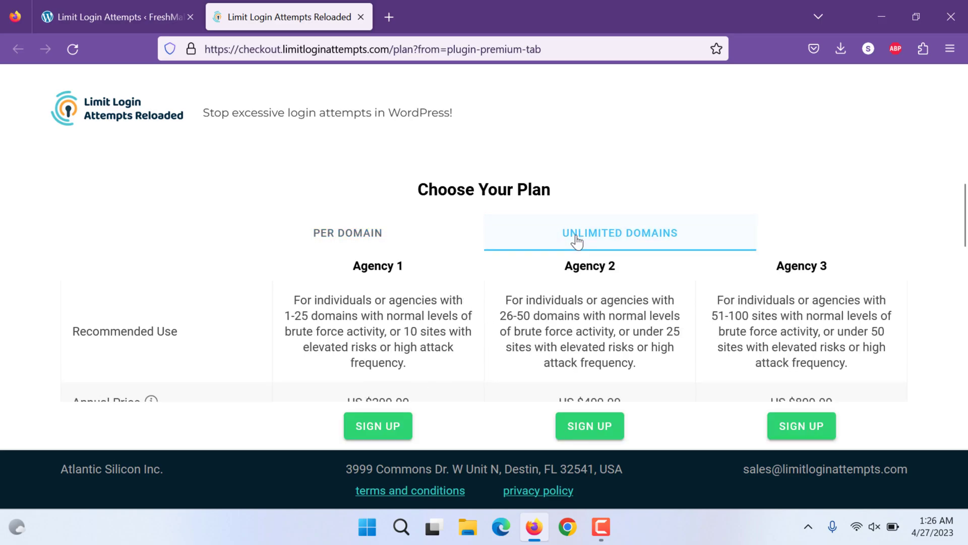
{"action": "scroll", "scroll_direction": "down", "scroll_amount": 3}
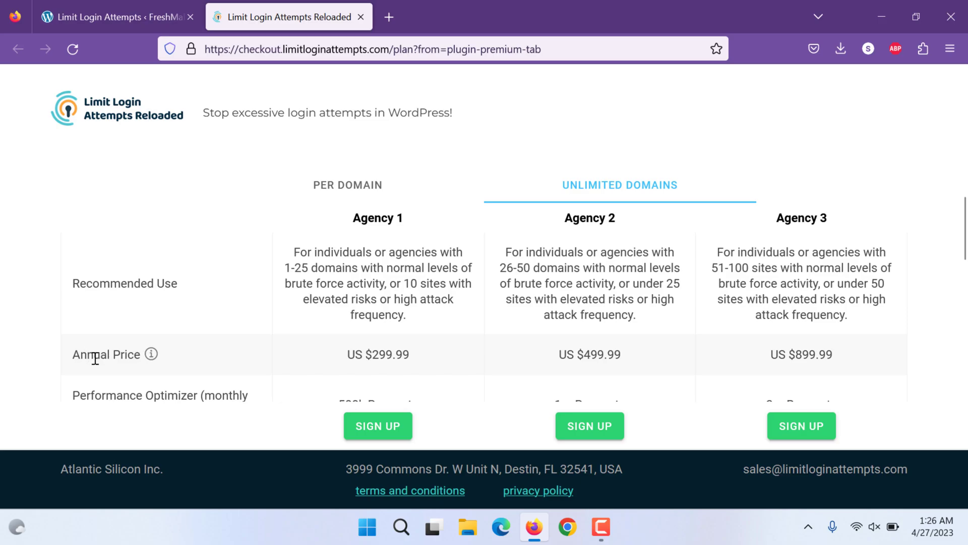
{"action": "mouse_move", "coordinate": [319, 286]}
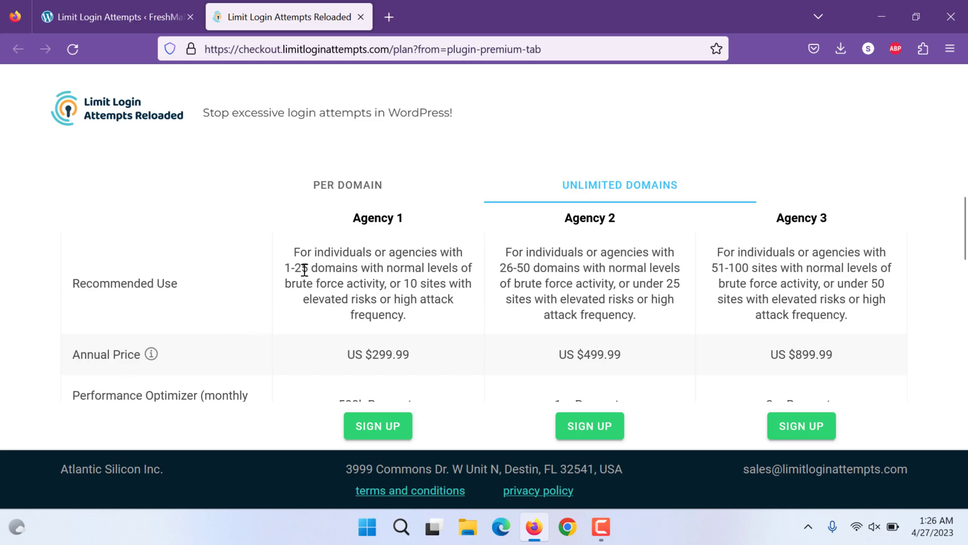
Review the Per Domain plans and feature list, then return to the WordPress admin tab
{"action": "left_click", "coordinate": [348, 186]}
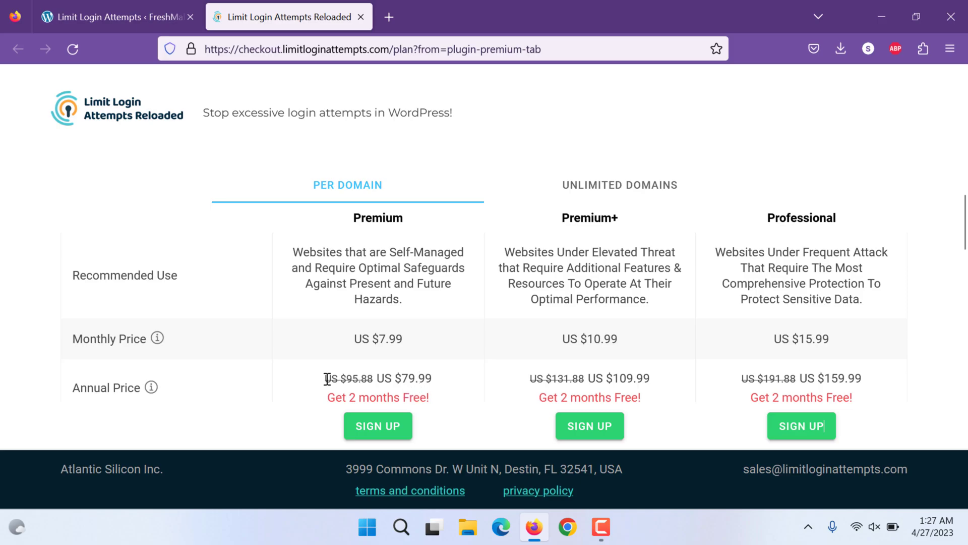
{"action": "mouse_move", "coordinate": [415, 394]}
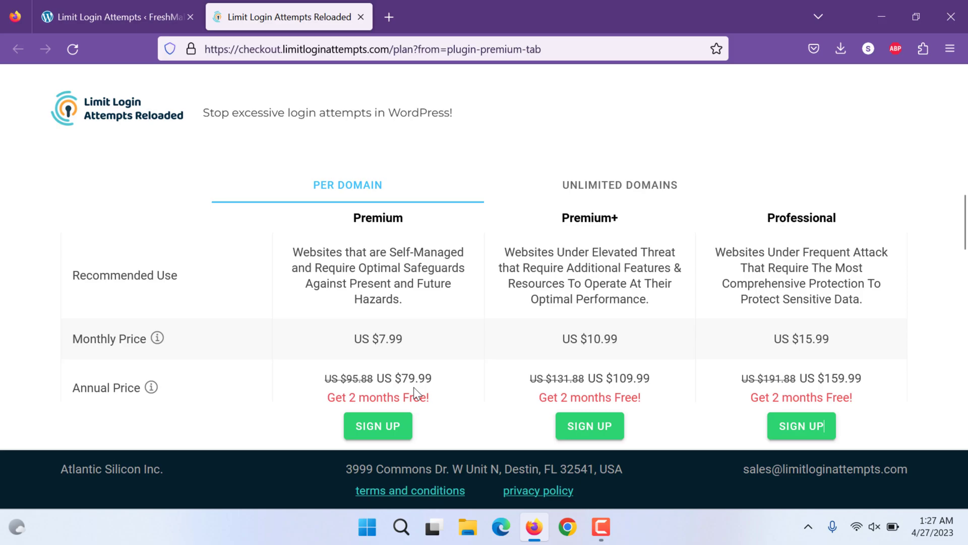
{"action": "mouse_move", "coordinate": [744, 397]}
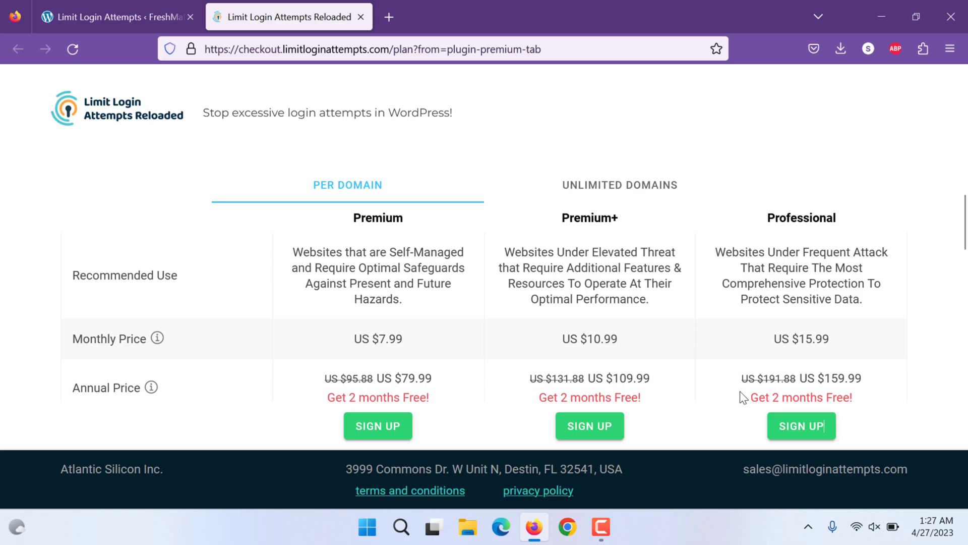
{"action": "scroll", "scroll_direction": "down", "scroll_amount": 3}
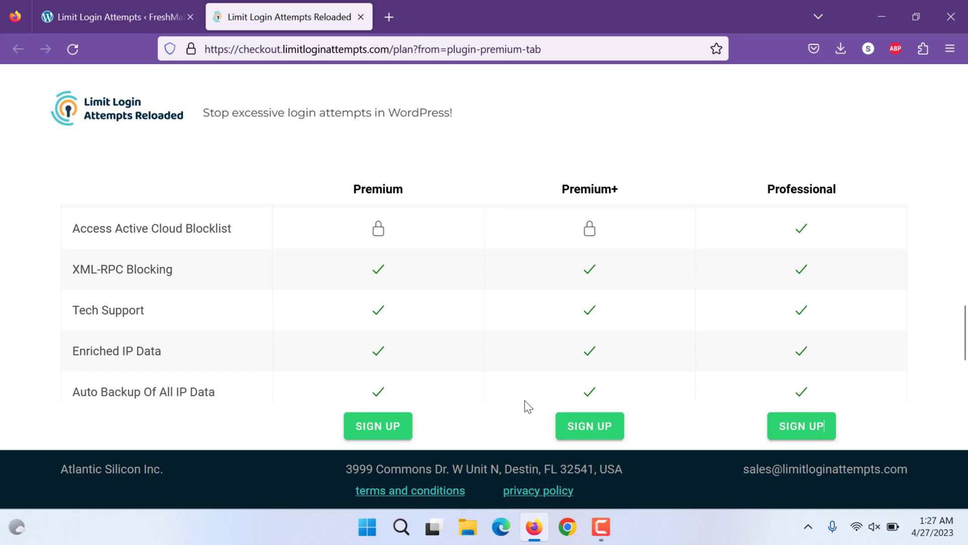
{"action": "scroll", "scroll_direction": "down", "scroll_amount": 3}
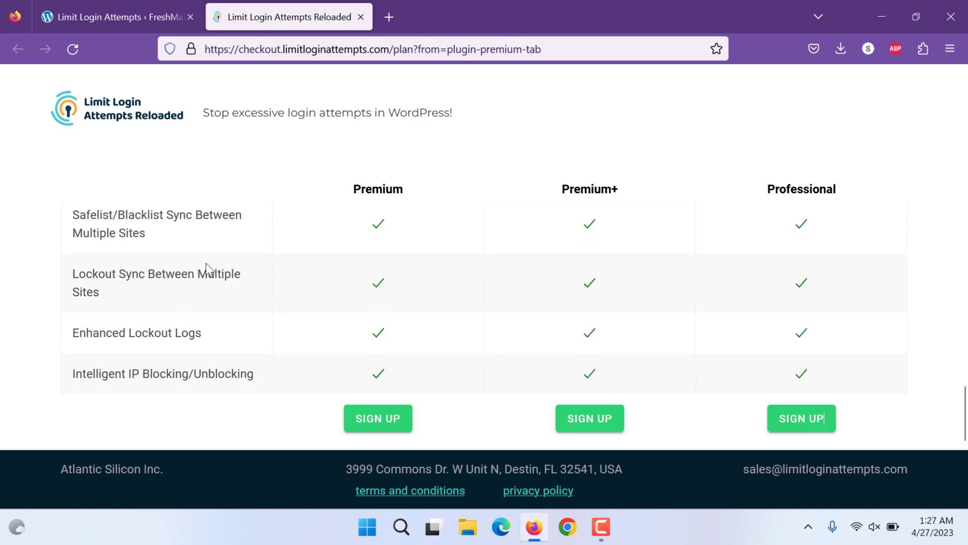
{"action": "mouse_move", "coordinate": [167, 323]}
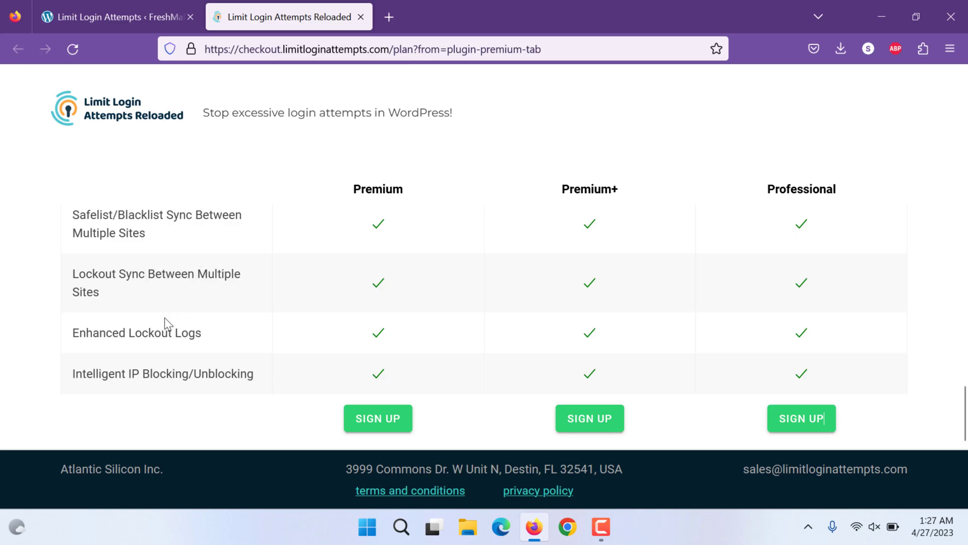
{"action": "left_click", "coordinate": [111, 17]}
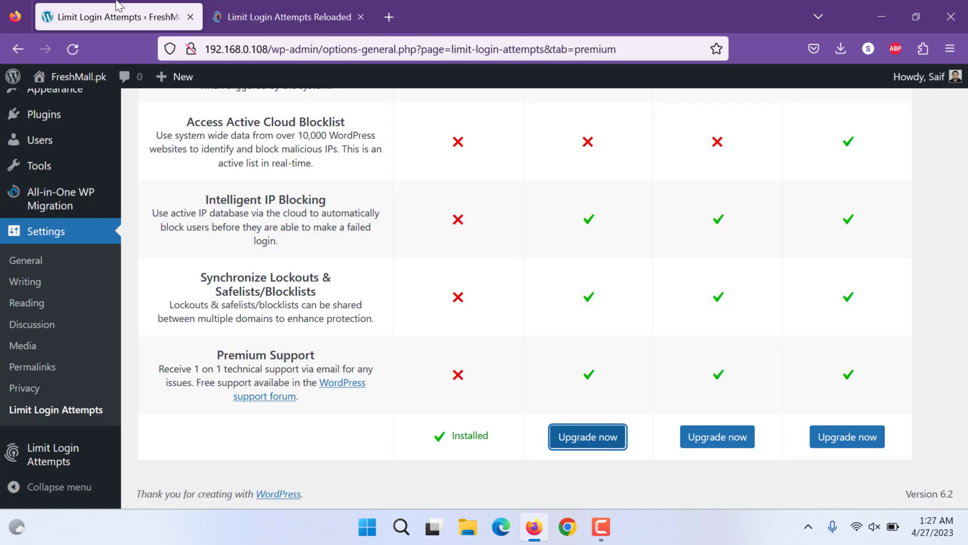
{"action": "mouse_move", "coordinate": [651, 369]}
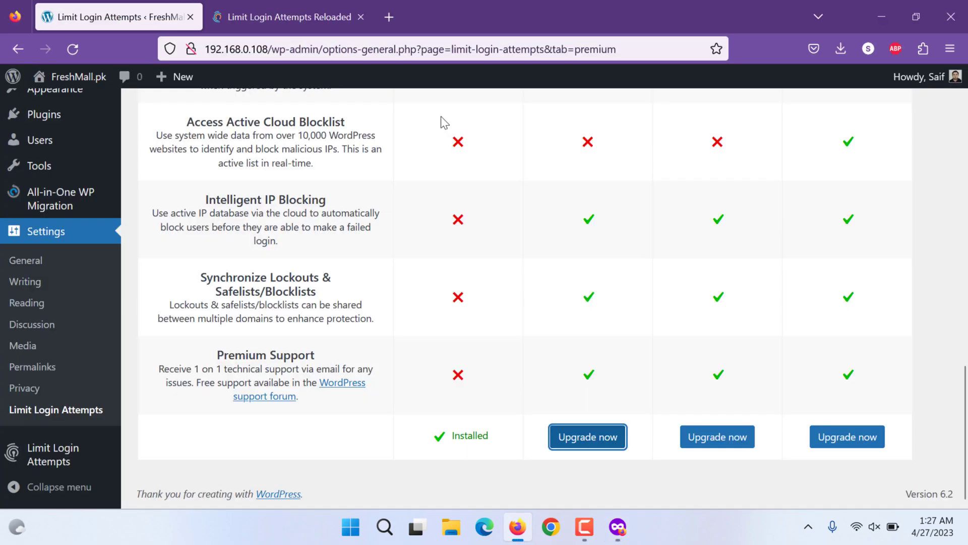
Bring the private browsing window with the FreshMall.pk login page to the front
{"action": "left_click", "coordinate": [433, 50]}
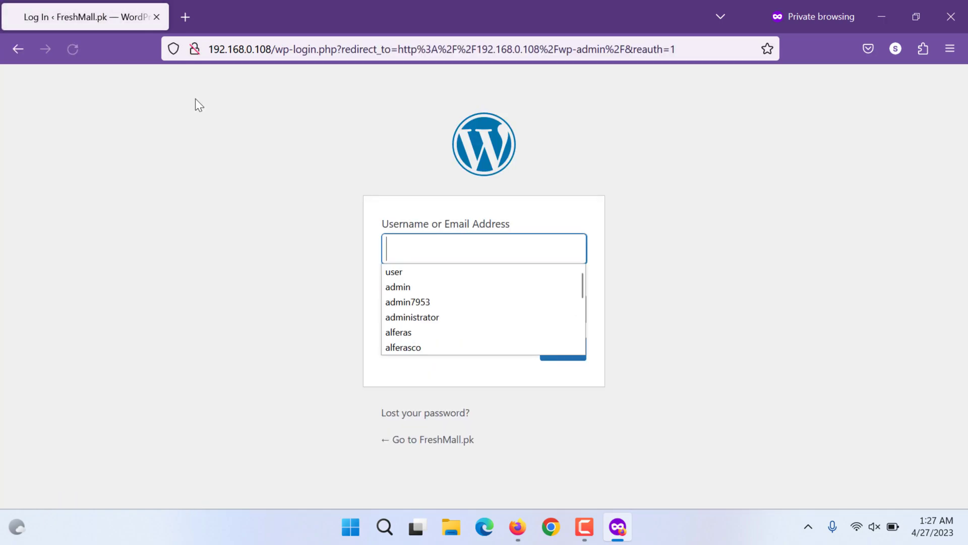
Log in as 'saif' with wrong passwords until one attempt remains, then return to the admin window
{"action": "type", "text": "saif"}
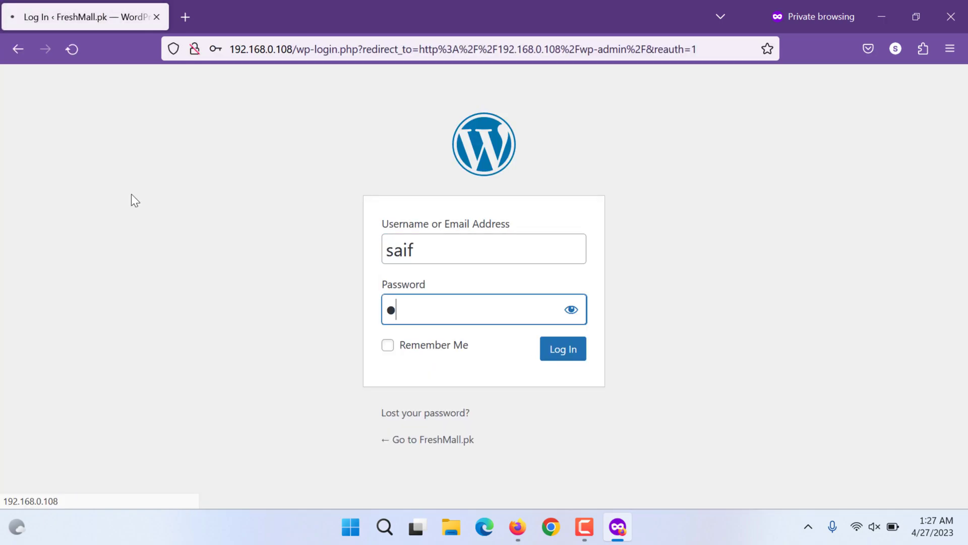
{"action": "left_click", "coordinate": [562, 348]}
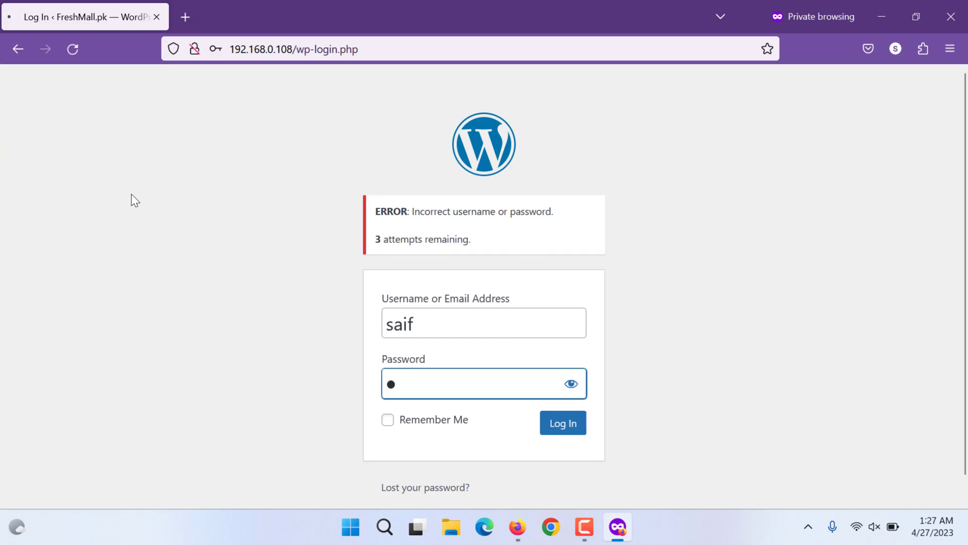
{"action": "left_click", "coordinate": [562, 423]}
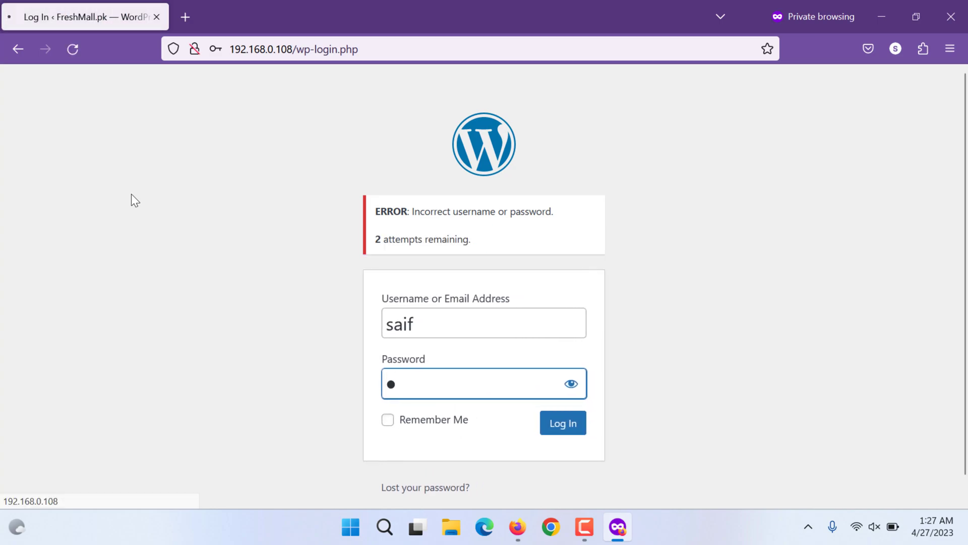
{"action": "left_click", "coordinate": [562, 423]}
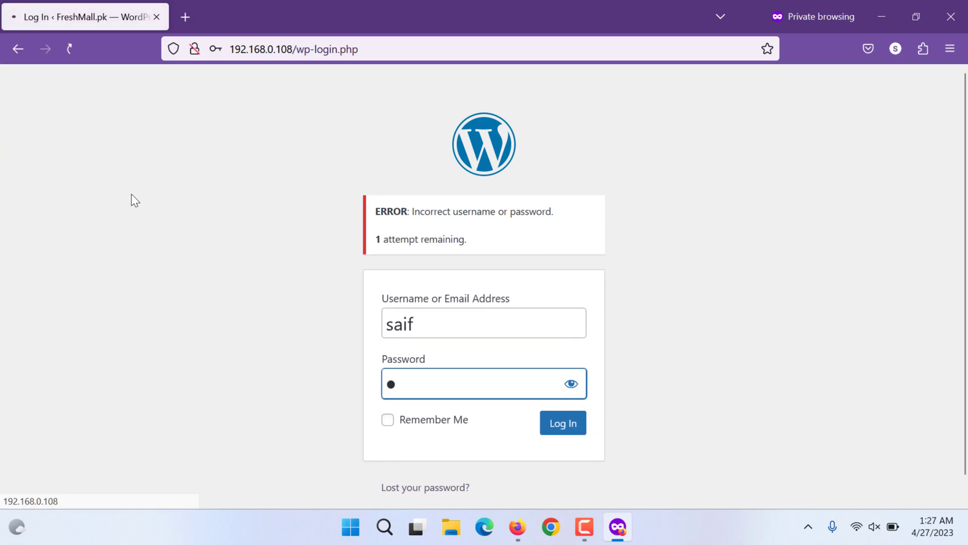
{"action": "left_click", "coordinate": [561, 423]}
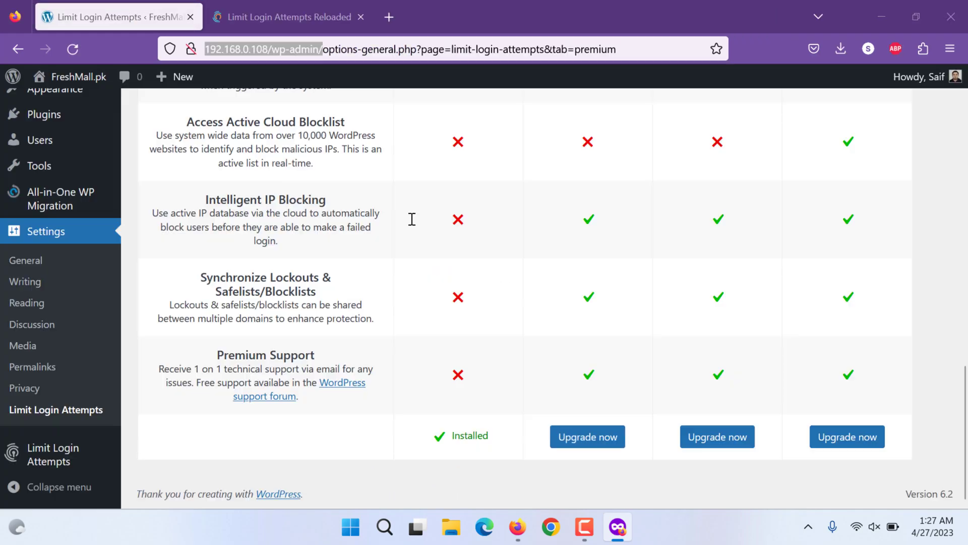
{"action": "left_click", "coordinate": [441, 49]}
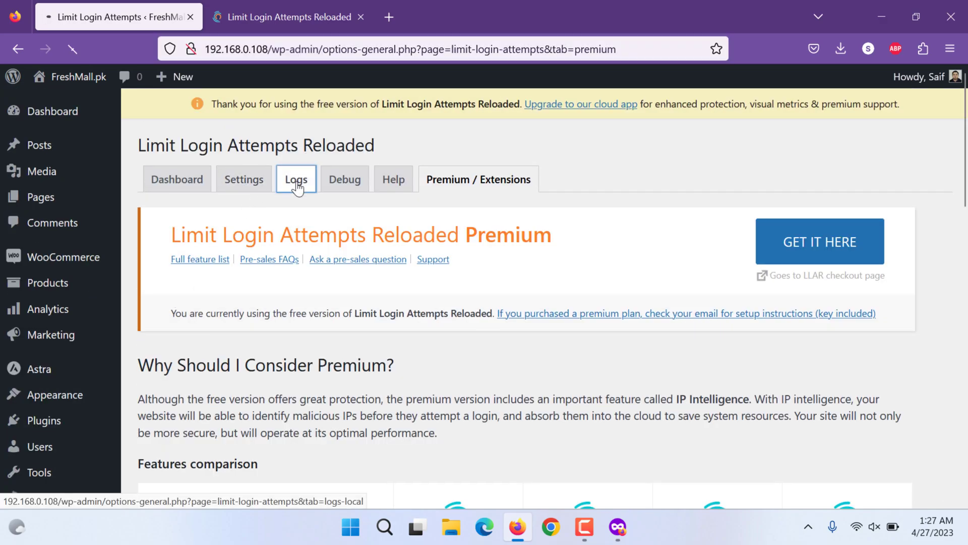
Unlock saif's 192.168.0.105 entry in the Limit Login Attempts lockout log
{"action": "left_click", "coordinate": [295, 180]}
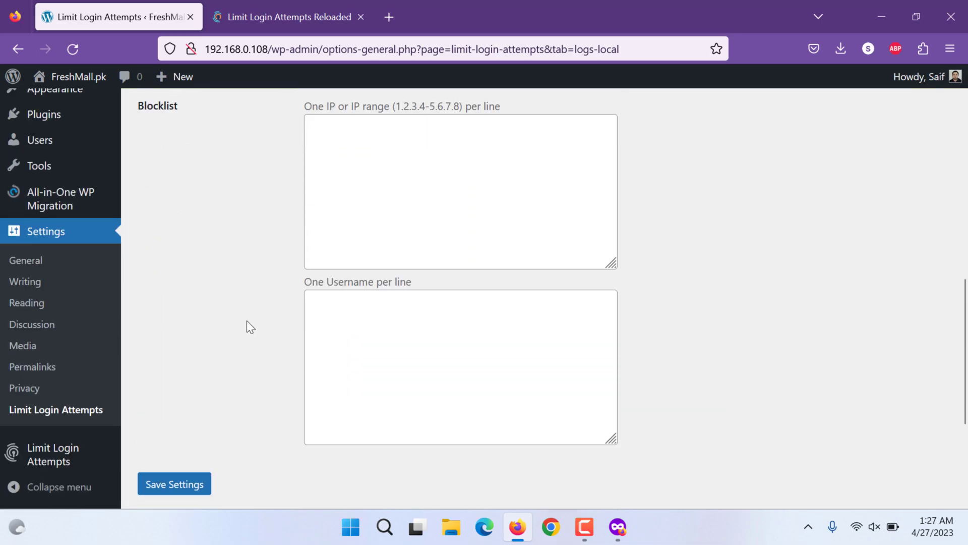
{"action": "scroll", "scroll_direction": "down", "scroll_amount": 3}
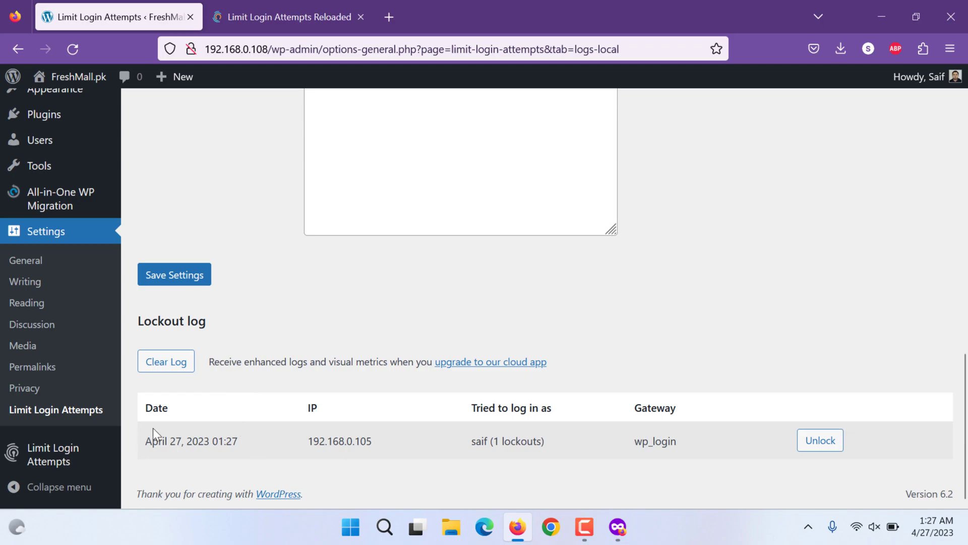
{"action": "mouse_move", "coordinate": [551, 439]}
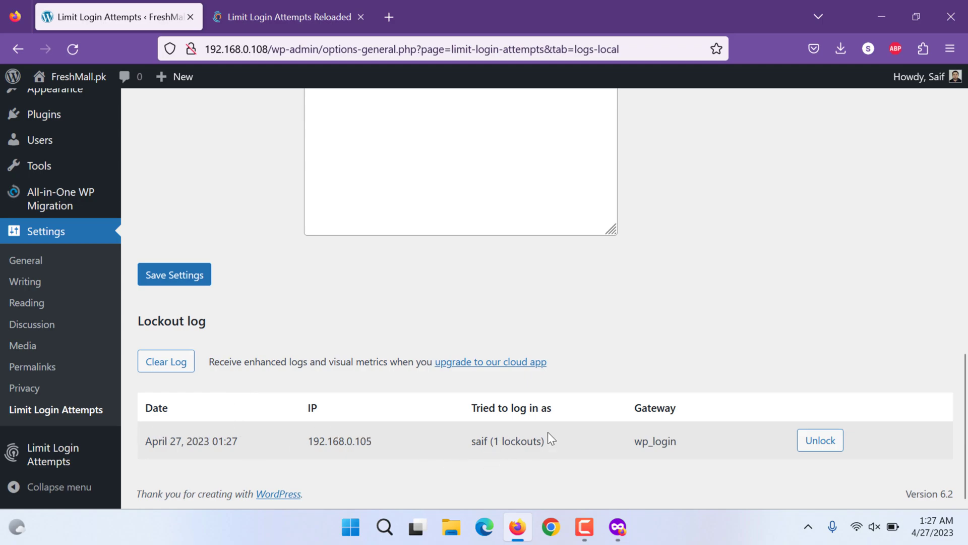
{"action": "mouse_move", "coordinate": [654, 456]}
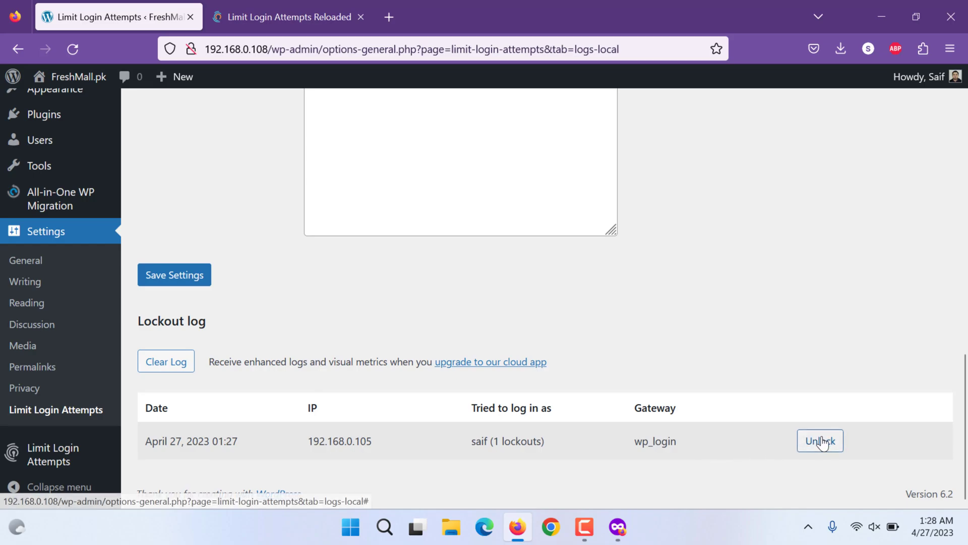
{"action": "left_click", "coordinate": [819, 440]}
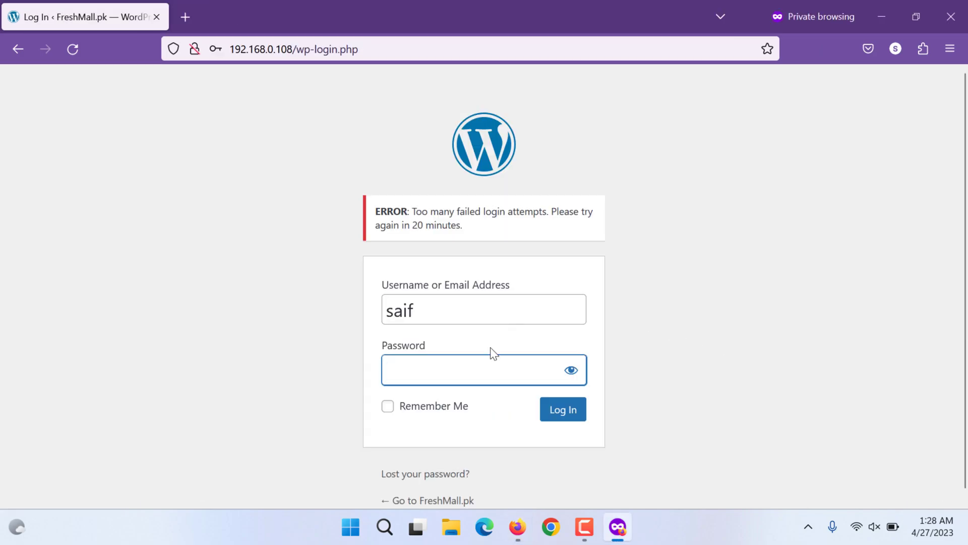
{"action": "left_click", "coordinate": [562, 408]}
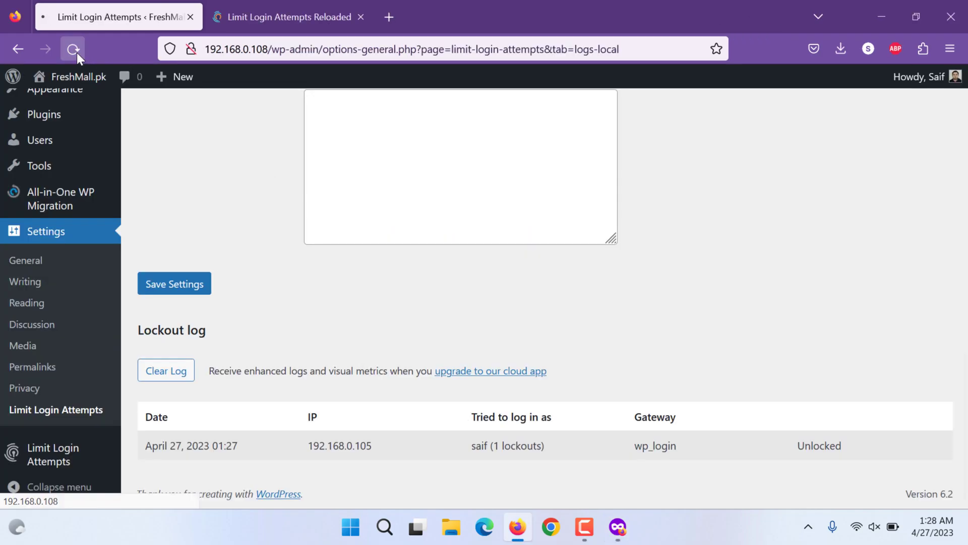
Safelist 192.168.0.105, save settings, and check the attempts-remaining message
{"action": "left_click", "coordinate": [72, 48]}
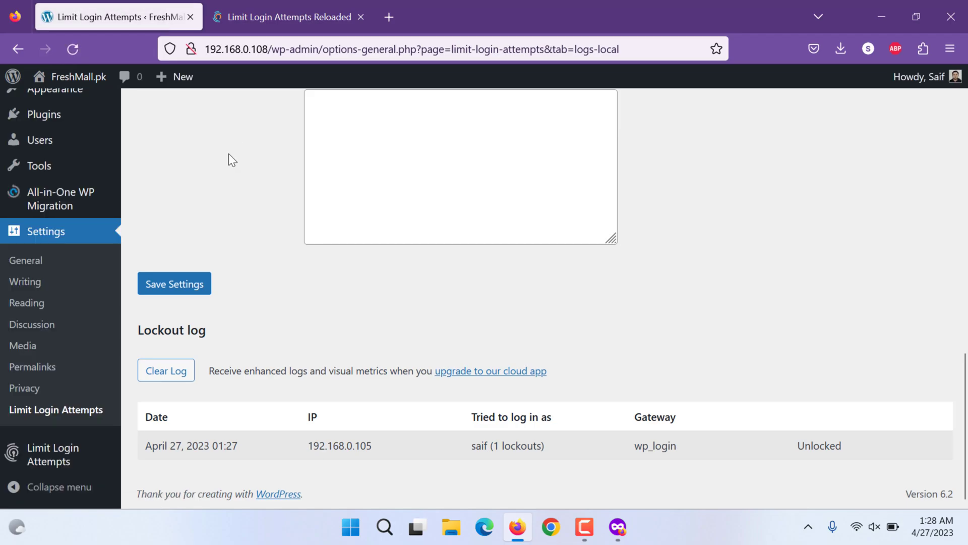
{"action": "mouse_move", "coordinate": [265, 240]}
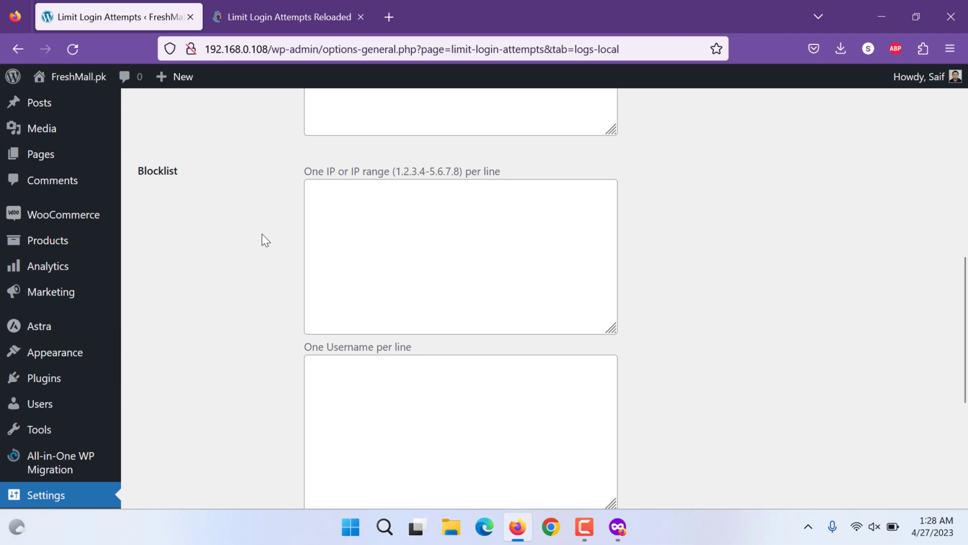
{"action": "scroll", "scroll_direction": "down", "scroll_amount": 3}
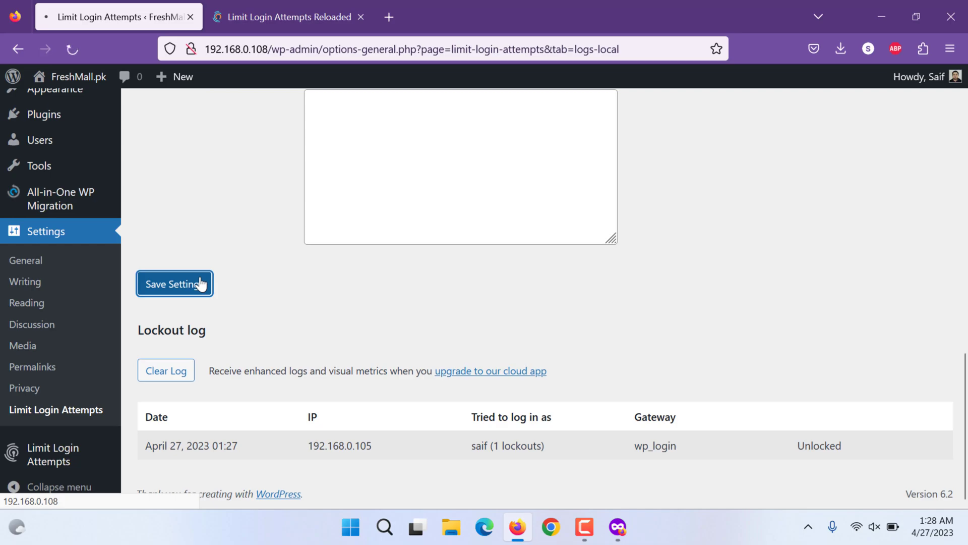
{"action": "left_click", "coordinate": [175, 283]}
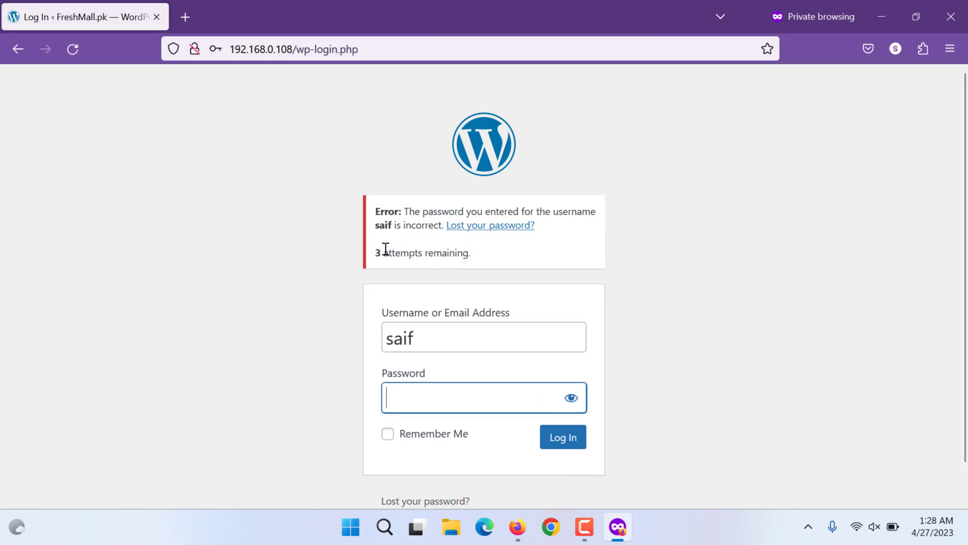
{"action": "left_click_drag", "start_coordinate": [373, 253], "coordinate": [444, 252]}
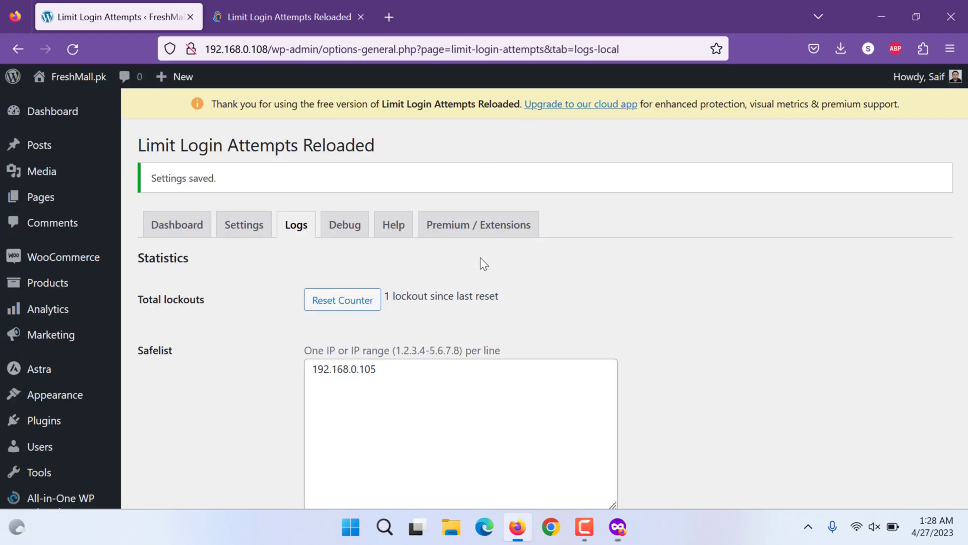
{"action": "mouse_move", "coordinate": [176, 224]}
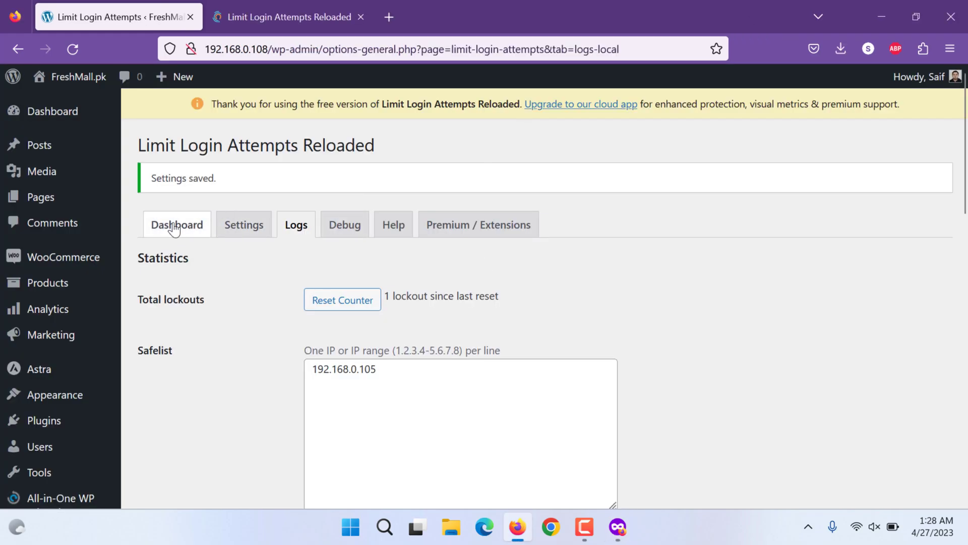
Check the plugin dashboard, then the main dashboard widget reporting 5 failed logins
{"action": "left_click", "coordinate": [178, 224]}
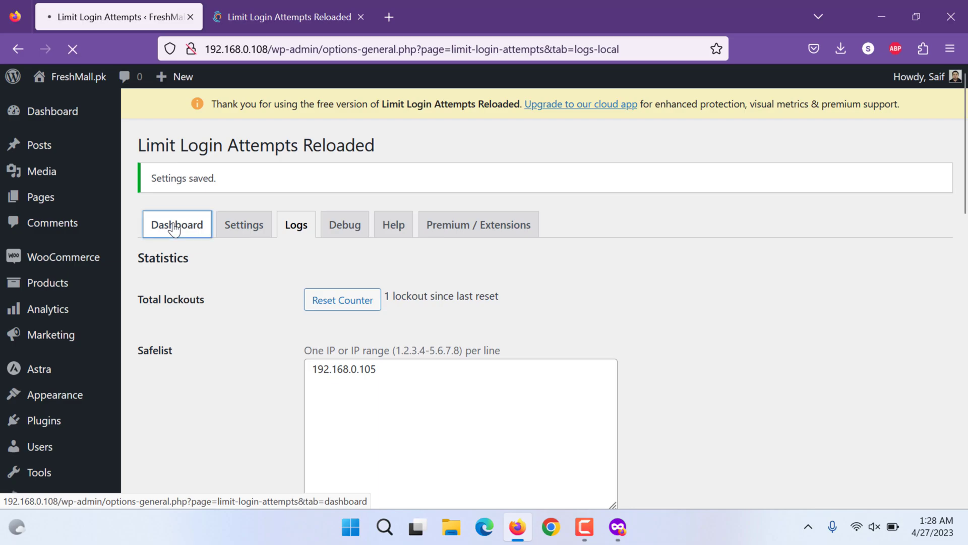
{"action": "left_click", "coordinate": [177, 224]}
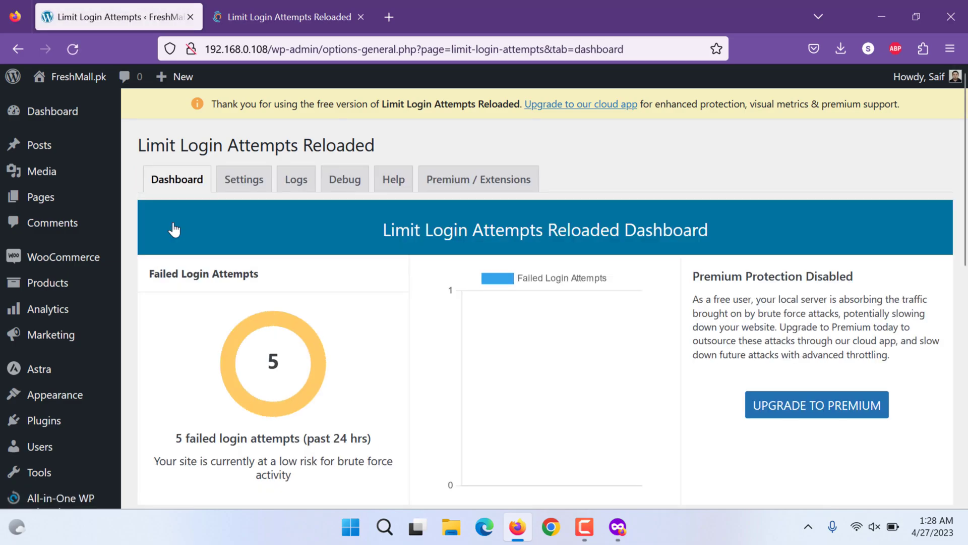
{"action": "mouse_move", "coordinate": [269, 354]}
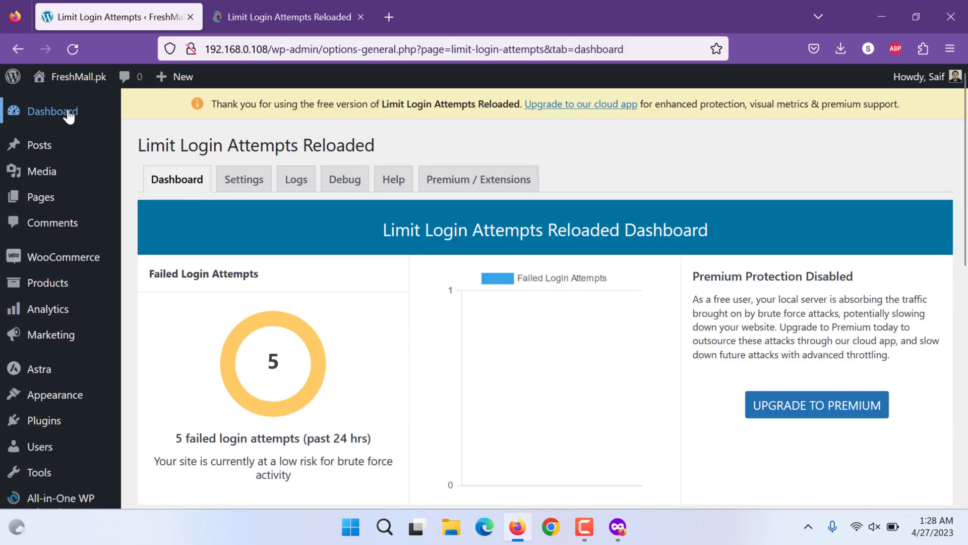
{"action": "left_click", "coordinate": [53, 111]}
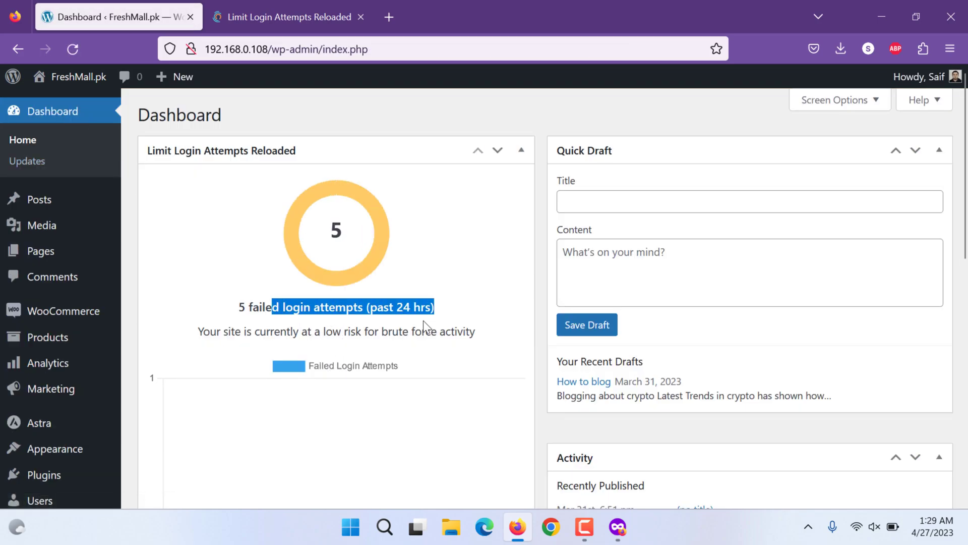
{"action": "scroll", "scroll_direction": "down", "scroll_amount": 3}
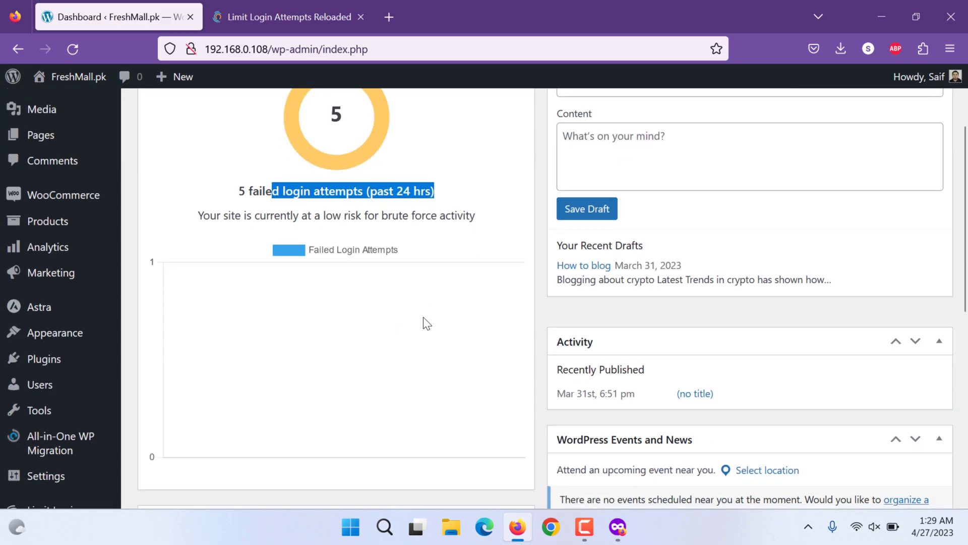
{"action": "mouse_move", "coordinate": [44, 295]}
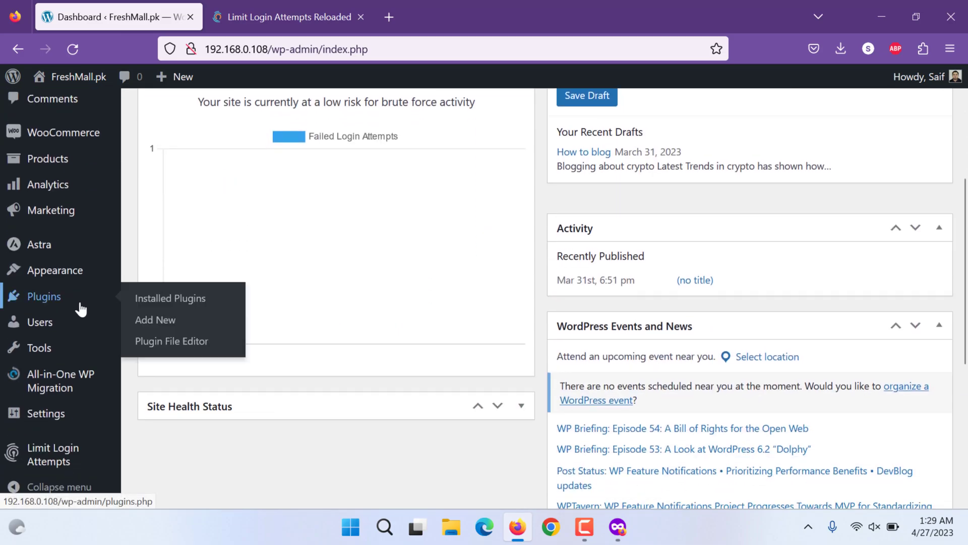
{"action": "mouse_move", "coordinate": [163, 313]}
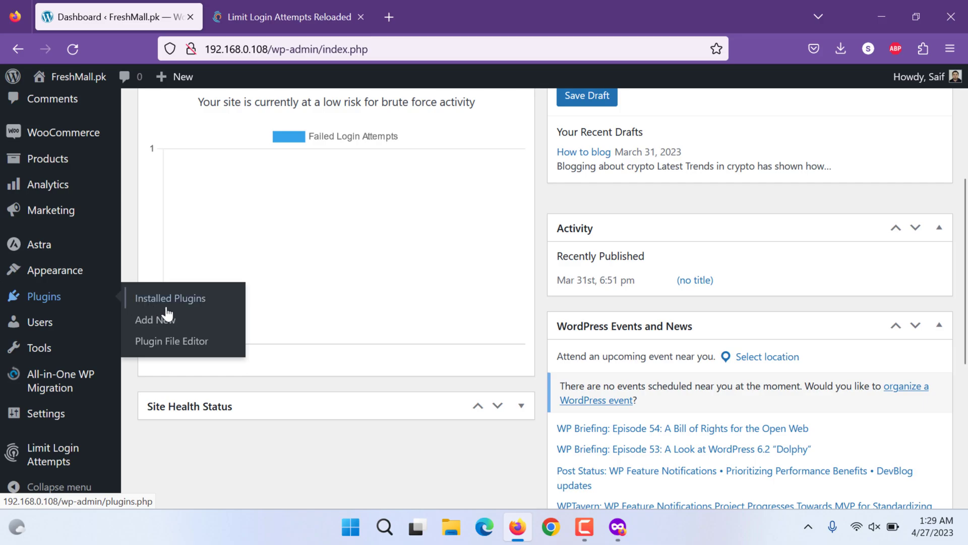
Search the Add Plugins directory for 'security'
{"action": "left_click", "coordinate": [151, 320]}
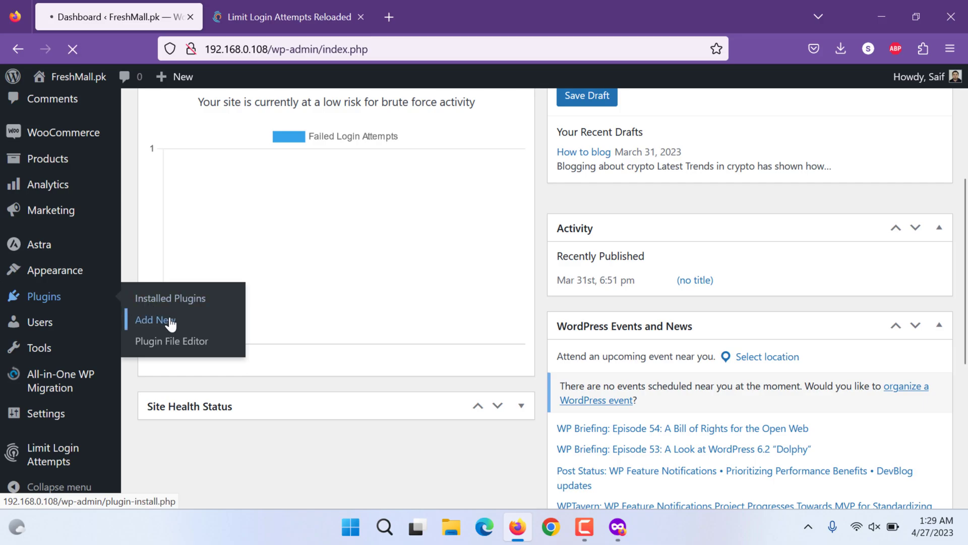
{"action": "left_click", "coordinate": [153, 320]}
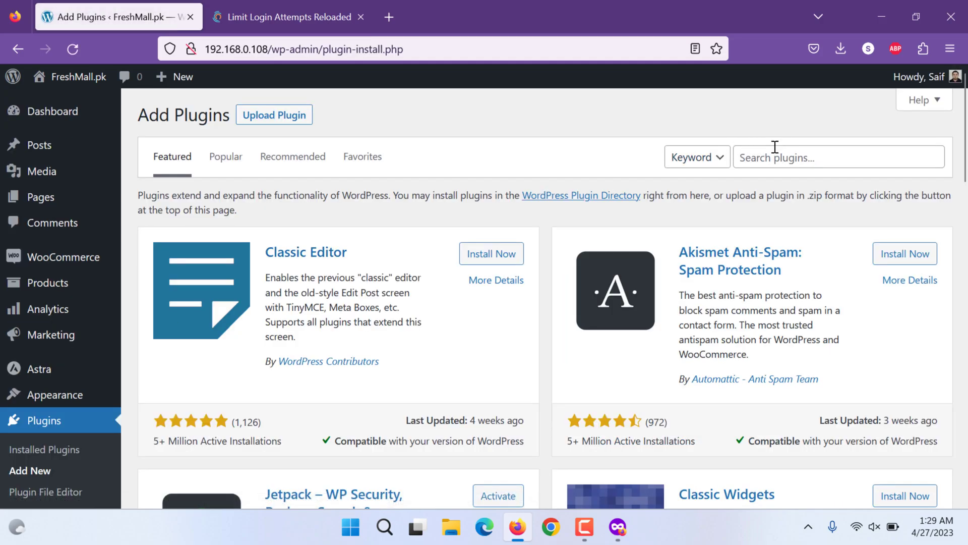
{"action": "type", "text": "sec"}
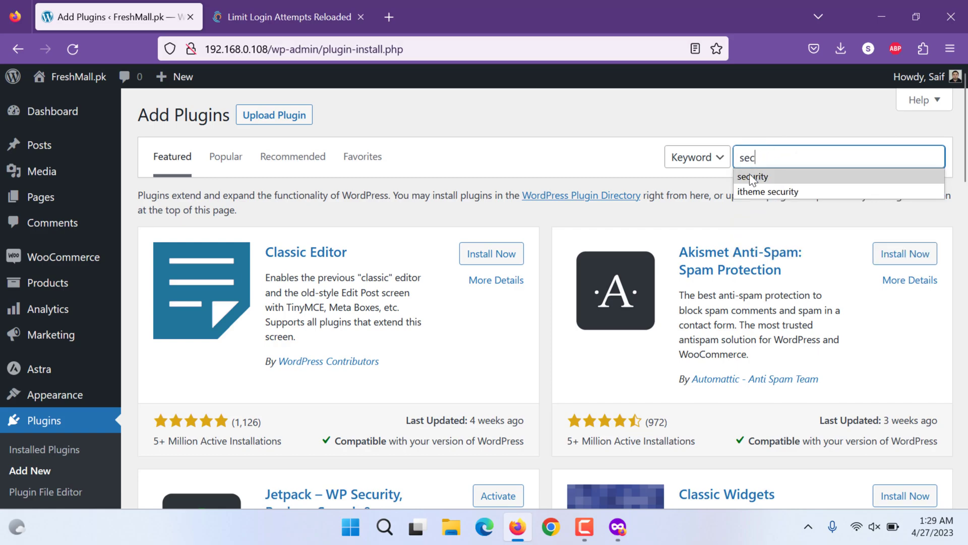
{"action": "left_click", "coordinate": [752, 177]}
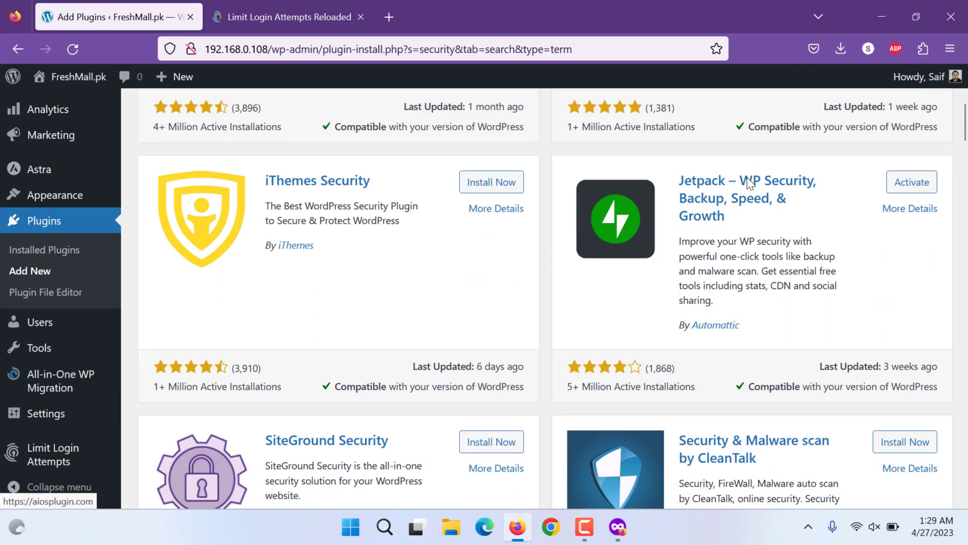
Scroll the results down to the Wordfence Login Security card
{"action": "scroll", "scroll_direction": "down", "scroll_amount": 3}
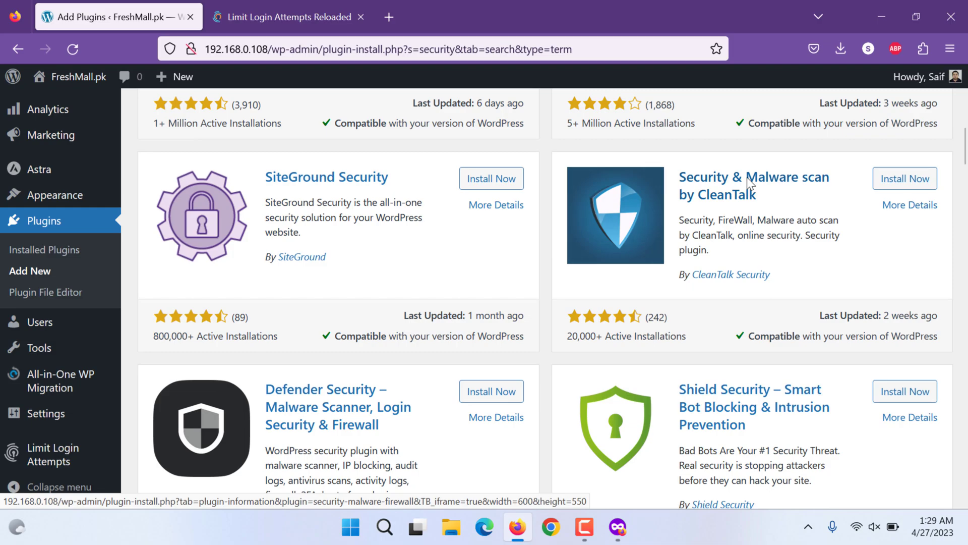
{"action": "scroll", "scroll_direction": "down", "scroll_amount": 3}
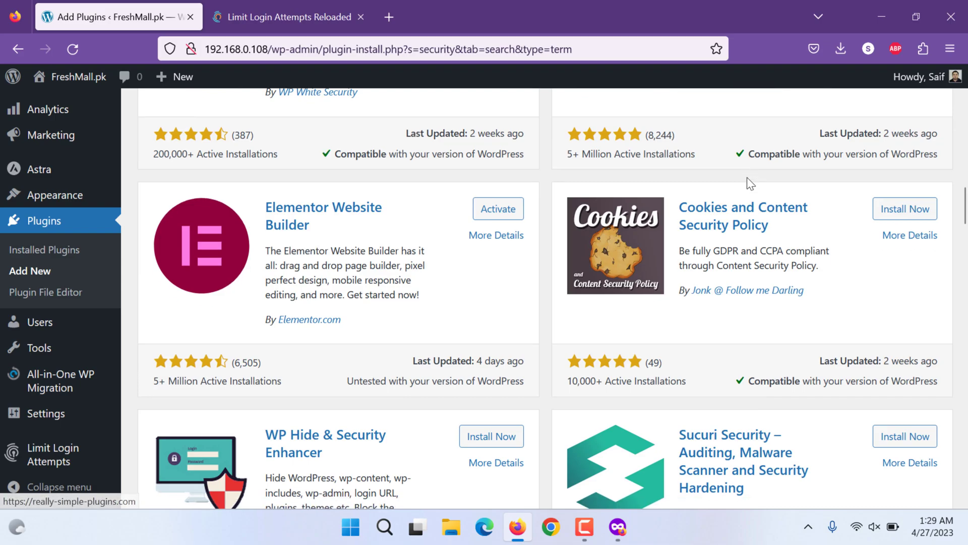
{"action": "scroll", "scroll_direction": "down", "scroll_amount": 3}
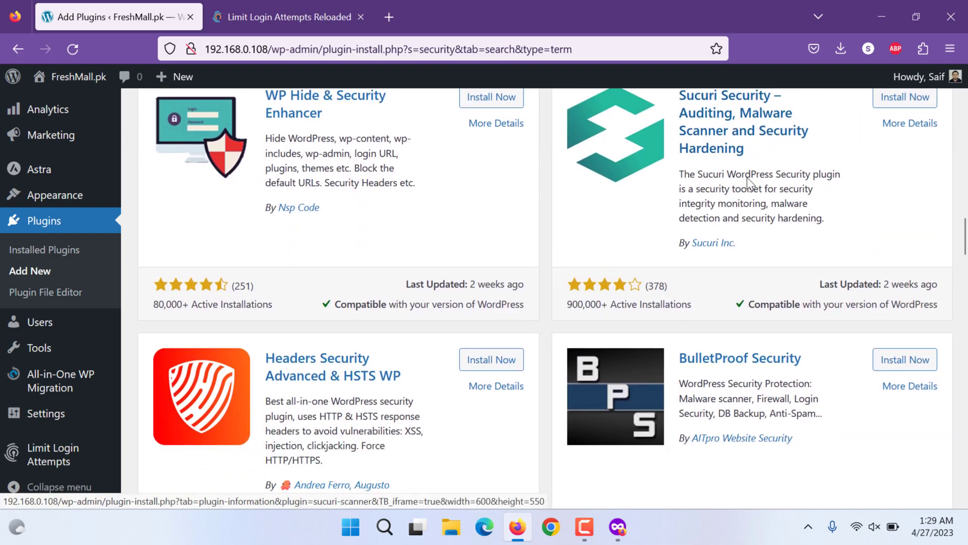
{"action": "scroll", "scroll_direction": "down", "scroll_amount": 3}
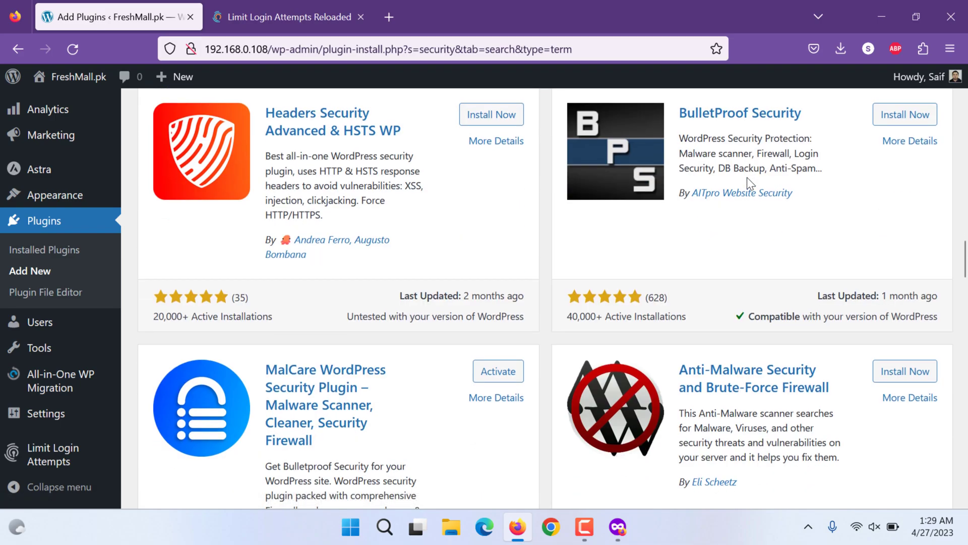
{"action": "scroll", "scroll_direction": "down", "scroll_amount": 3}
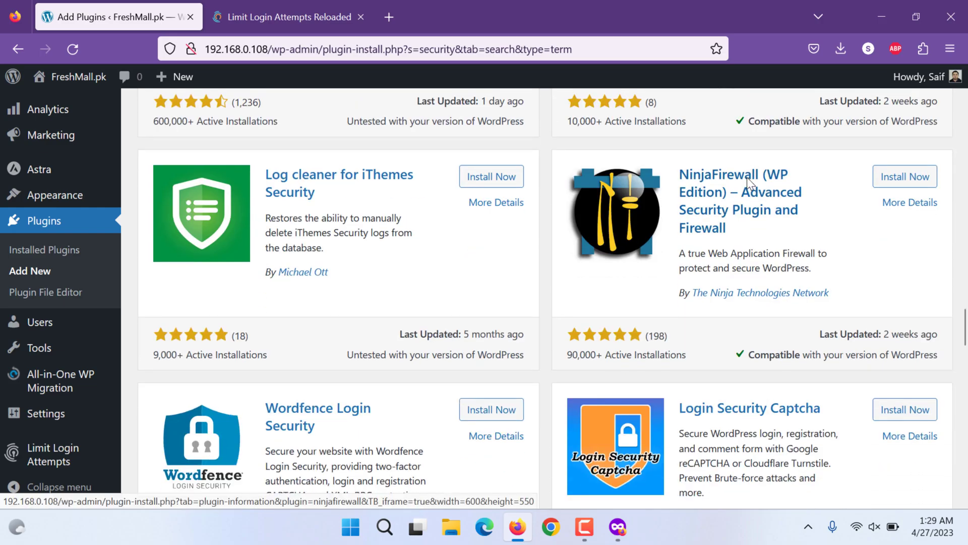
{"action": "scroll", "scroll_direction": "down", "scroll_amount": 3}
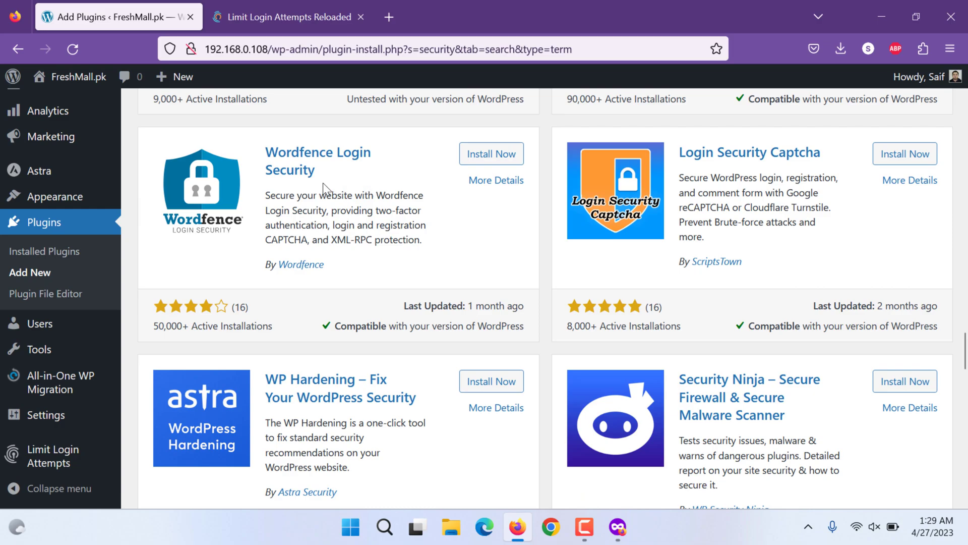
{"action": "mouse_move", "coordinate": [321, 168]}
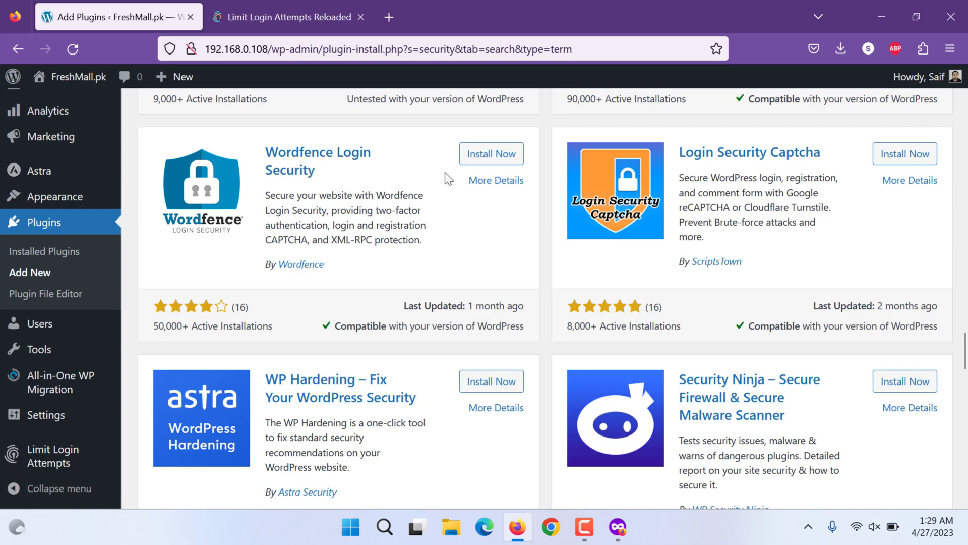
Install Wordfence Login Security and close the Limit Login Attempts Reloaded pricing tab
{"action": "left_click", "coordinate": [491, 153]}
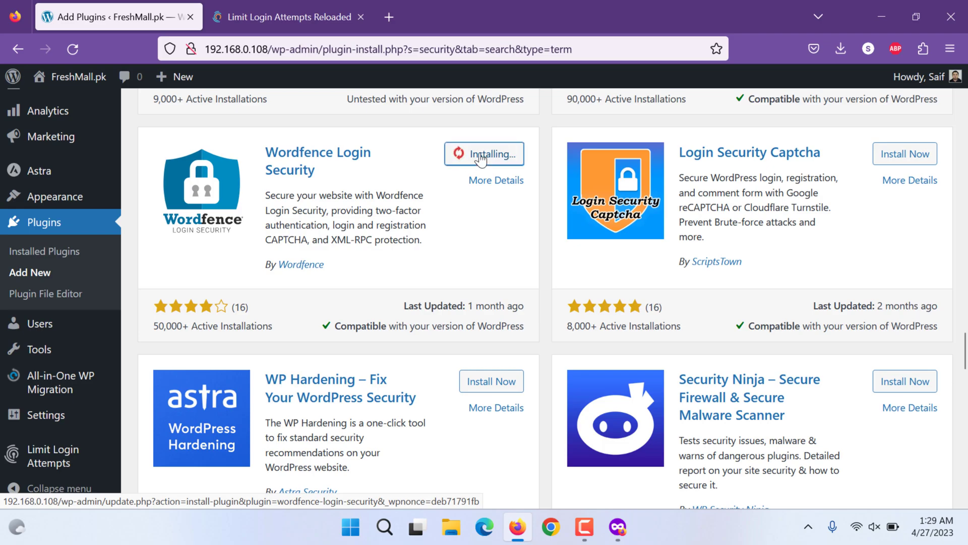
{"action": "left_click", "coordinate": [285, 17]}
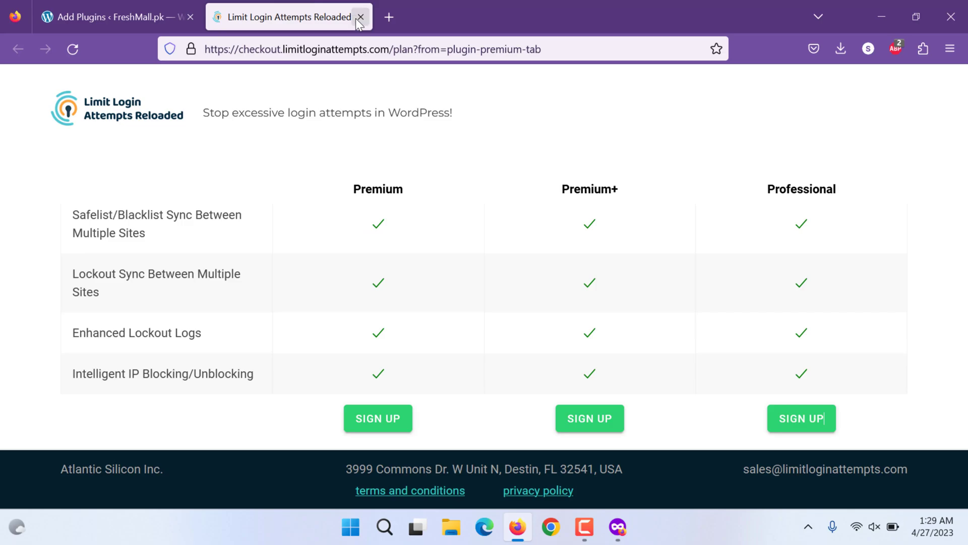
{"action": "left_click", "coordinate": [362, 17]}
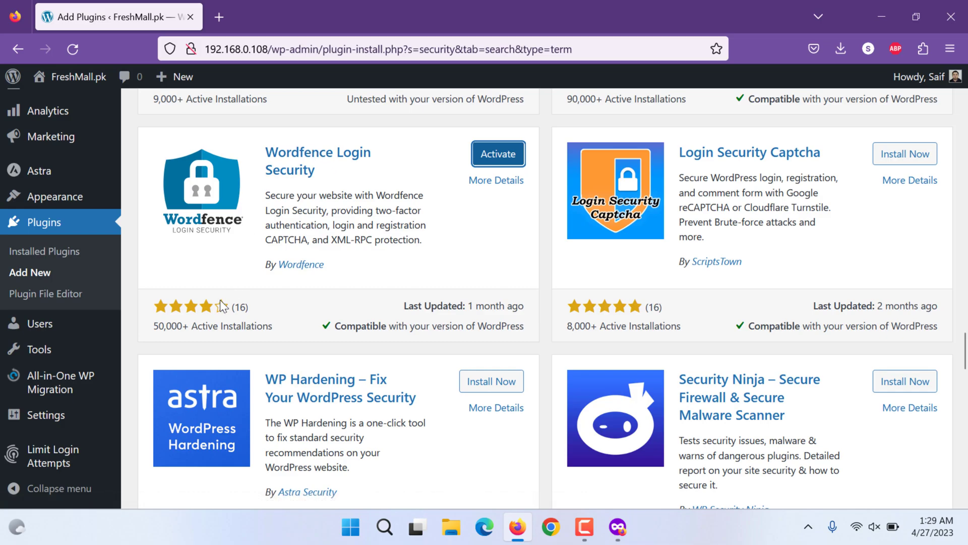
{"action": "mouse_move", "coordinate": [463, 207]}
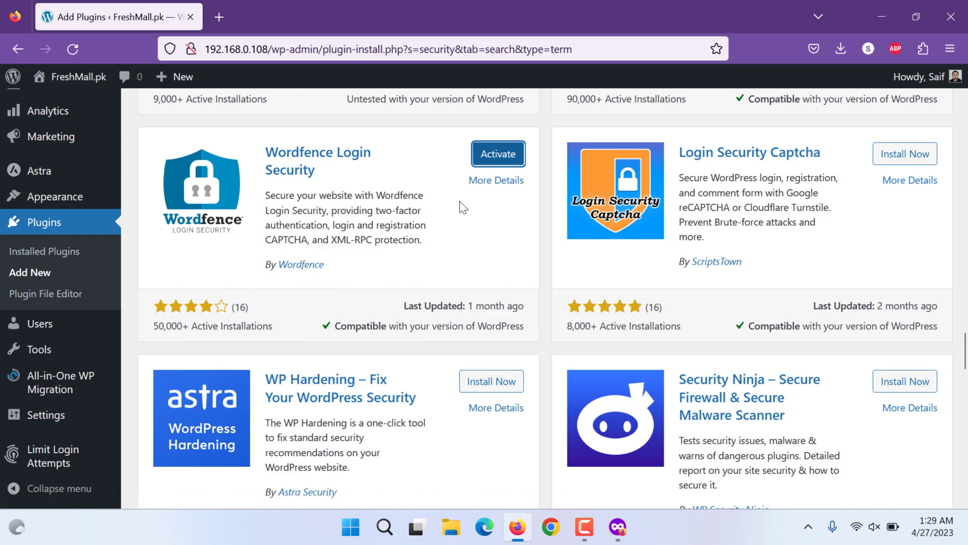
{"action": "left_click", "coordinate": [497, 153]}
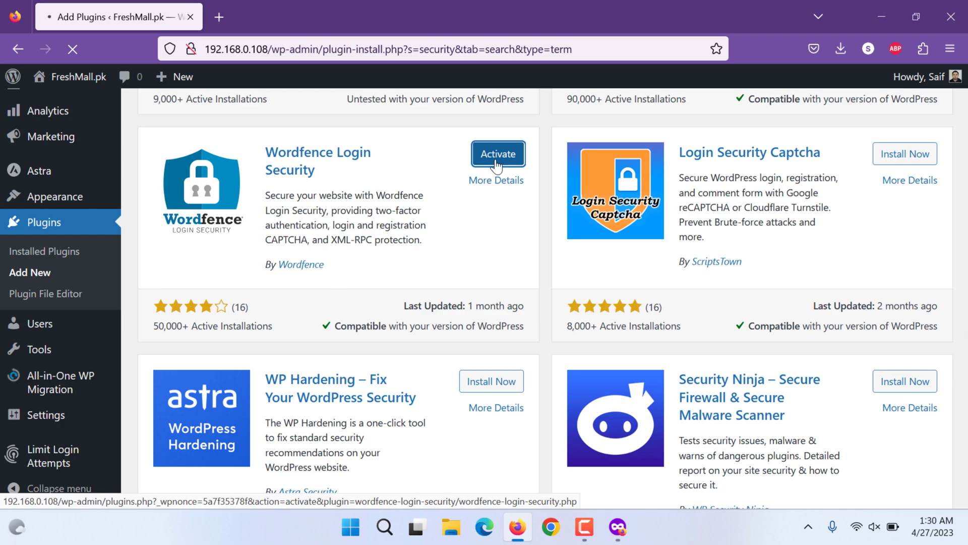
Activate Wordfence Login Security and go to its Login Security page
{"action": "left_click", "coordinate": [498, 153]}
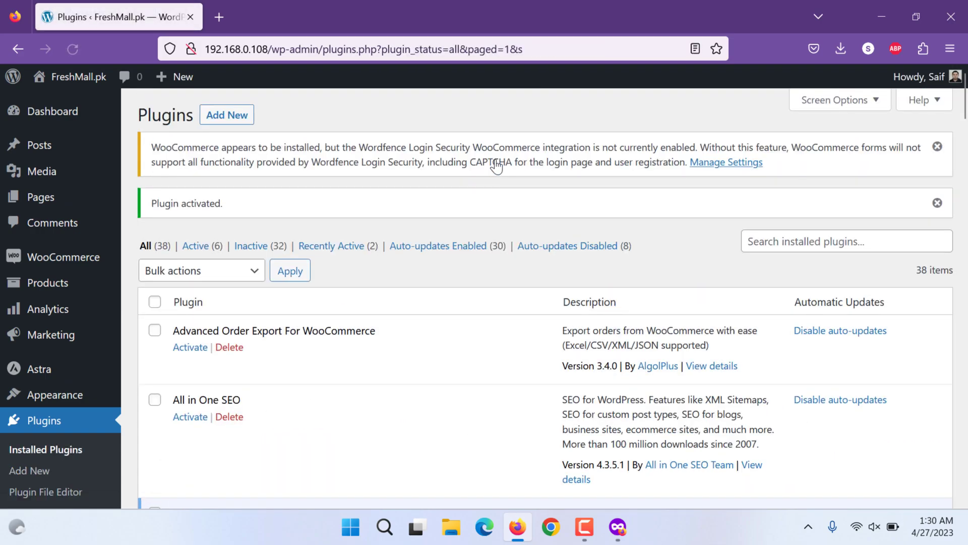
{"action": "scroll", "scroll_direction": "down", "scroll_amount": 3}
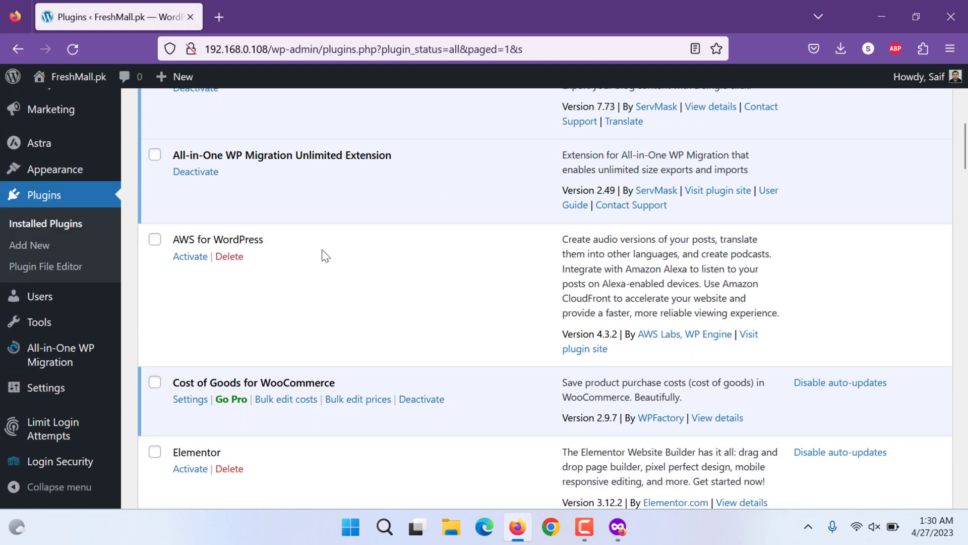
{"action": "left_click", "coordinate": [60, 461]}
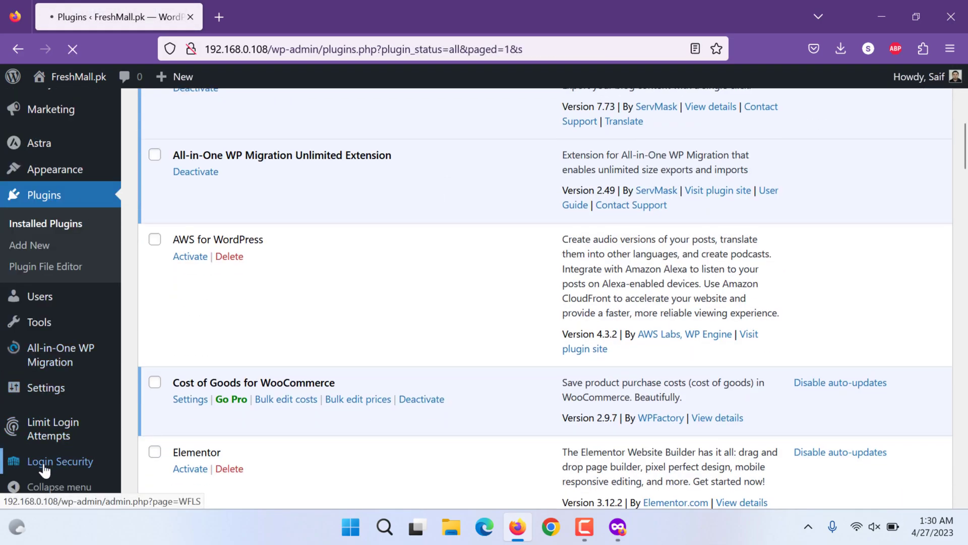
View the two-factor setup with scan code, setup key and five recovery codes, highlighting the instructions
{"action": "left_click", "coordinate": [60, 461]}
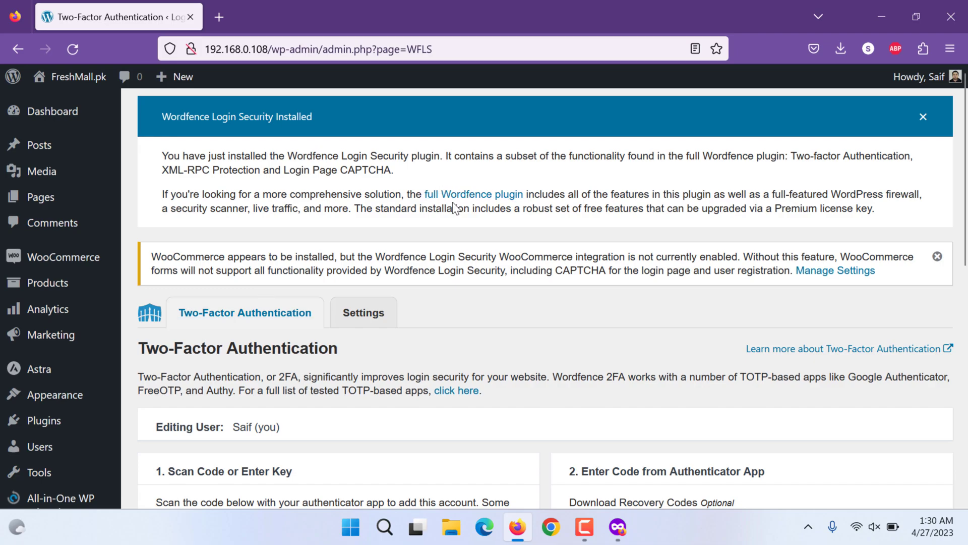
{"action": "mouse_move", "coordinate": [473, 193]}
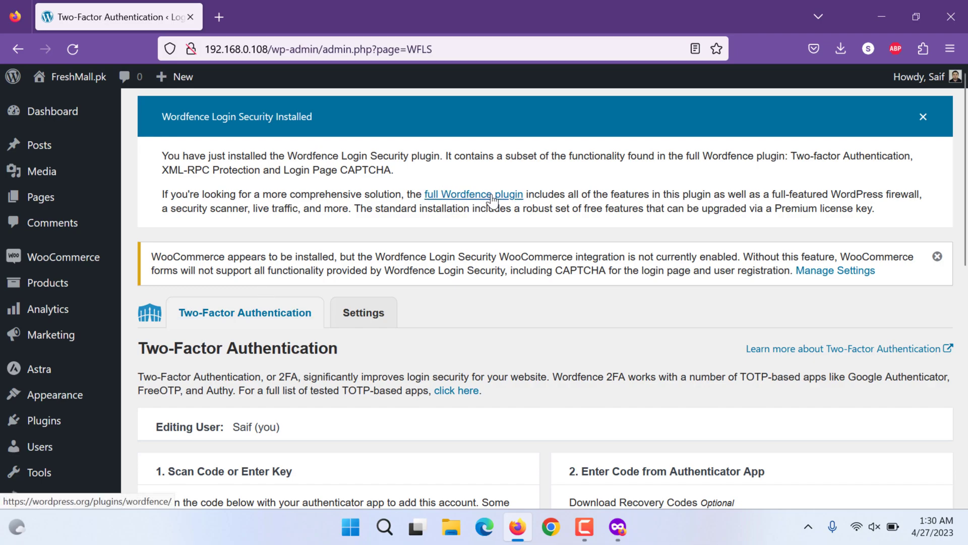
{"action": "scroll", "scroll_direction": "down", "scroll_amount": 3}
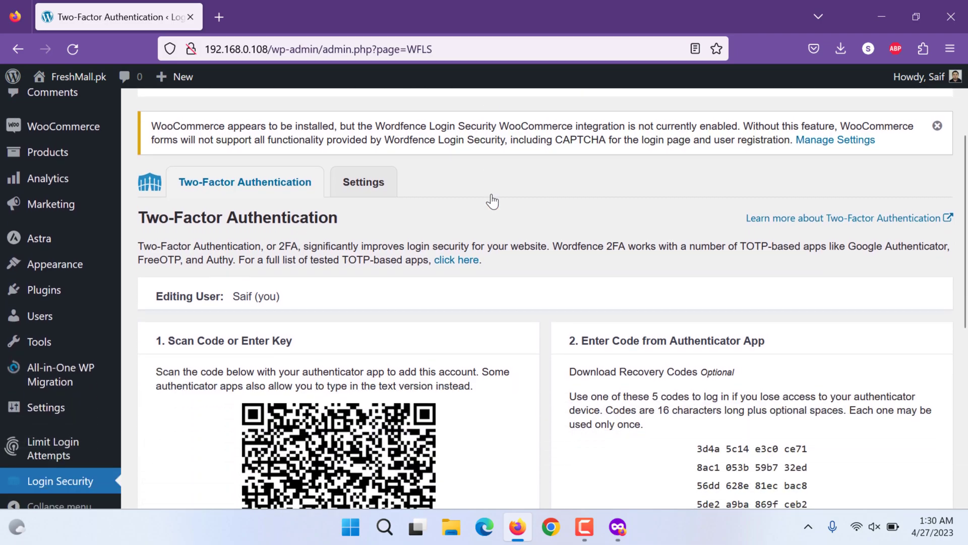
{"action": "scroll", "scroll_direction": "down", "scroll_amount": 3}
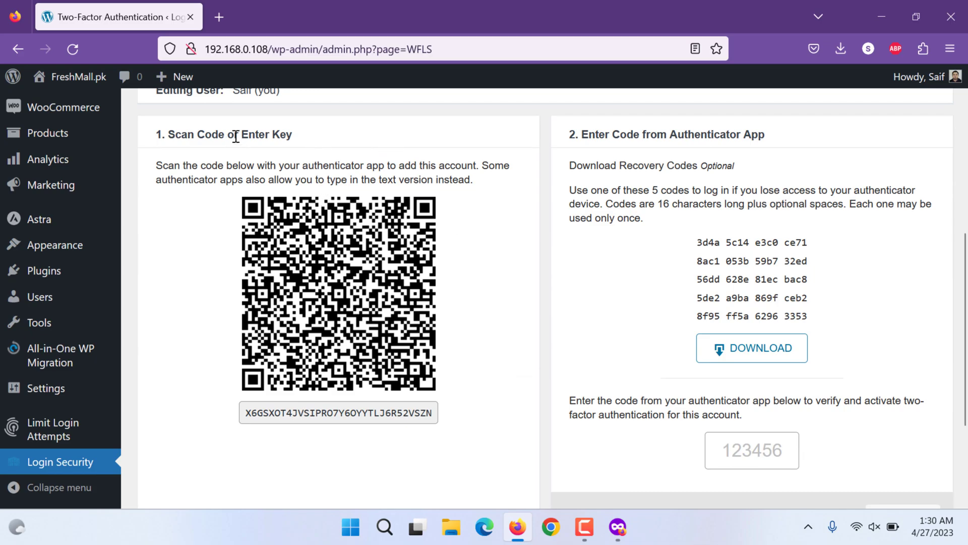
{"action": "mouse_move", "coordinate": [202, 199]}
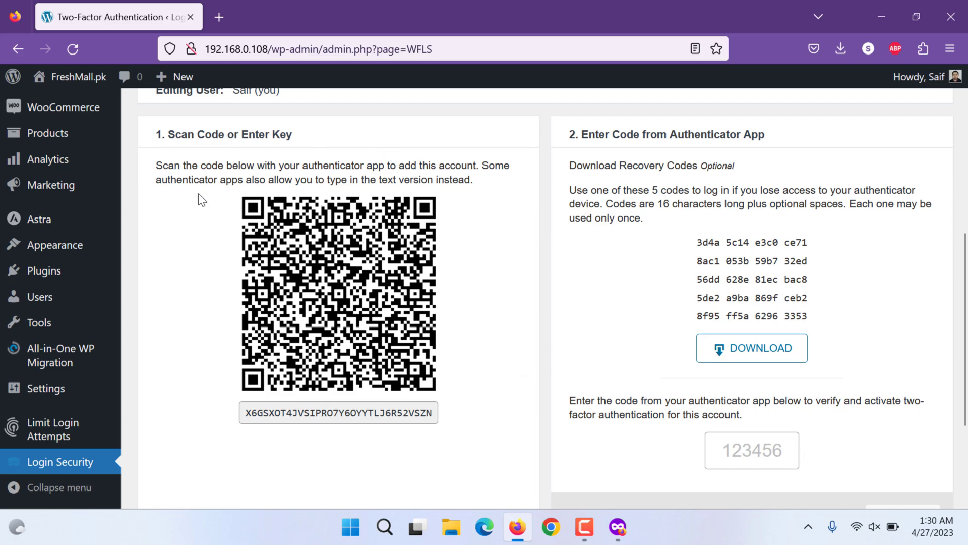
{"action": "scroll", "scroll_direction": "down", "scroll_amount": 3}
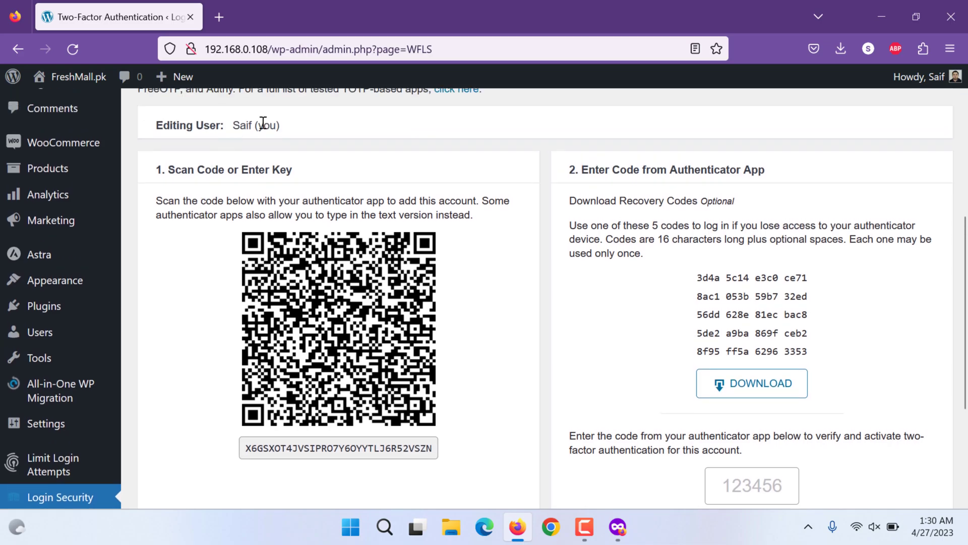
{"action": "double_click", "coordinate": [242, 125]}
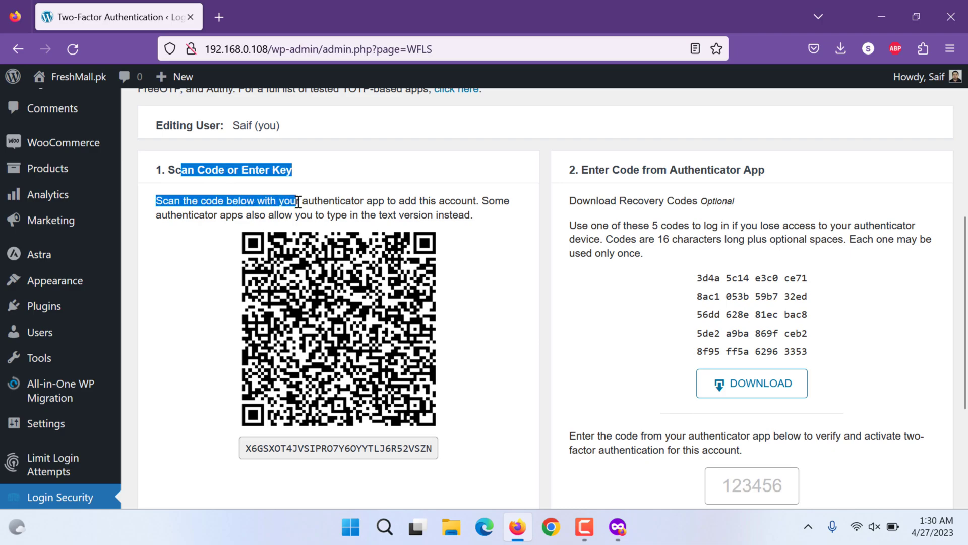
{"action": "mouse_move", "coordinate": [625, 174]}
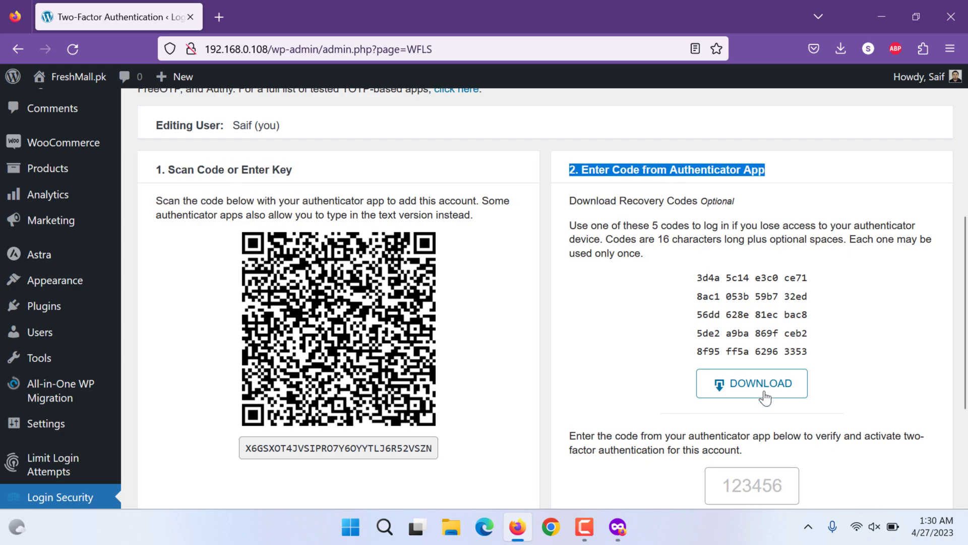
{"action": "scroll", "scroll_direction": "down", "scroll_amount": 3}
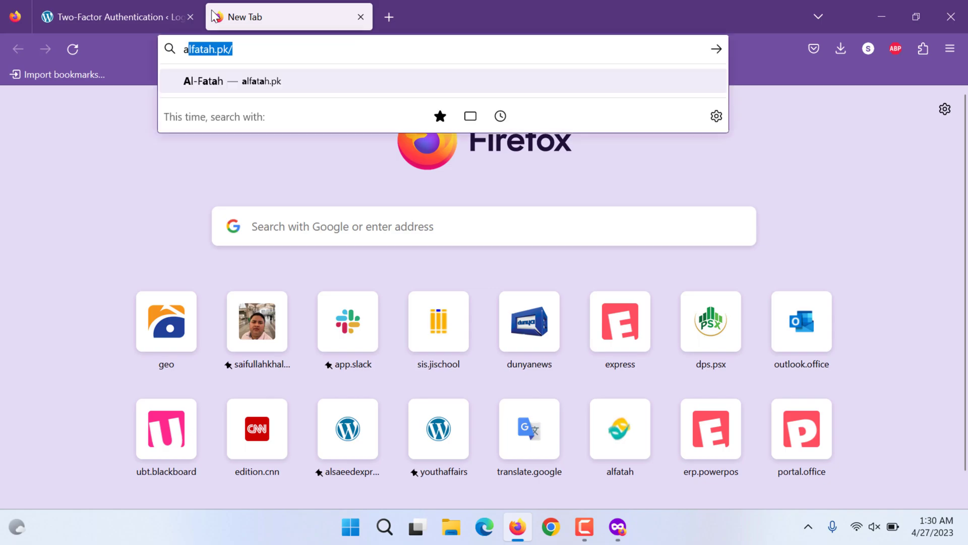
Search 'authenticator' and view the Google Authenticator and Microsoft Authenticator Play Store listings
{"action": "type", "text": "authenticato"}
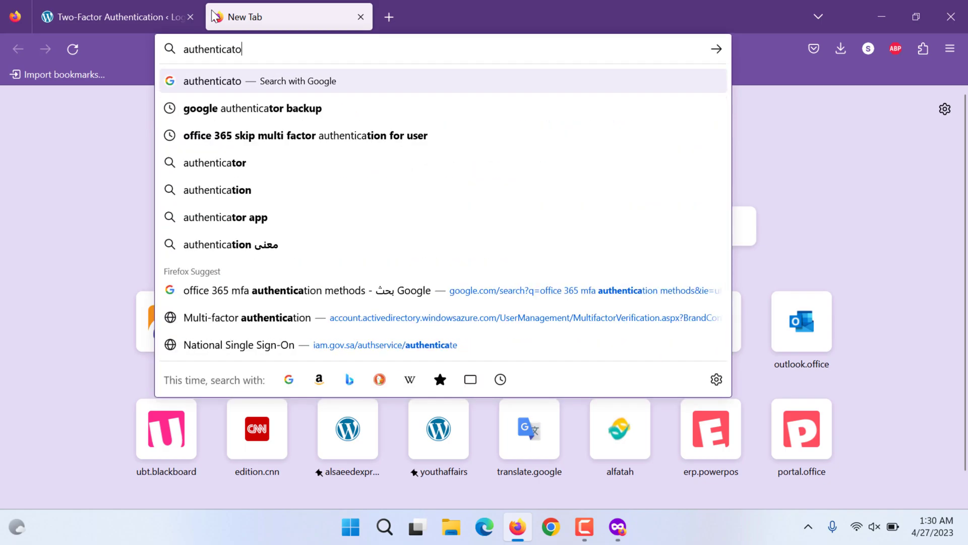
{"action": "left_click", "coordinate": [226, 217]}
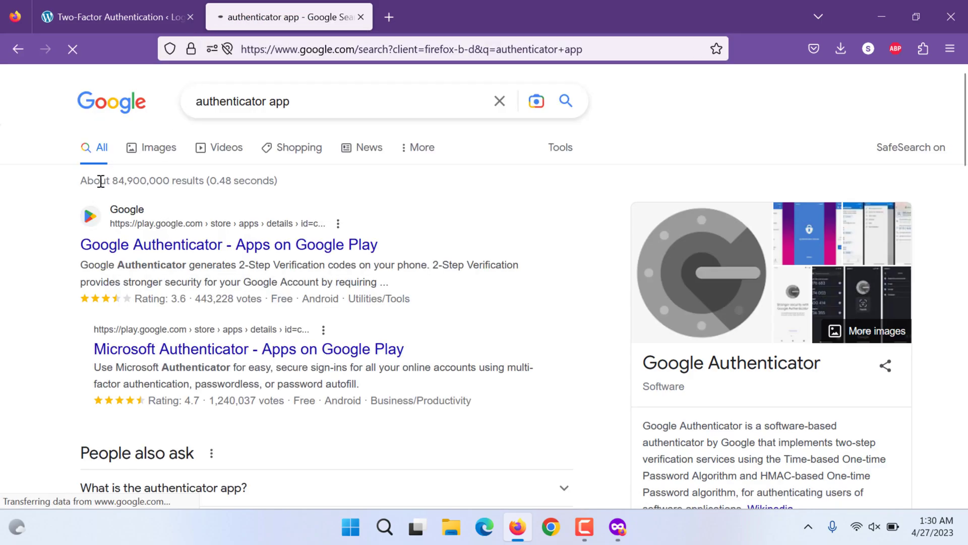
{"action": "left_click", "coordinate": [248, 349]}
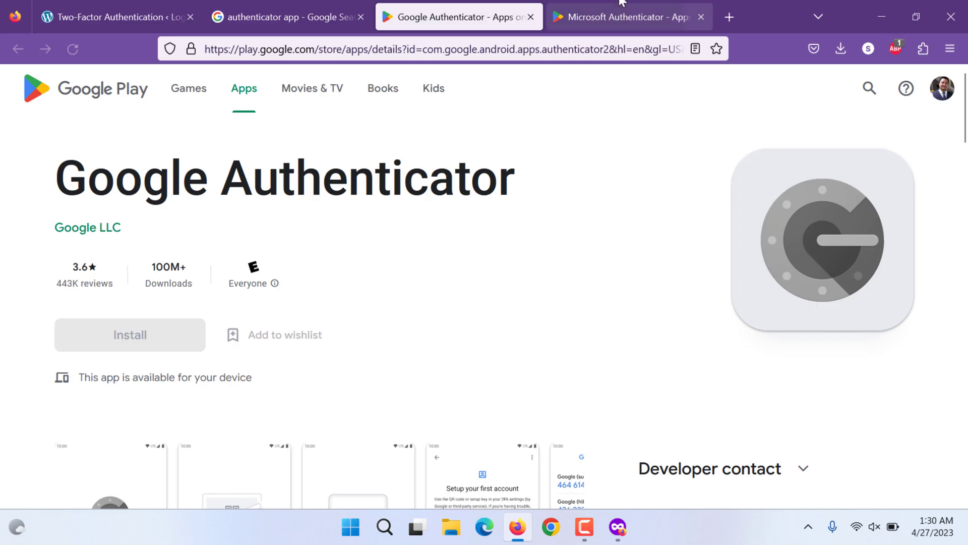
{"action": "left_click", "coordinate": [620, 17]}
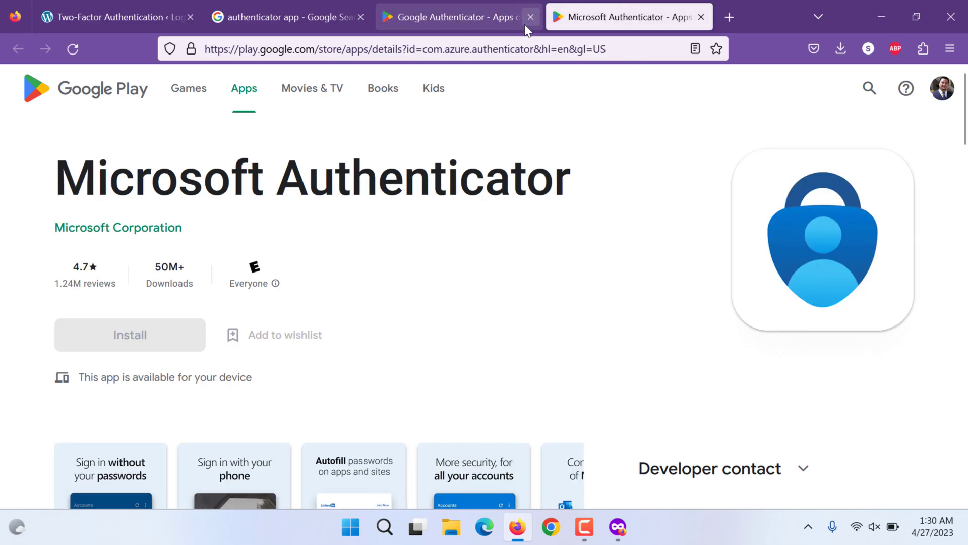
{"action": "left_click", "coordinate": [701, 17]}
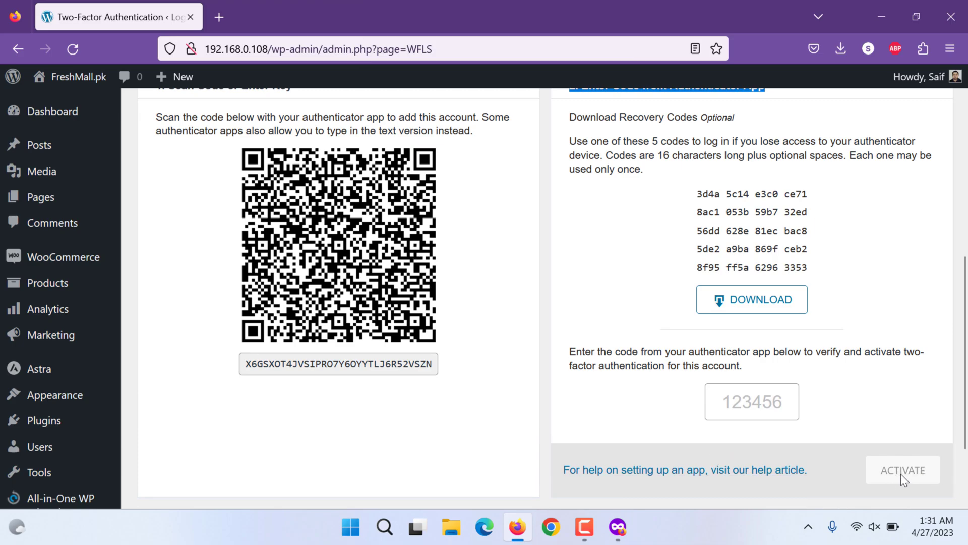
{"action": "mouse_move", "coordinate": [340, 285]}
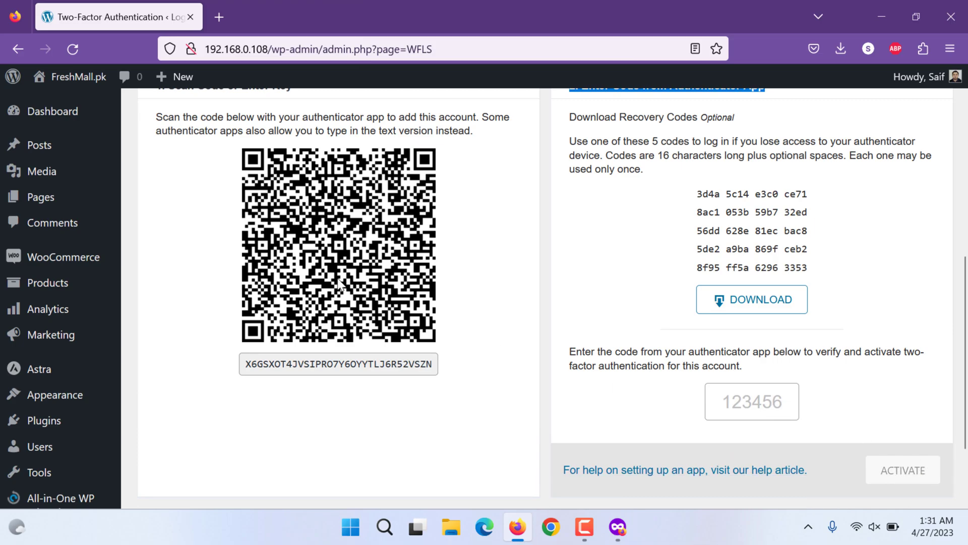
Enter 'hhgvh' in the authenticator verification code box on the Wordfence 2FA setup
{"action": "left_click", "coordinate": [752, 401]}
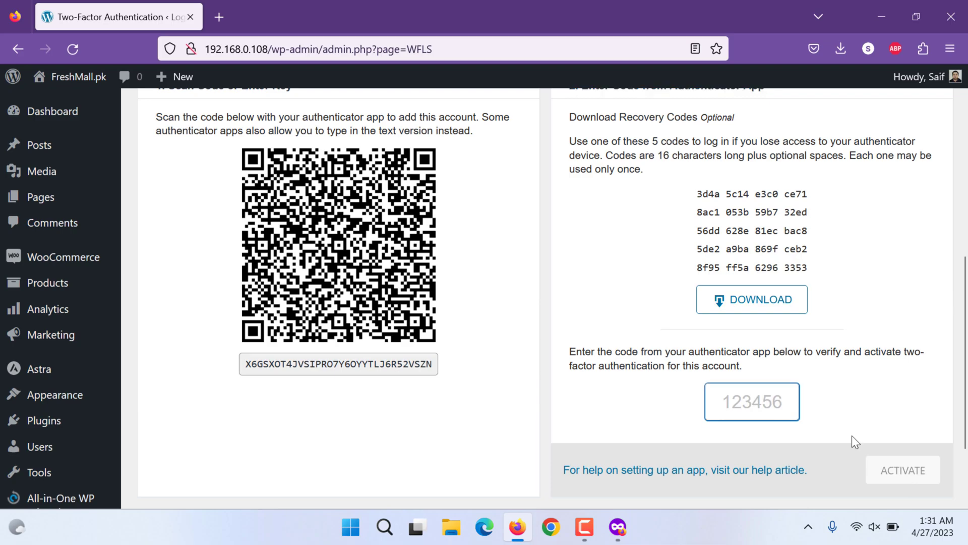
{"action": "type", "text": "hhgvh"}
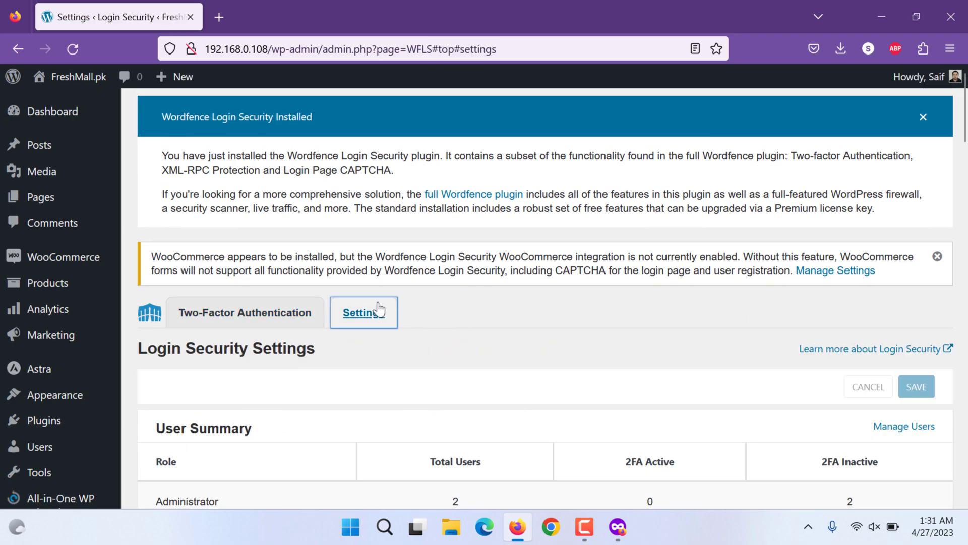
In 2FA Roles, try Administrator as Required and return it to Optional
{"action": "scroll", "scroll_direction": "down", "scroll_amount": 3}
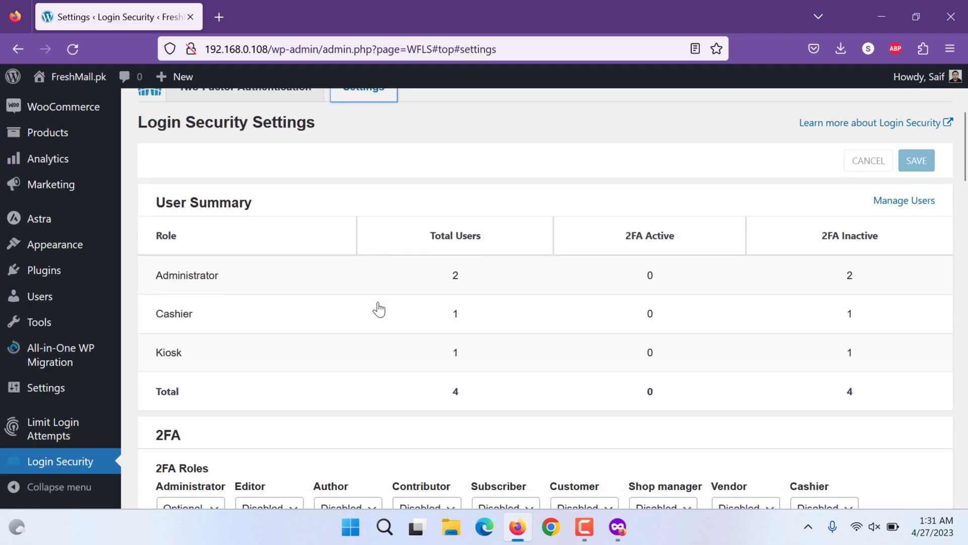
{"action": "mouse_move", "coordinate": [467, 327]}
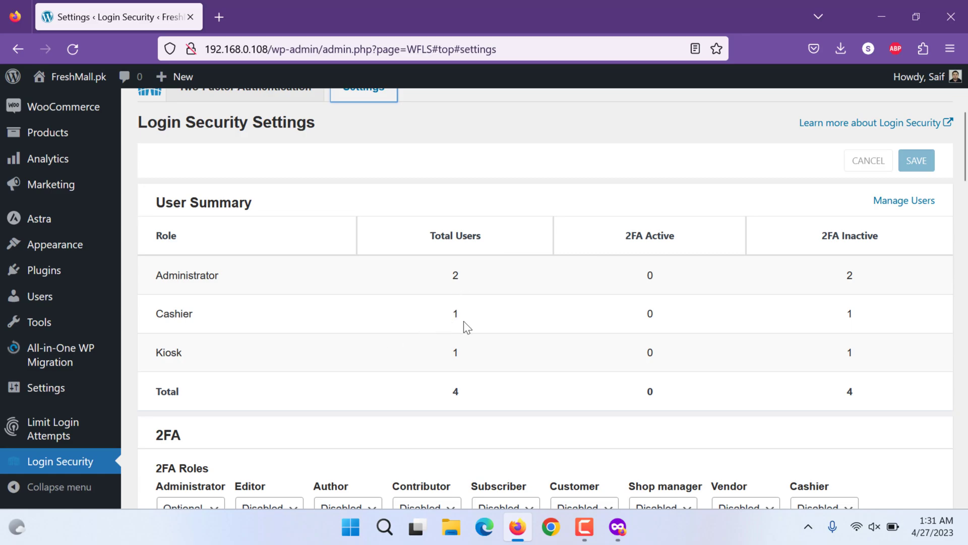
{"action": "scroll", "scroll_direction": "down", "scroll_amount": 3}
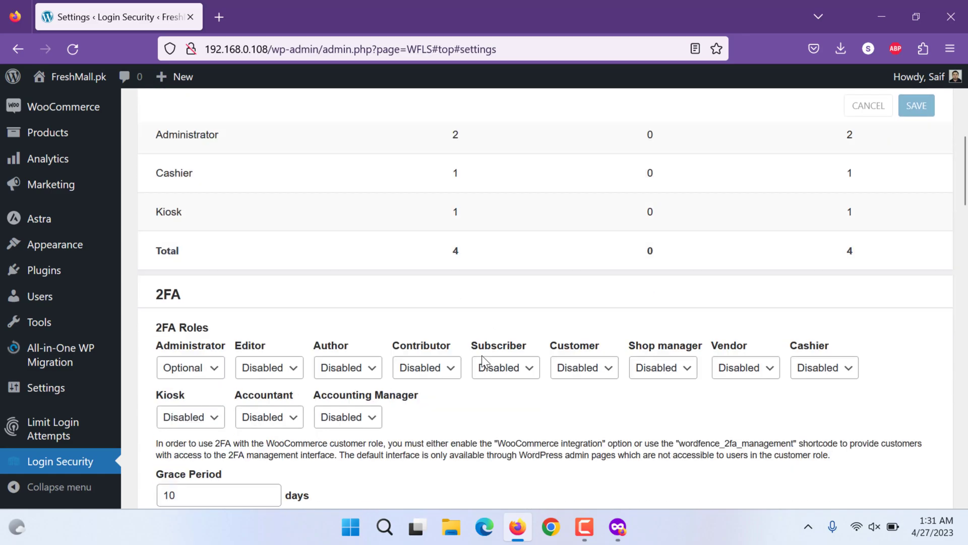
{"action": "scroll", "scroll_direction": "down", "scroll_amount": 3}
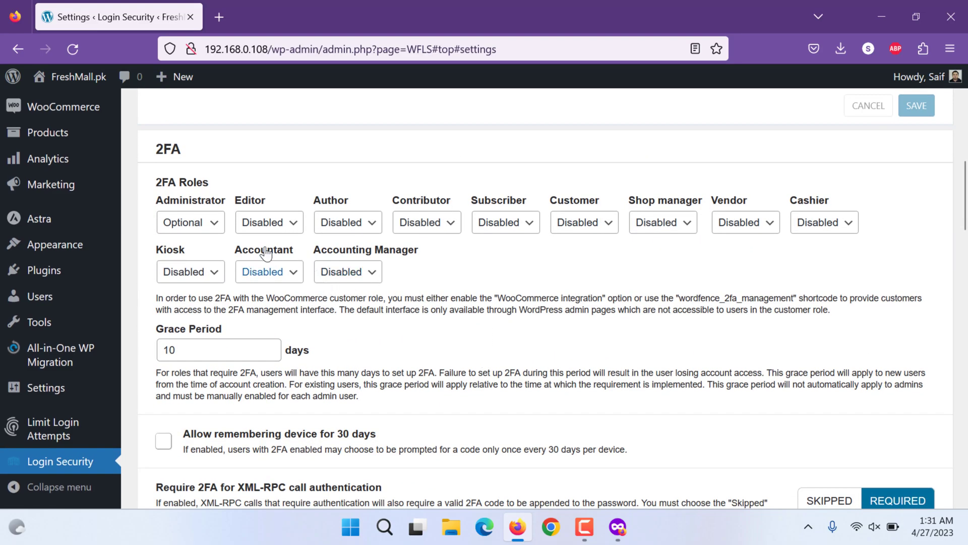
{"action": "left_click", "coordinate": [191, 222]}
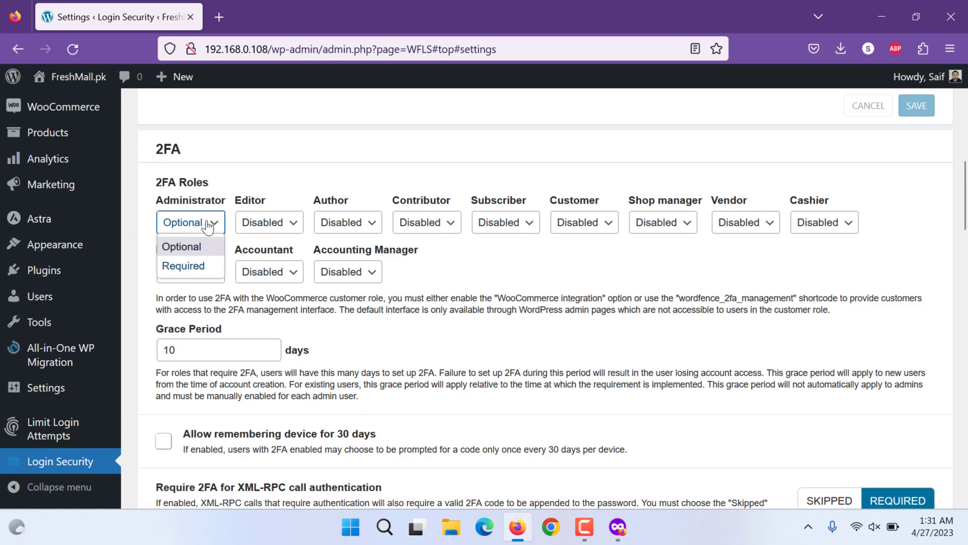
{"action": "left_click", "coordinate": [183, 265]}
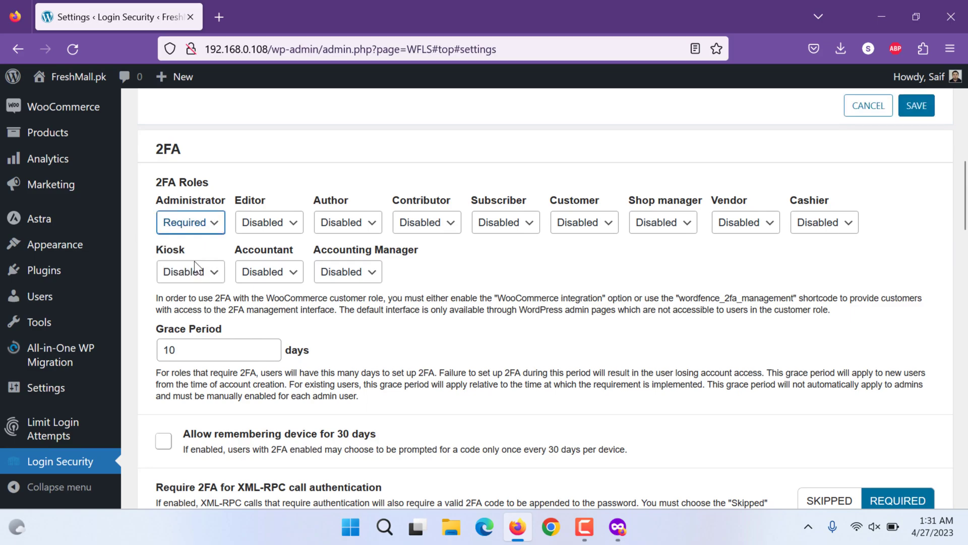
{"action": "left_click", "coordinate": [190, 222]}
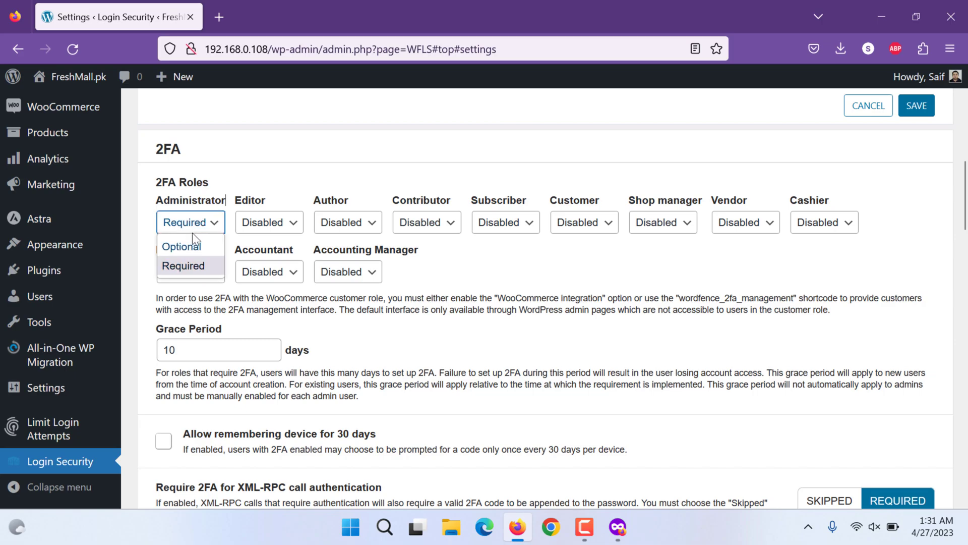
{"action": "left_click", "coordinate": [181, 246]}
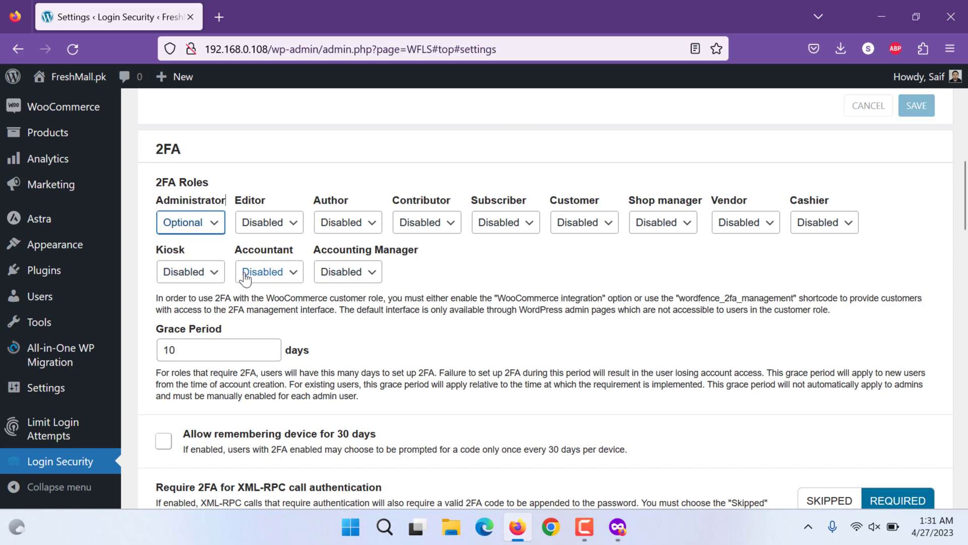
Set the Kiosk role to Optional, keeping Administrator at Optional
{"action": "left_click", "coordinate": [190, 271]}
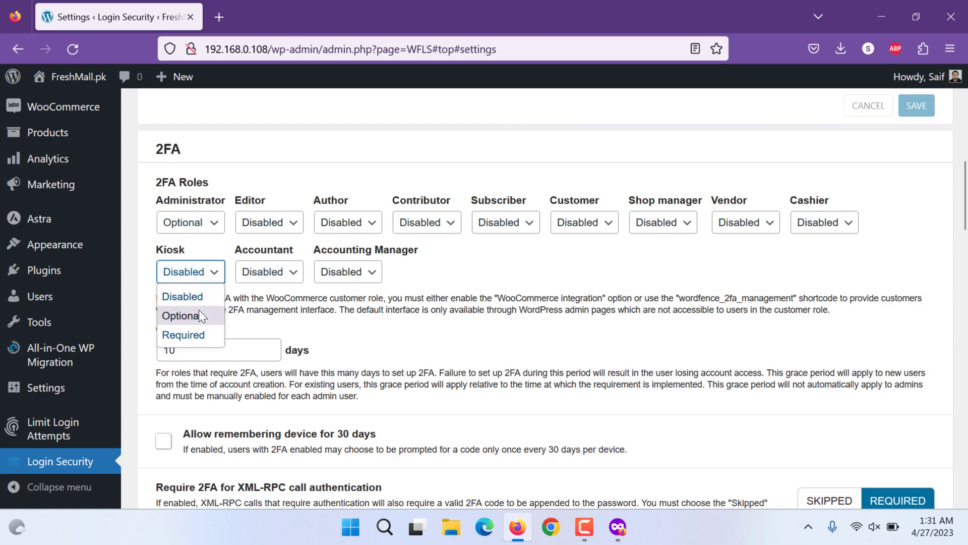
{"action": "left_click", "coordinate": [180, 315]}
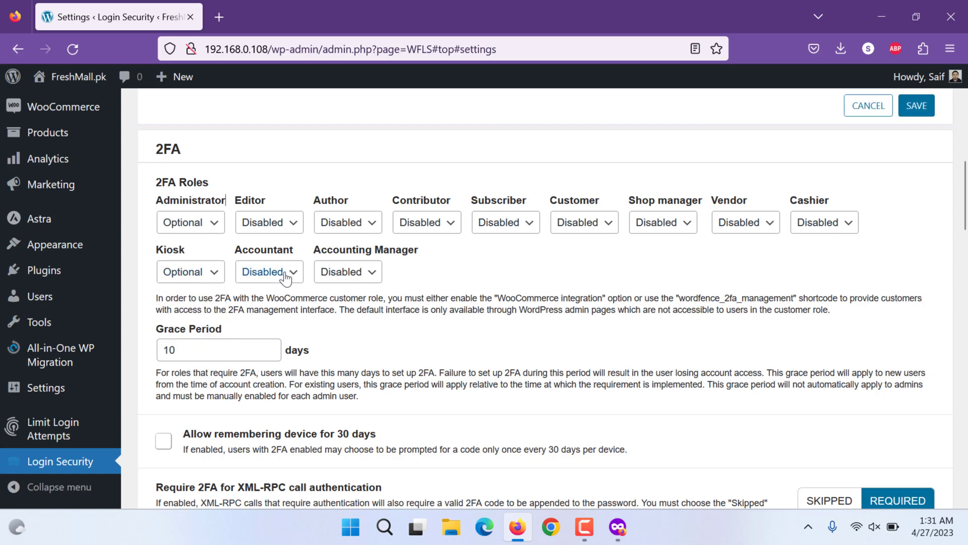
{"action": "left_click", "coordinate": [190, 222]}
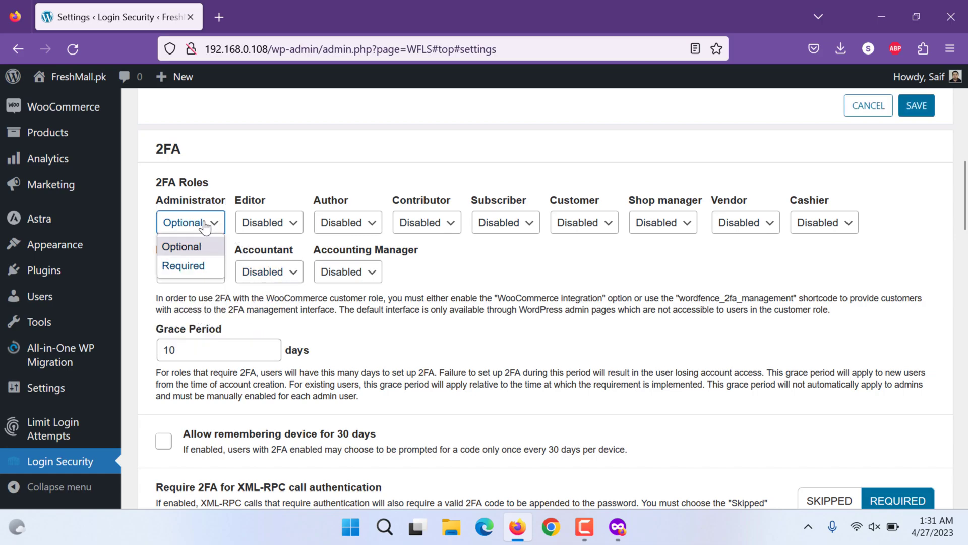
{"action": "left_click", "coordinate": [181, 246]}
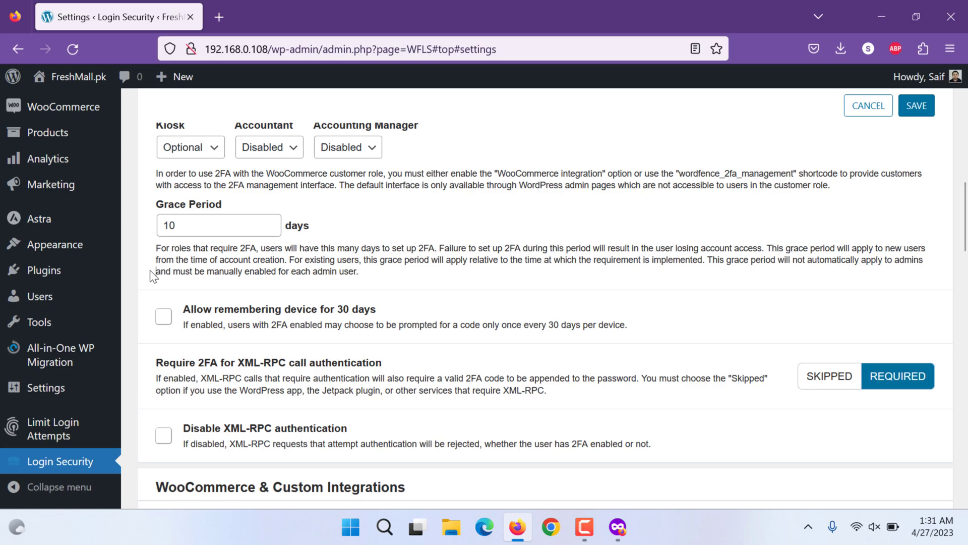
Toggle 'Allow remembering device for 30 days' on, then leave it off
{"action": "scroll", "scroll_direction": "down", "scroll_amount": 3}
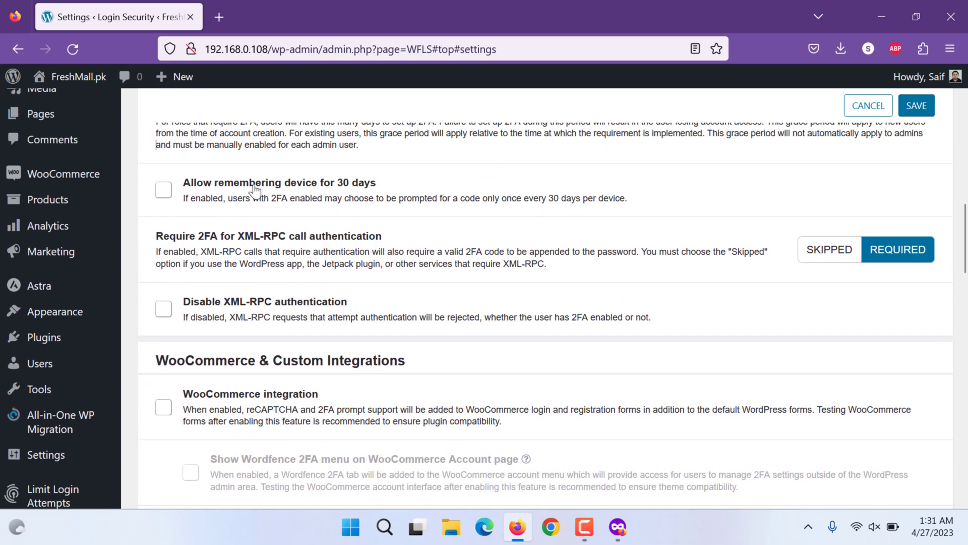
{"action": "left_click", "coordinate": [163, 189]}
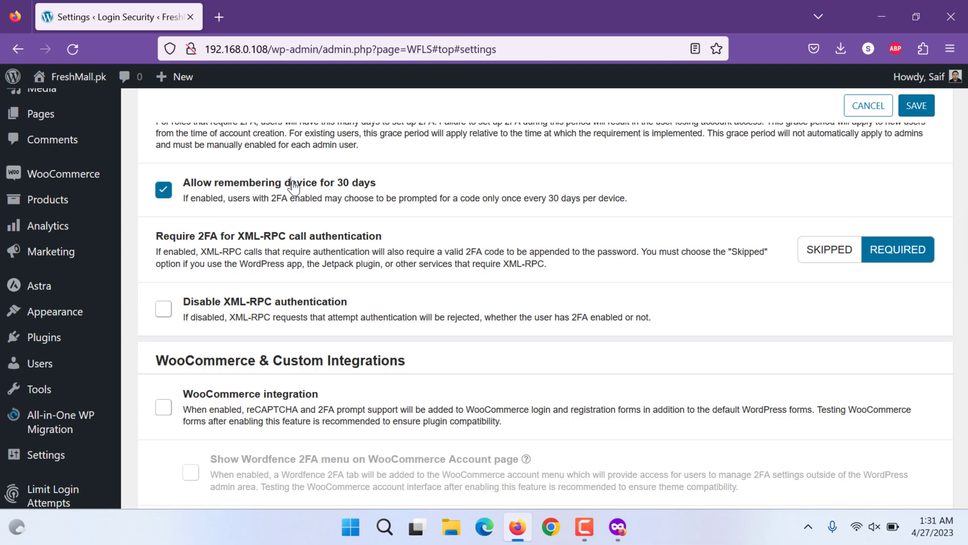
{"action": "left_click", "coordinate": [164, 189]}
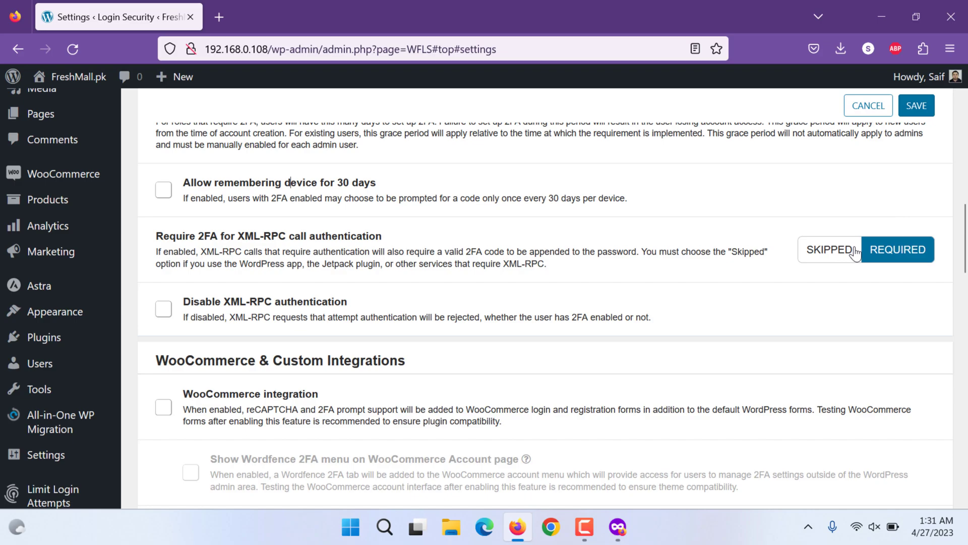
Set XML-RPC 2FA to Skipped and disable XML-RPC authentication
{"action": "left_click", "coordinate": [829, 249]}
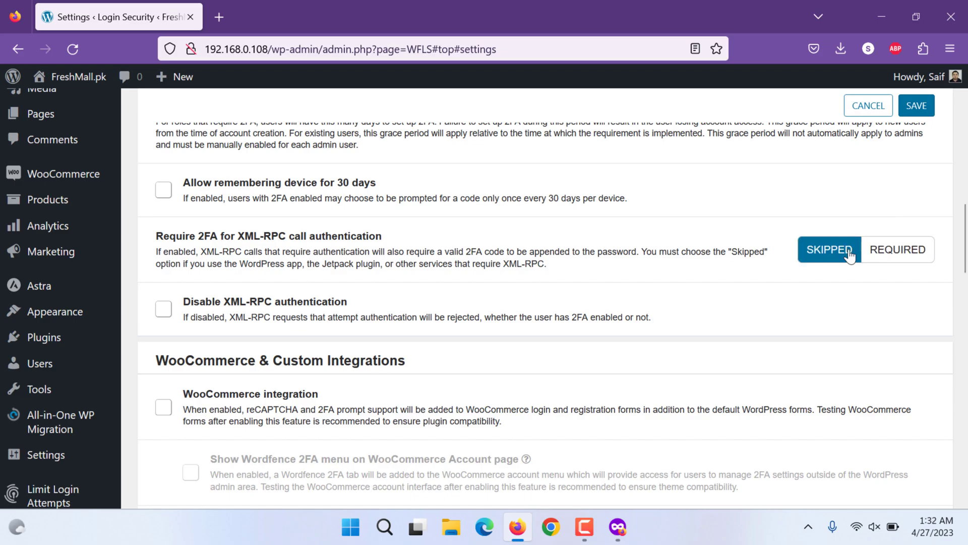
{"action": "left_click", "coordinate": [163, 309]}
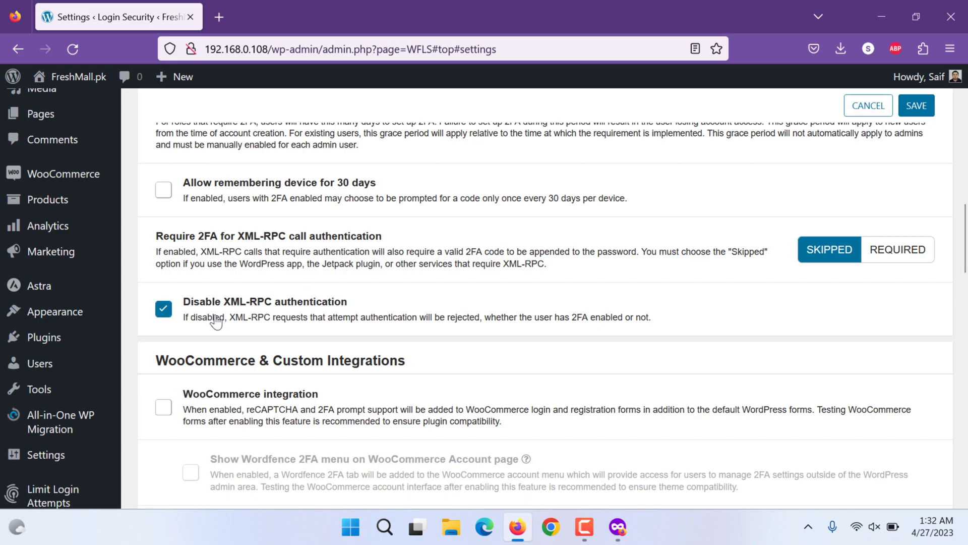
{"action": "scroll", "scroll_direction": "down", "scroll_amount": 3}
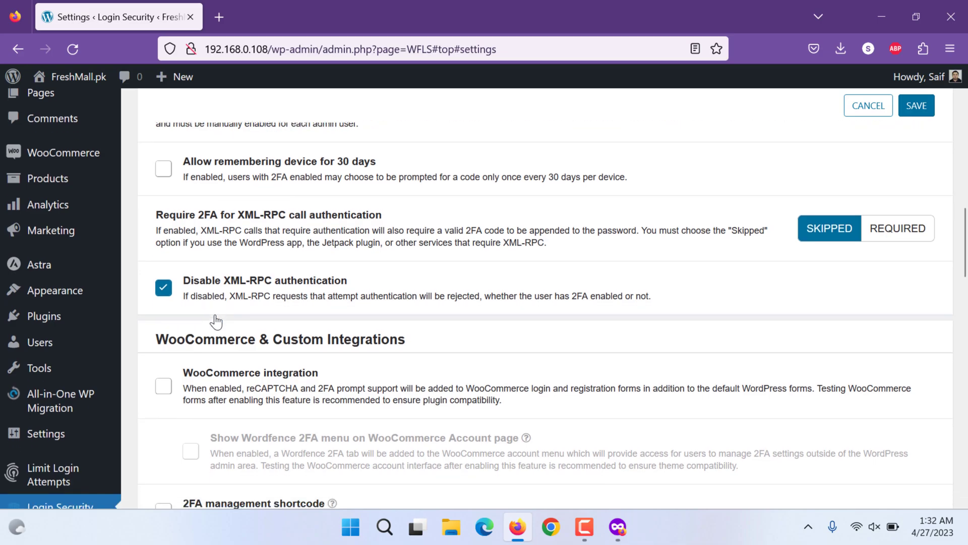
{"action": "scroll", "scroll_direction": "down", "scroll_amount": 3}
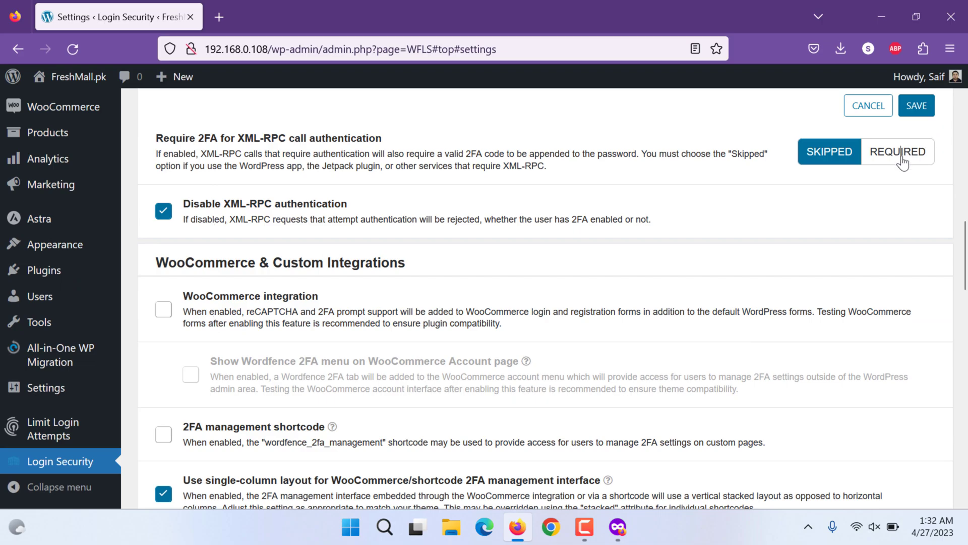
{"action": "scroll", "scroll_direction": "down", "scroll_amount": 3}
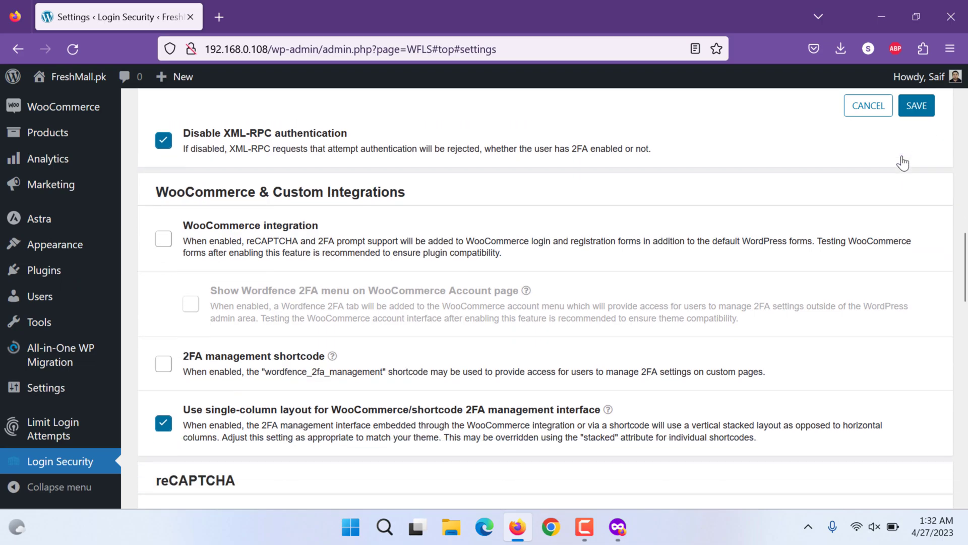
Enable WooCommerce integration under WooCommerce & Custom Integrations
{"action": "scroll", "scroll_direction": "down", "scroll_amount": 3}
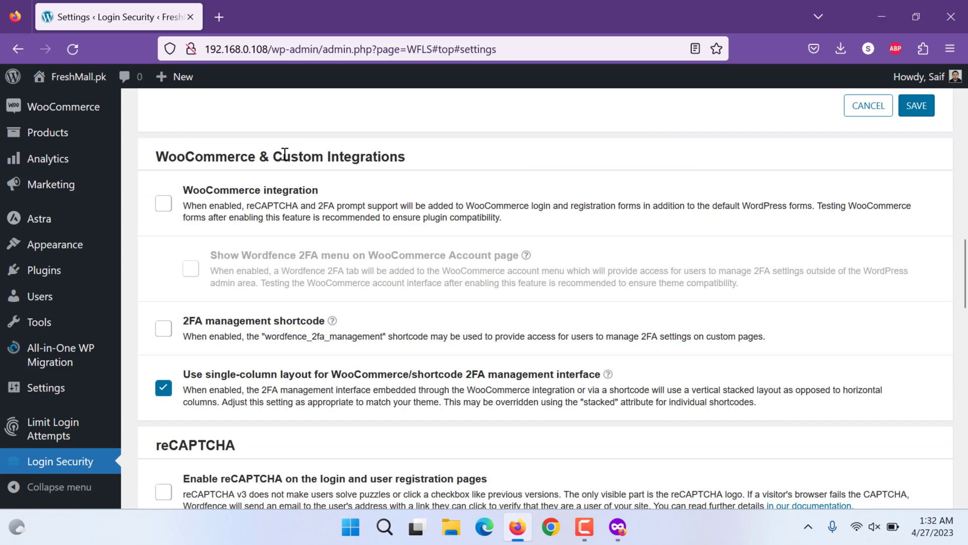
{"action": "double_click", "coordinate": [206, 157]}
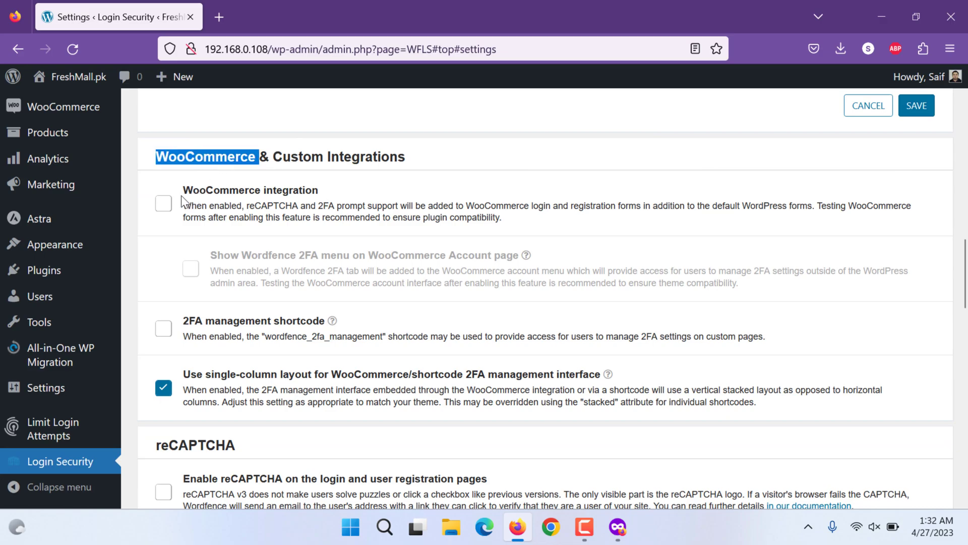
{"action": "left_click", "coordinate": [164, 203]}
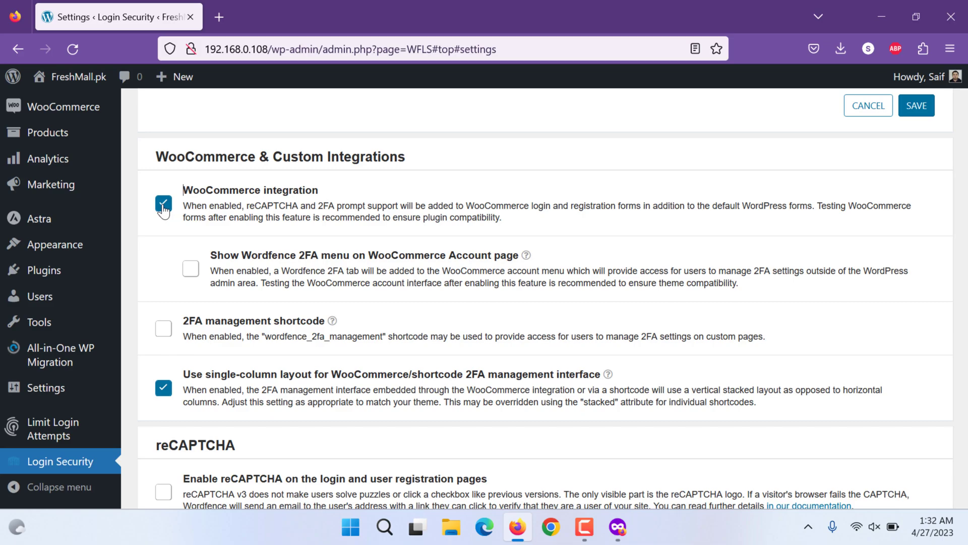
{"action": "scroll", "scroll_direction": "down", "scroll_amount": 3}
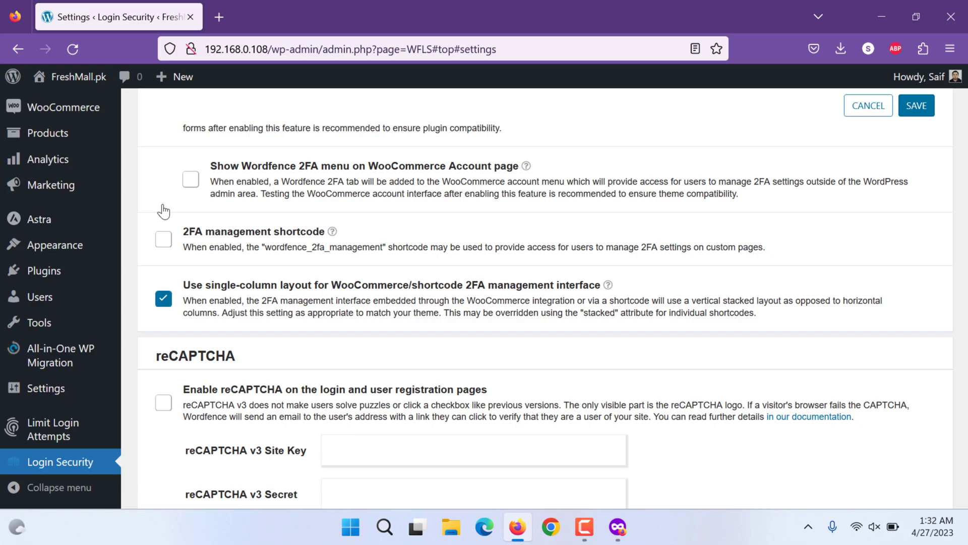
{"action": "mouse_move", "coordinate": [271, 233]}
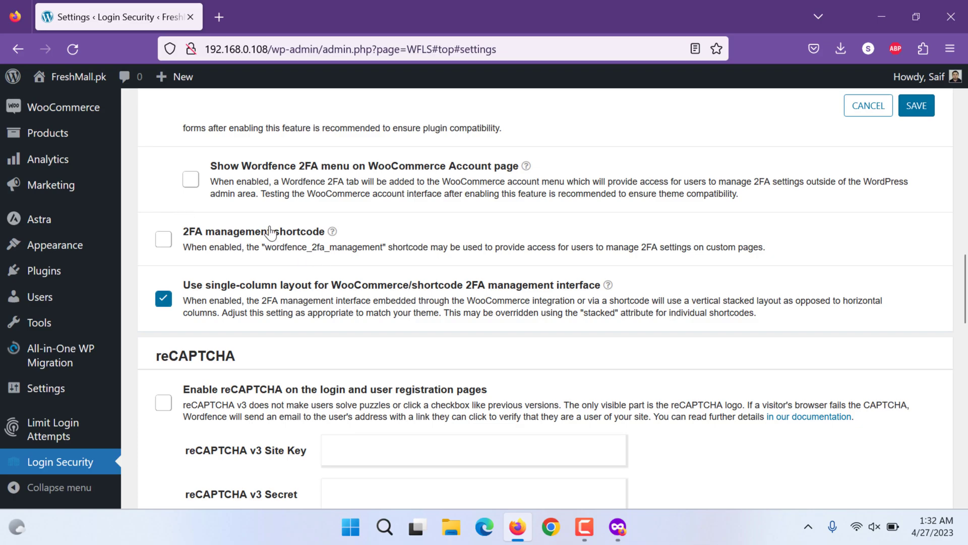
{"action": "mouse_move", "coordinate": [369, 162]}
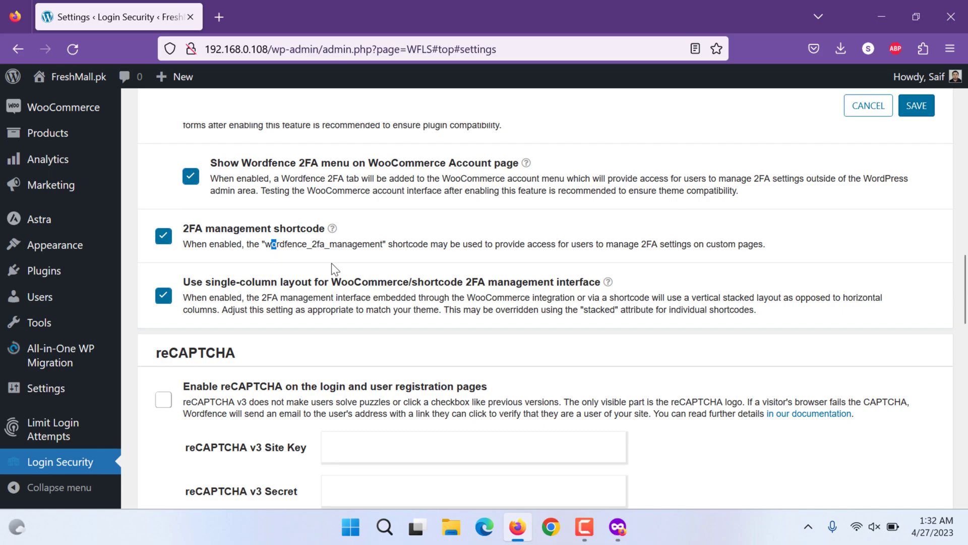
{"action": "scroll", "scroll_direction": "down", "scroll_amount": 3}
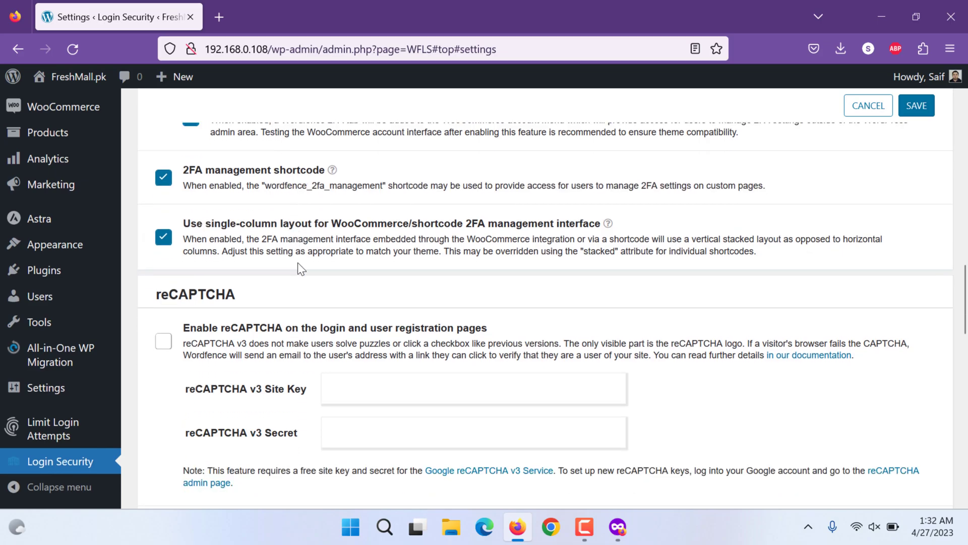
{"action": "scroll", "scroll_direction": "down", "scroll_amount": 3}
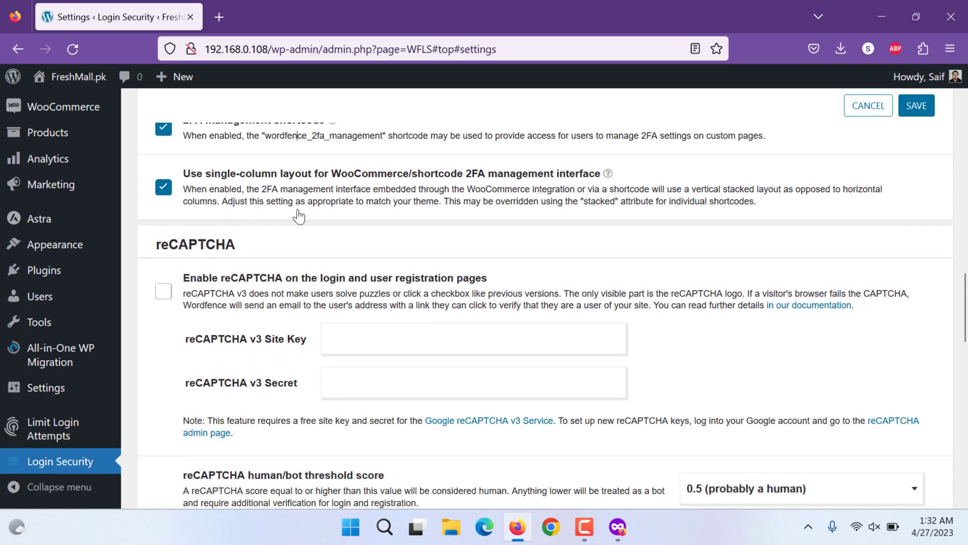
{"action": "scroll", "scroll_direction": "down", "scroll_amount": 3}
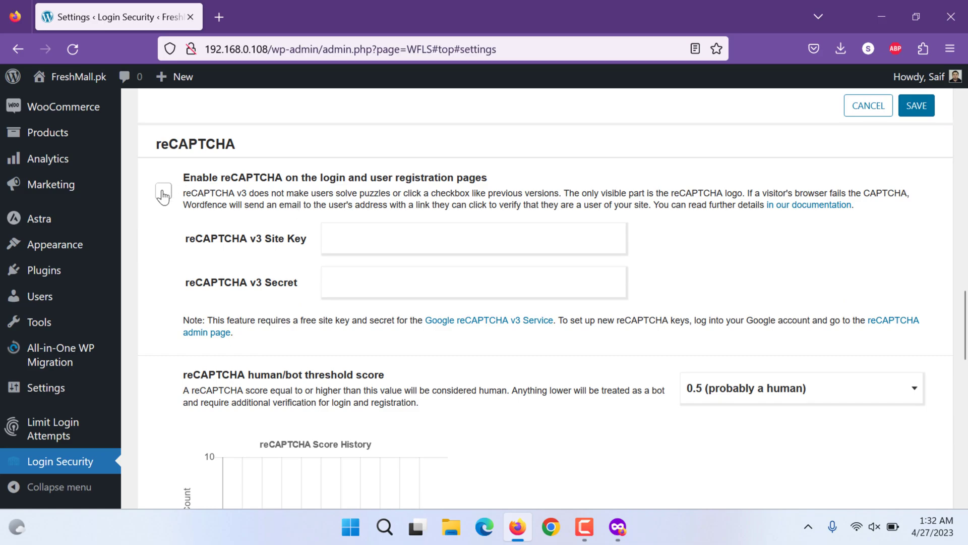
Enable reCAPTCHA on login and registration pages and go to Google's reCAPTCHA v3 Service
{"action": "left_click", "coordinate": [164, 190]}
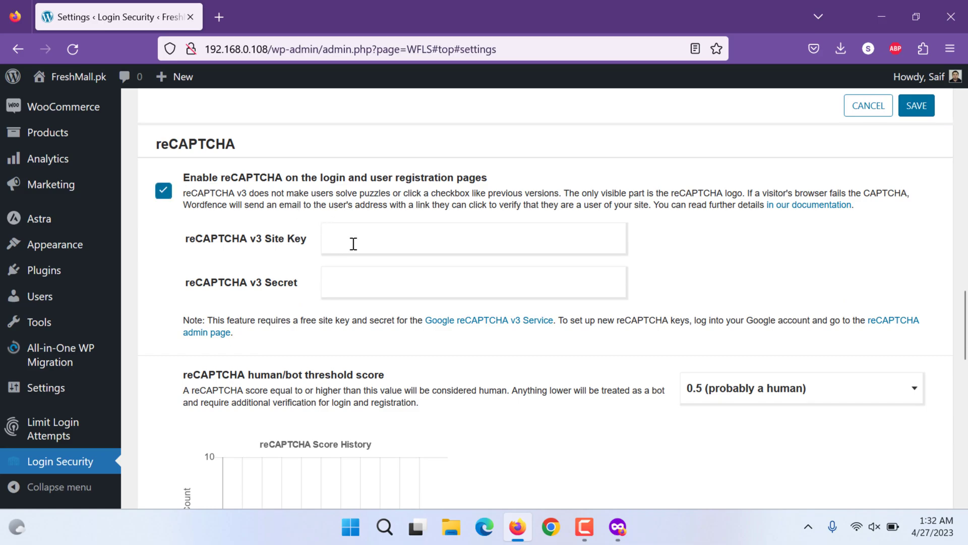
{"action": "mouse_move", "coordinate": [488, 319]}
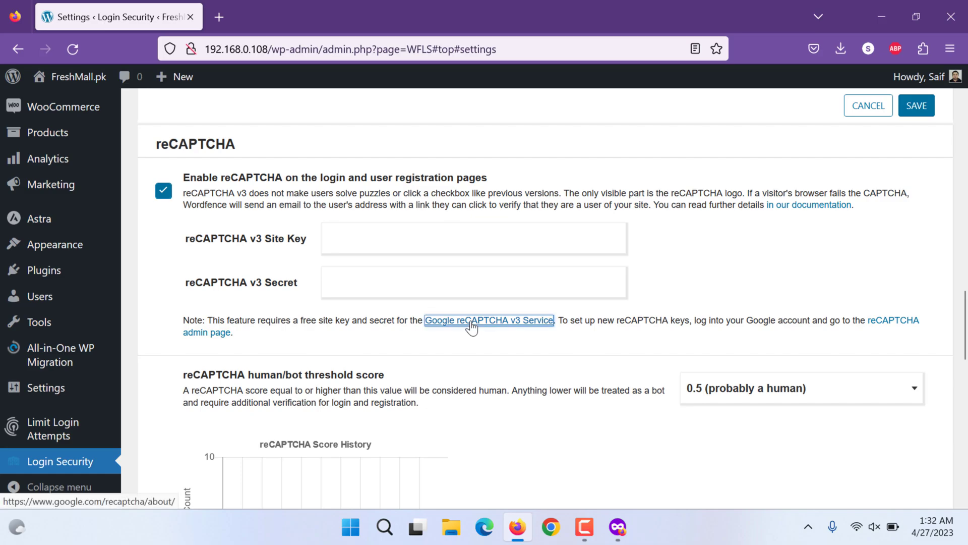
{"action": "left_click", "coordinate": [488, 320]}
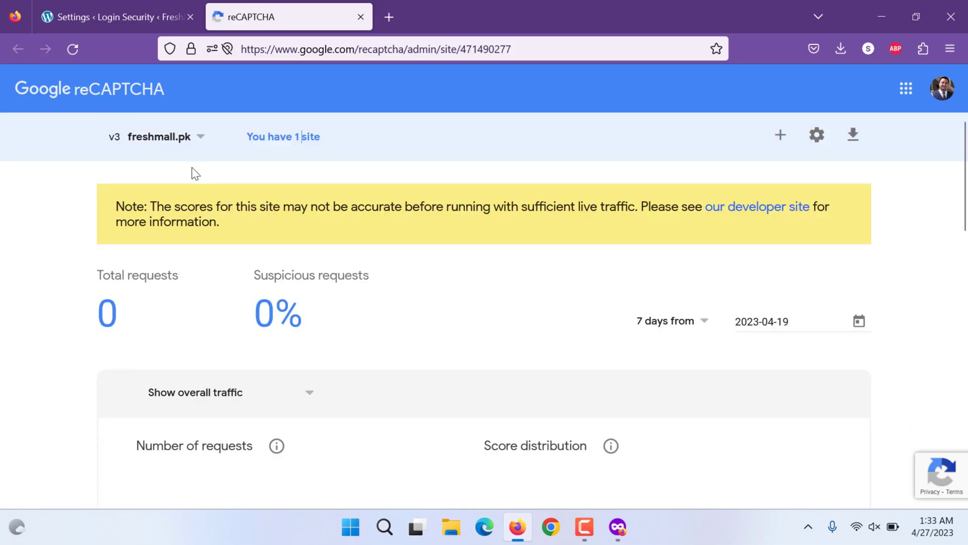
Reveal the freshmall.pk site's reCAPTCHA keys in Google and copy the v3 site key
{"action": "left_click", "coordinate": [158, 136]}
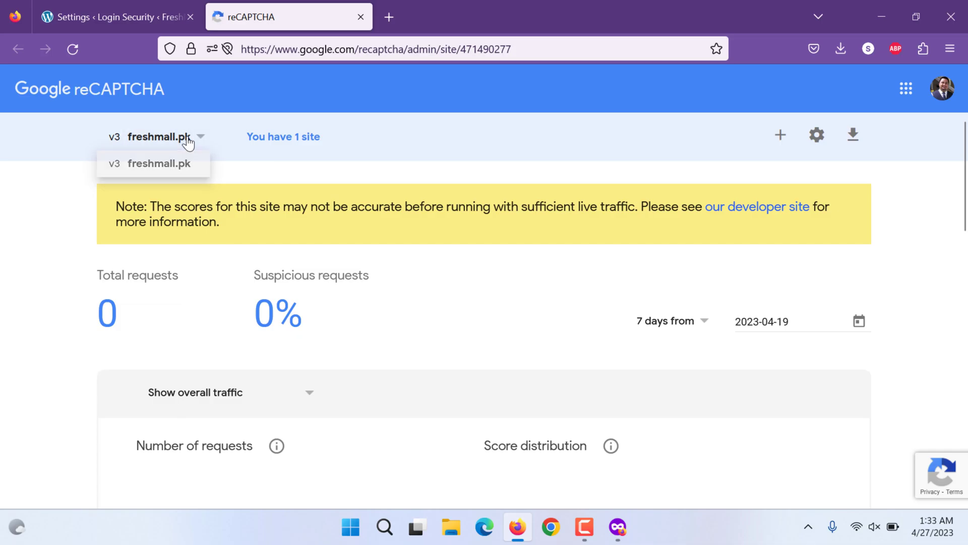
{"action": "left_click", "coordinate": [816, 134]}
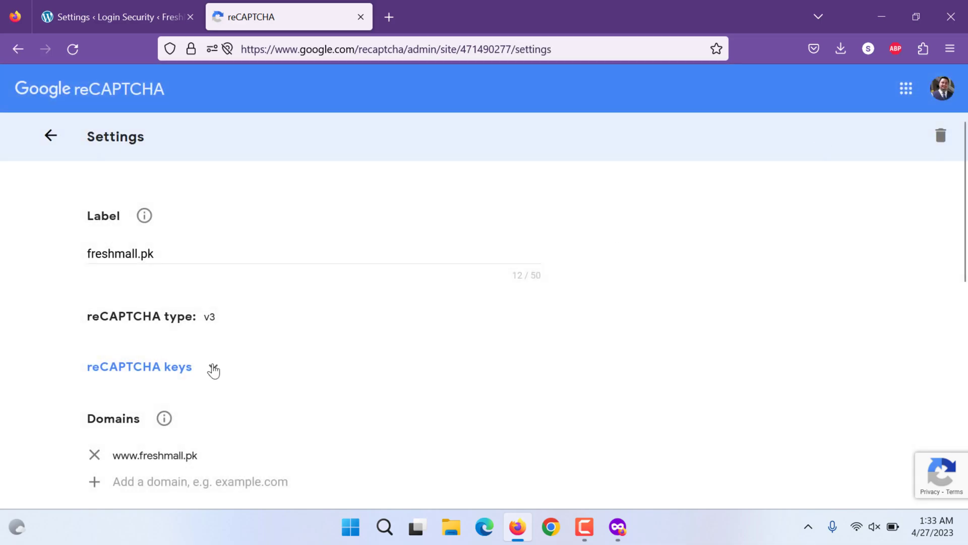
{"action": "left_click", "coordinate": [140, 367]}
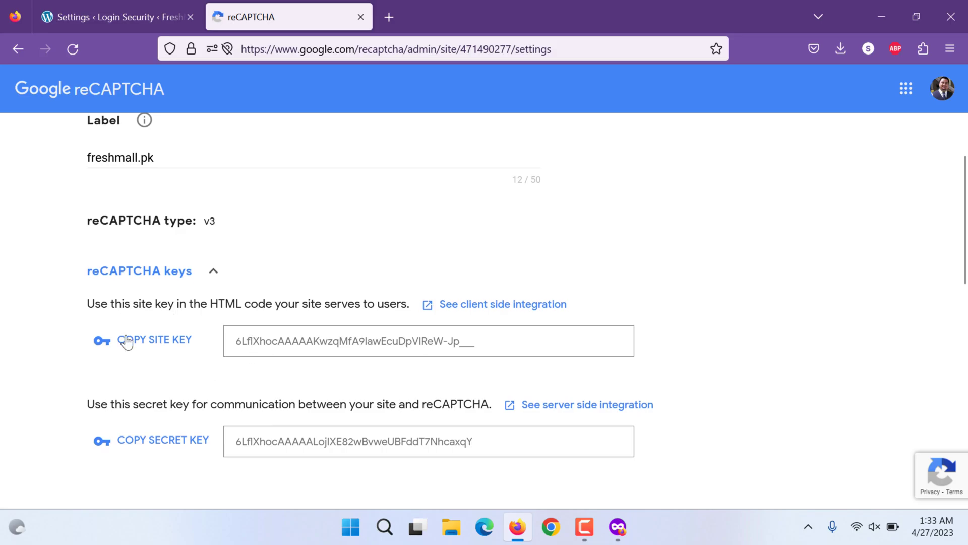
{"action": "left_click", "coordinate": [111, 17]}
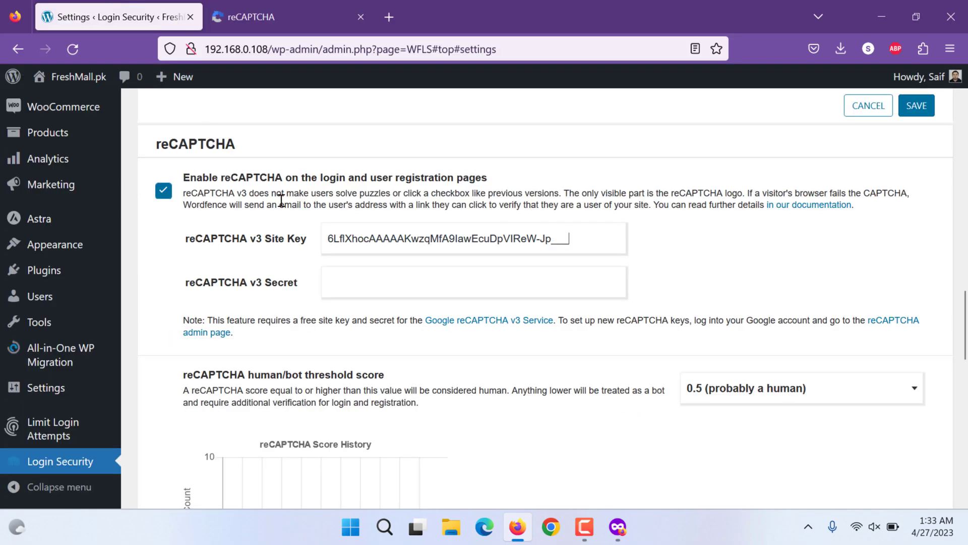
Paste the site key into Wordfence's Site Key field, then copy the secret key
{"action": "scroll", "scroll_direction": "down", "scroll_amount": 3}
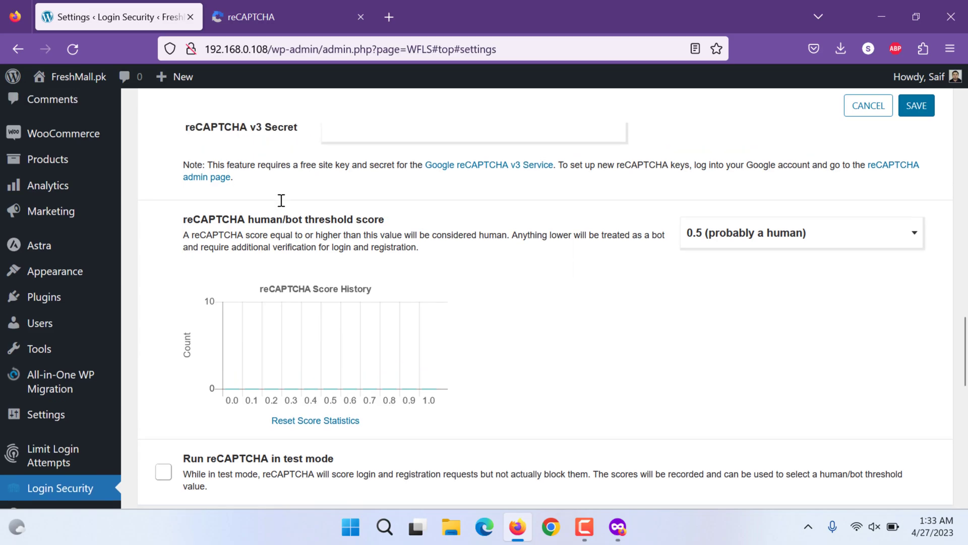
{"action": "left_click", "coordinate": [258, 17]}
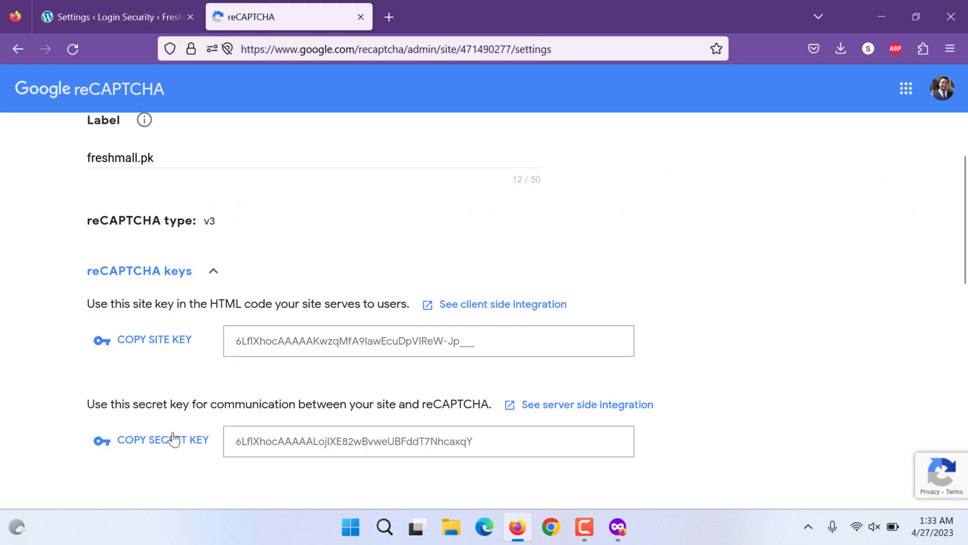
{"action": "left_click", "coordinate": [93, 17]}
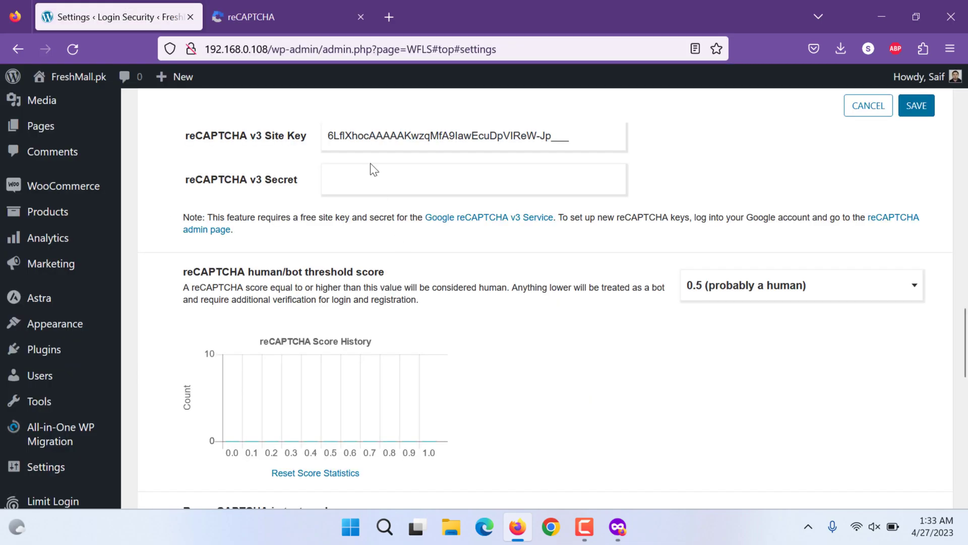
{"action": "scroll", "scroll_direction": "down", "scroll_amount": 3}
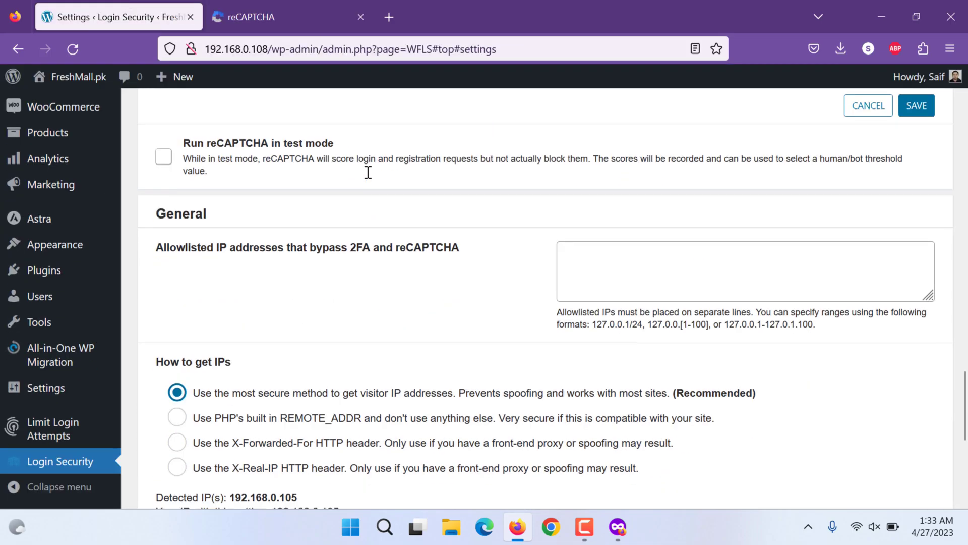
{"action": "scroll", "scroll_direction": "down", "scroll_amount": 3}
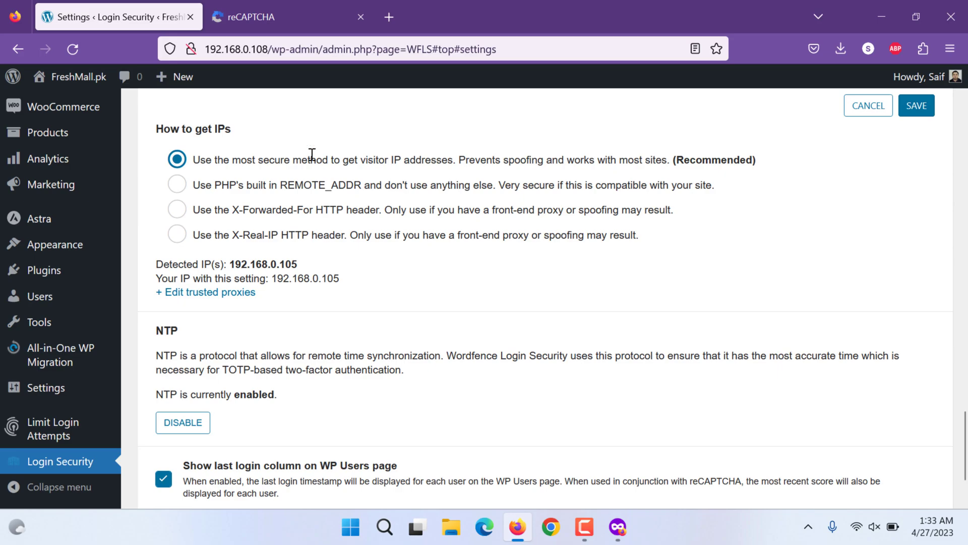
{"action": "mouse_move", "coordinate": [611, 179]}
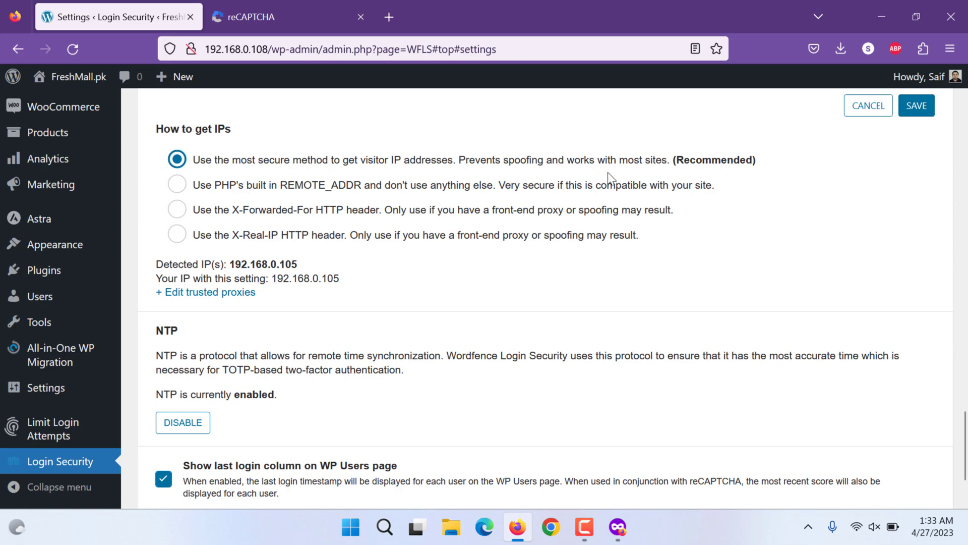
{"action": "double_click", "coordinate": [714, 161]}
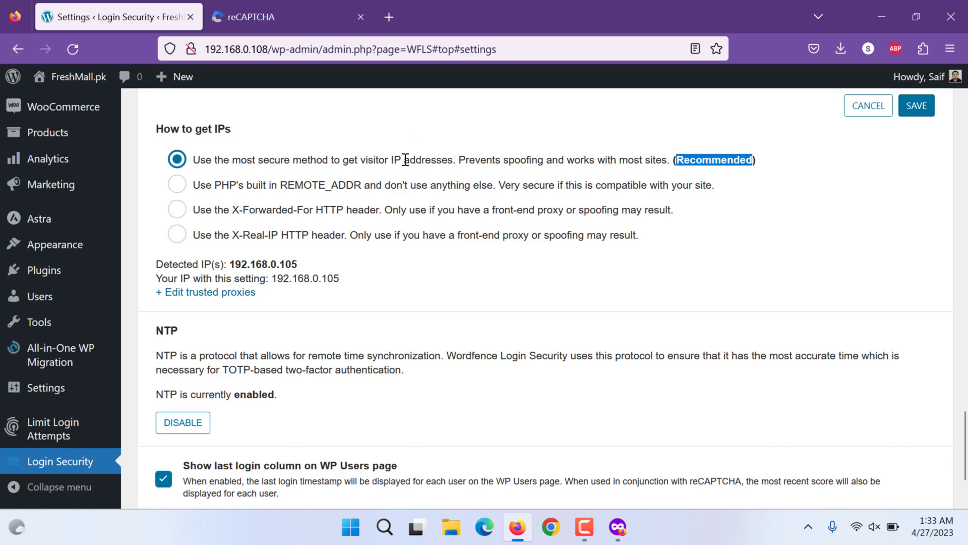
{"action": "mouse_move", "coordinate": [250, 227]}
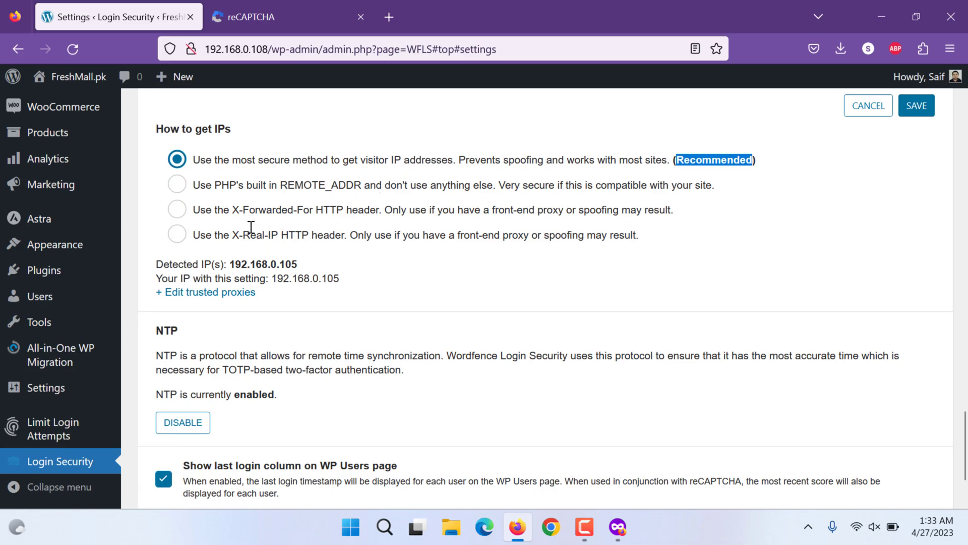
{"action": "mouse_move", "coordinate": [311, 199]}
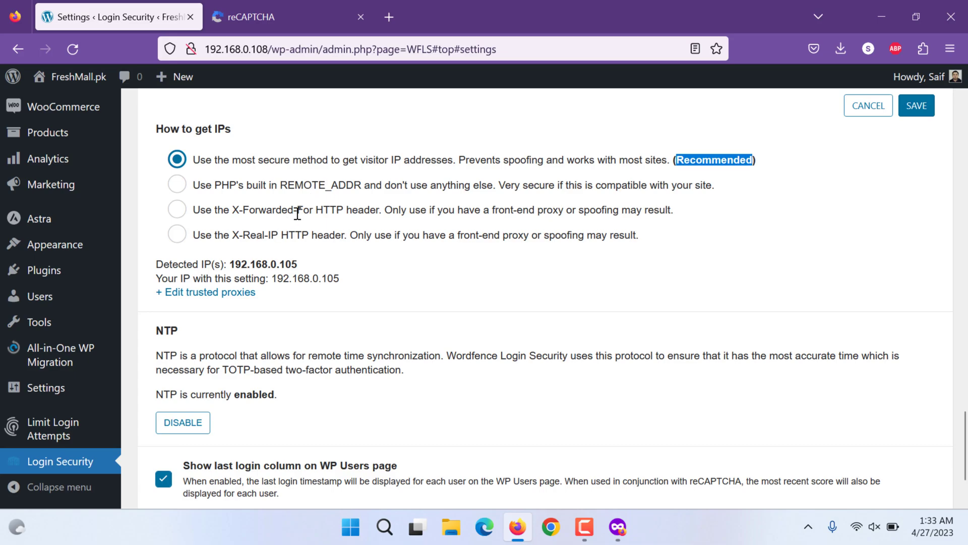
{"action": "scroll", "scroll_direction": "down", "scroll_amount": 3}
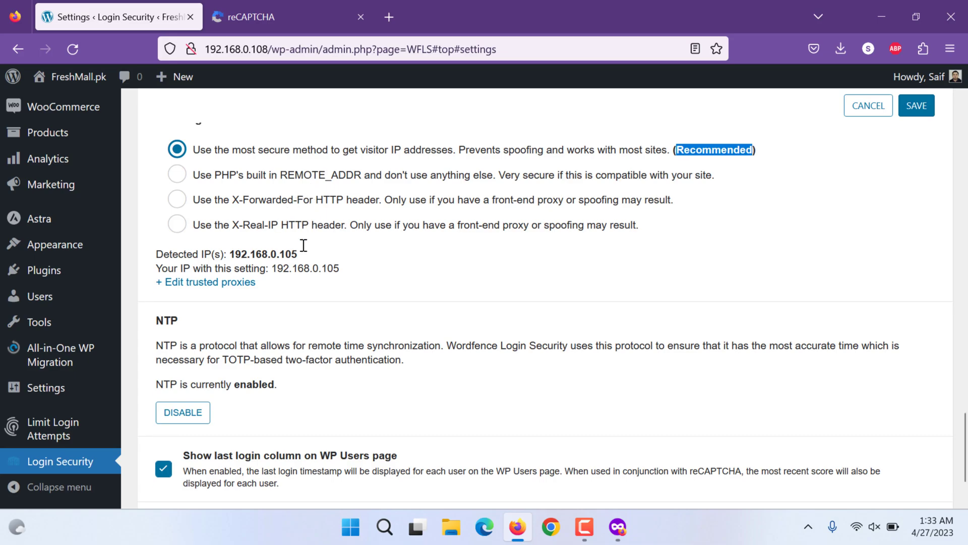
{"action": "scroll", "scroll_direction": "down", "scroll_amount": 3}
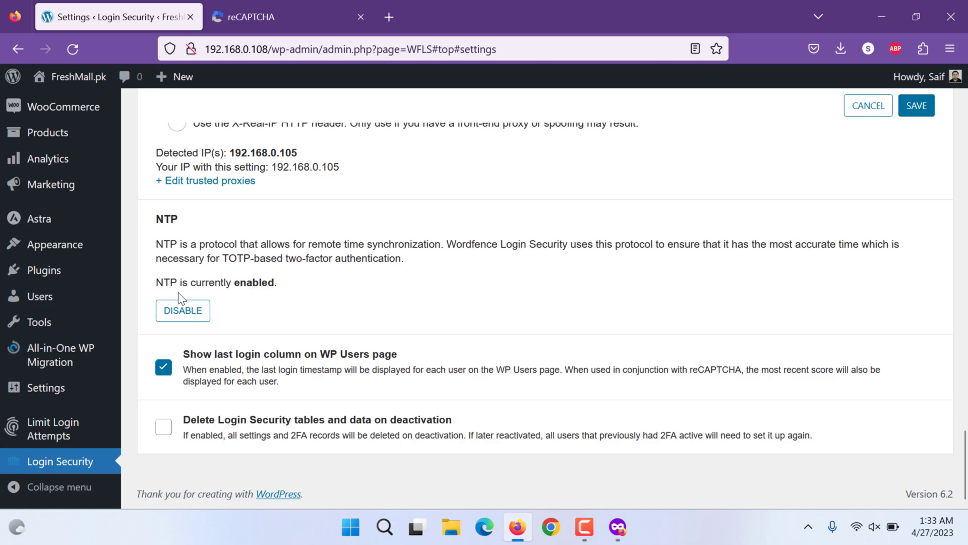
{"action": "mouse_move", "coordinate": [252, 297]}
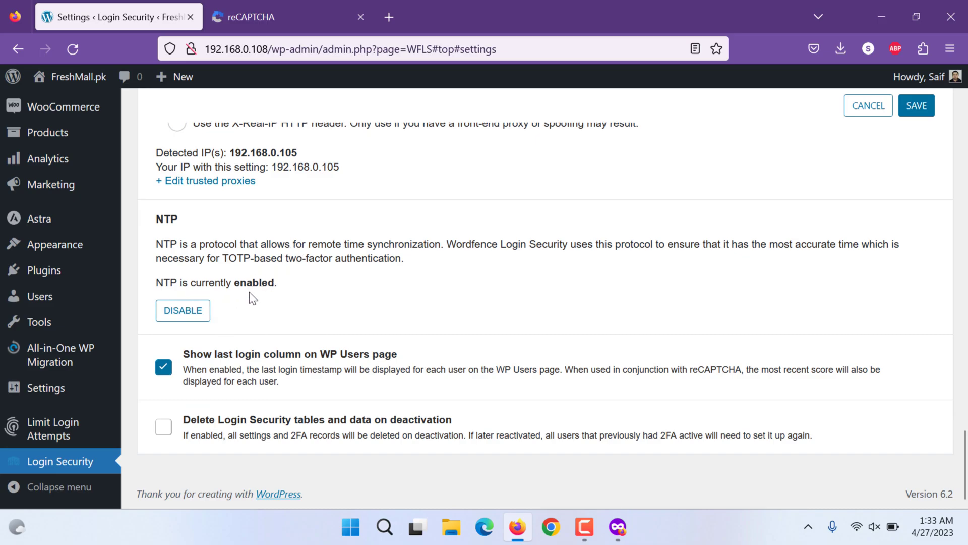
{"action": "double_click", "coordinate": [165, 244]}
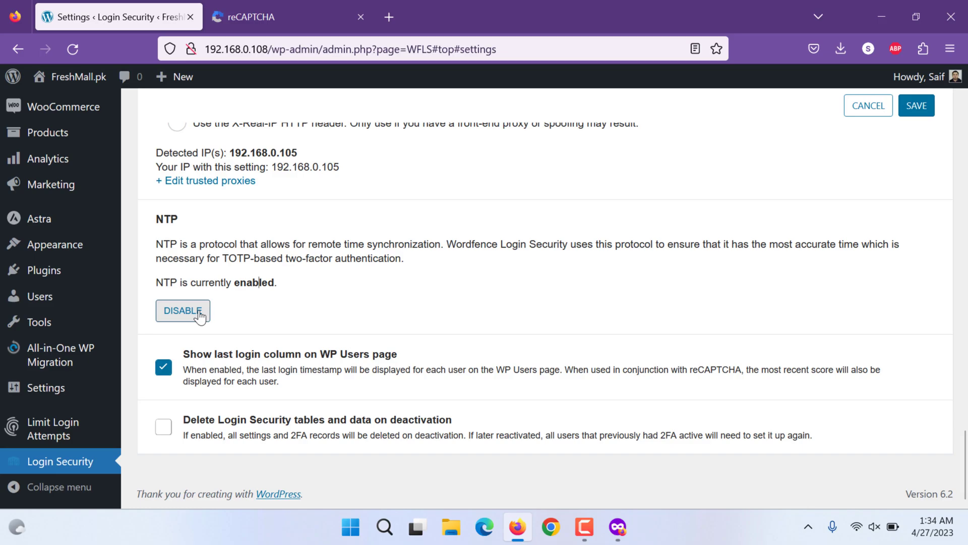
{"action": "mouse_move", "coordinate": [337, 364]}
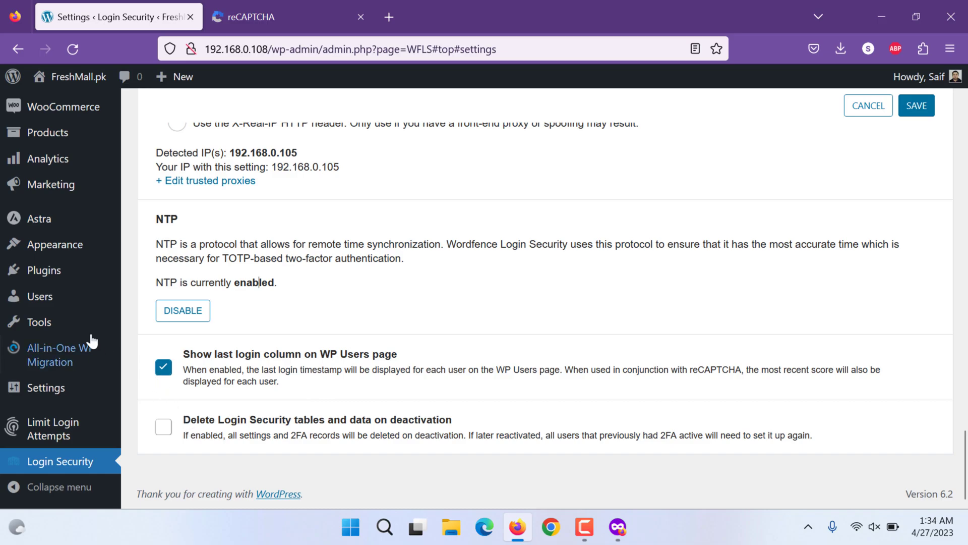
{"action": "mouse_move", "coordinate": [39, 297]}
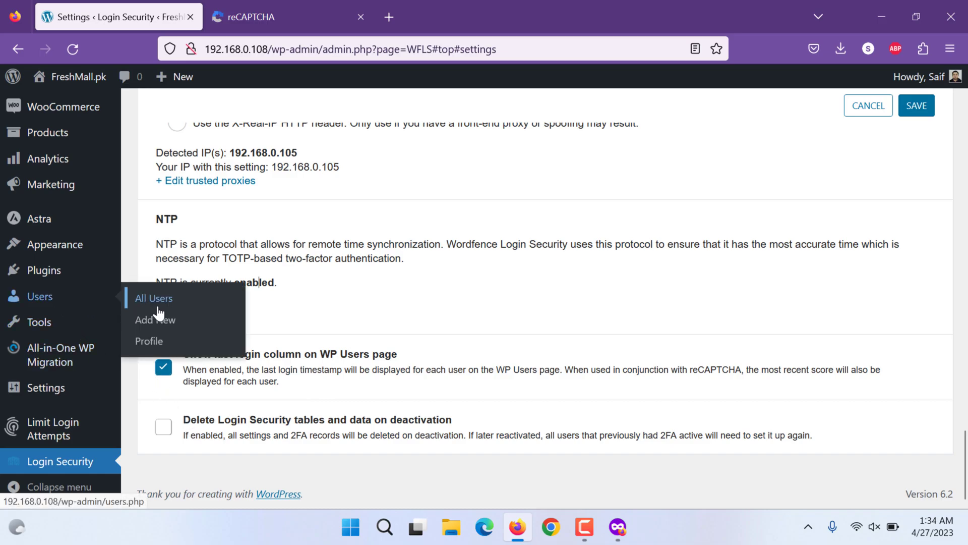
View Users > All Users with the Last Login column and close the reCAPTCHA key page
{"action": "left_click", "coordinate": [153, 299]}
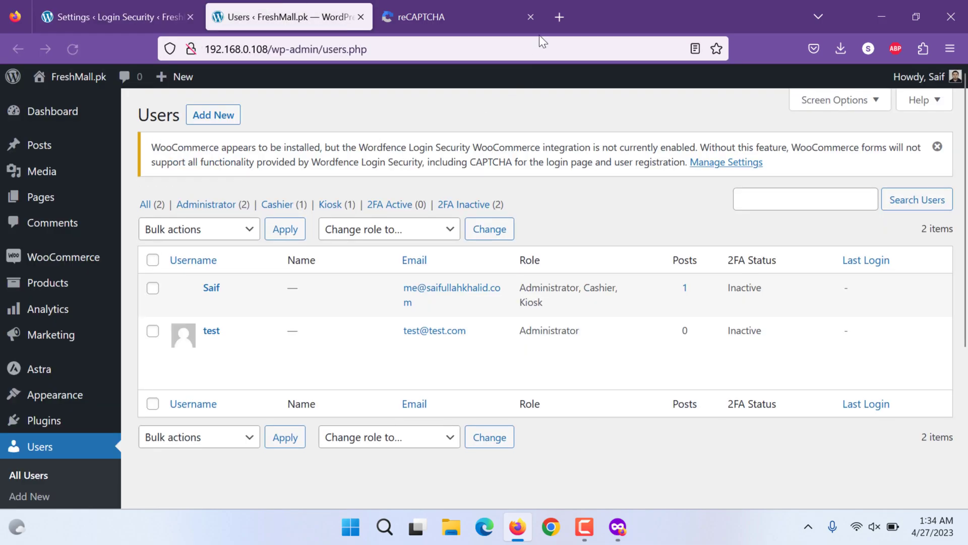
{"action": "left_click", "coordinate": [445, 17]}
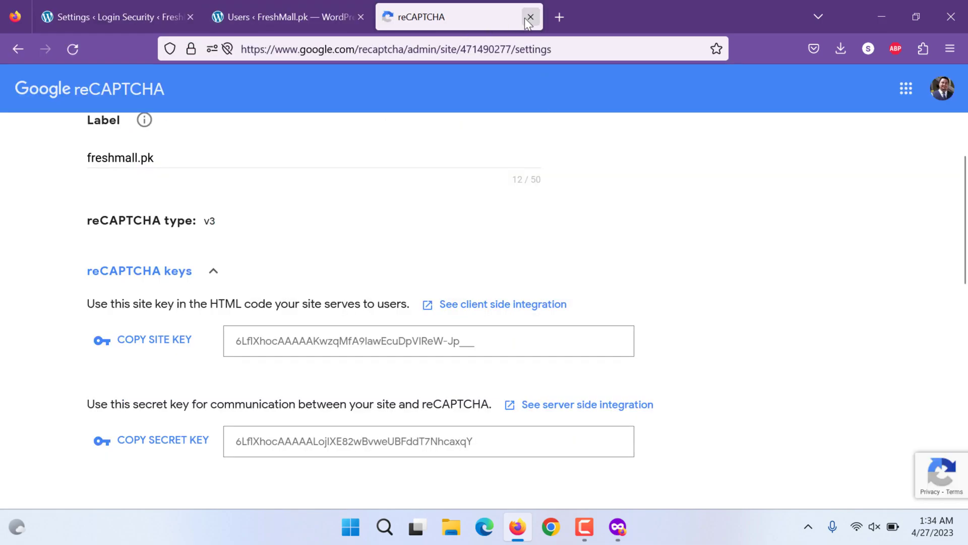
{"action": "left_click", "coordinate": [530, 18]}
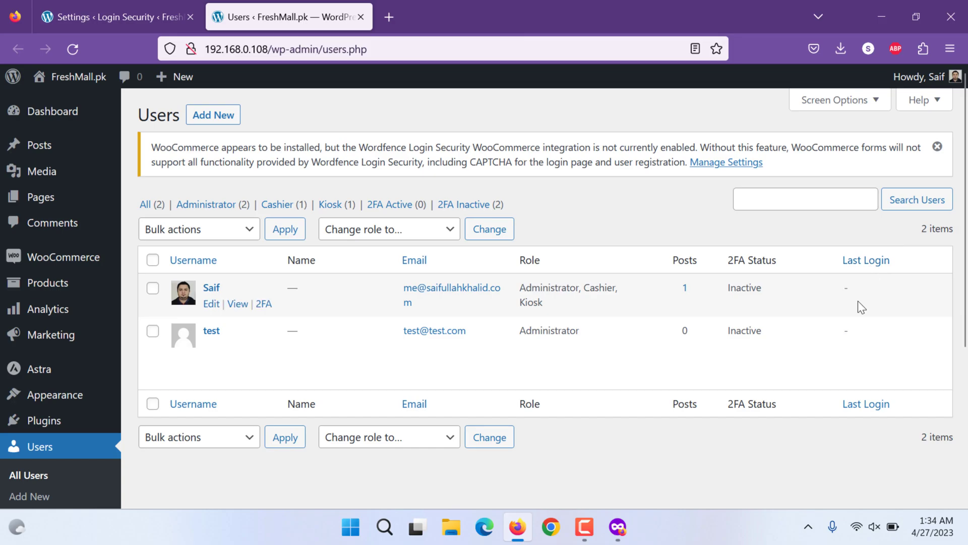
{"action": "mouse_move", "coordinate": [634, 170]}
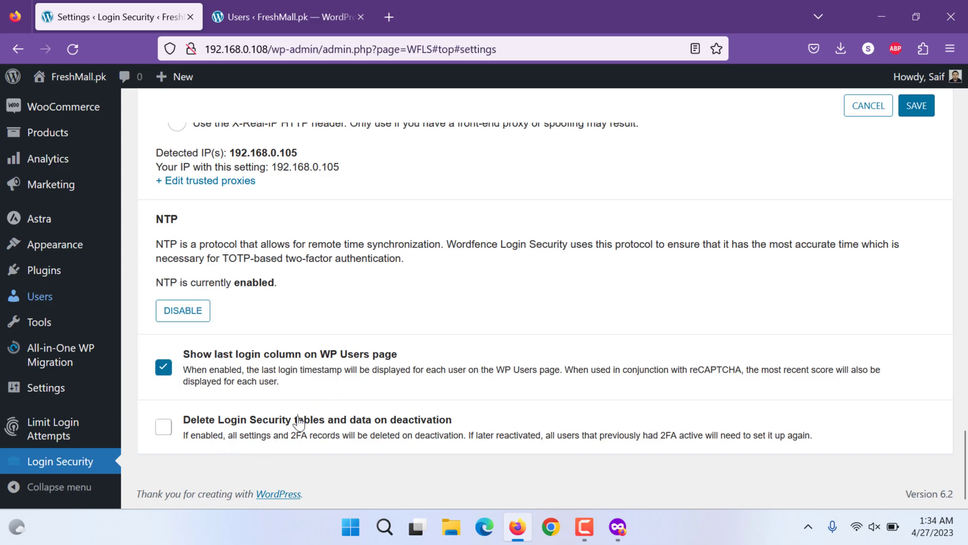
Enable 'Delete Login Security tables and data on deactivation' and save the Login Security settings
{"action": "left_click", "coordinate": [163, 427]}
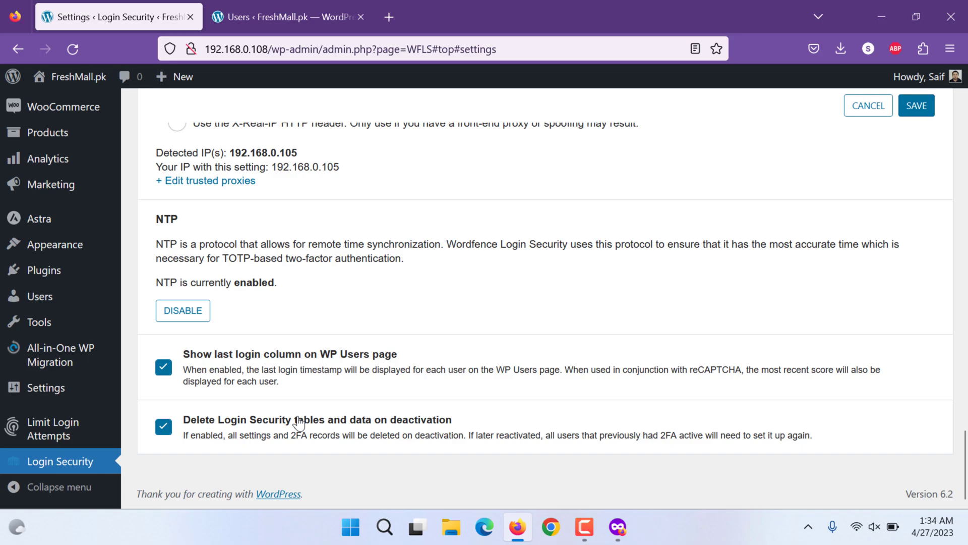
{"action": "mouse_move", "coordinate": [877, 191]}
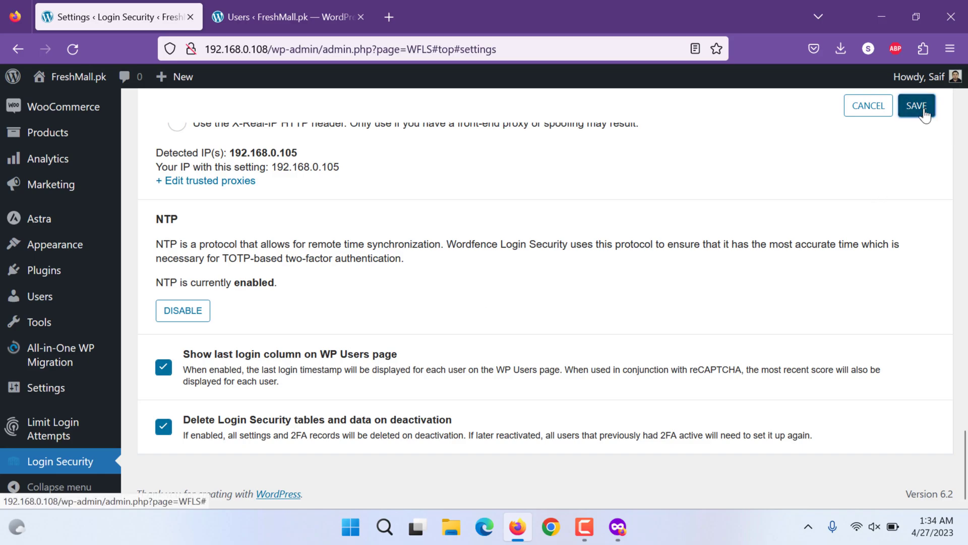
{"action": "left_click", "coordinate": [916, 105]}
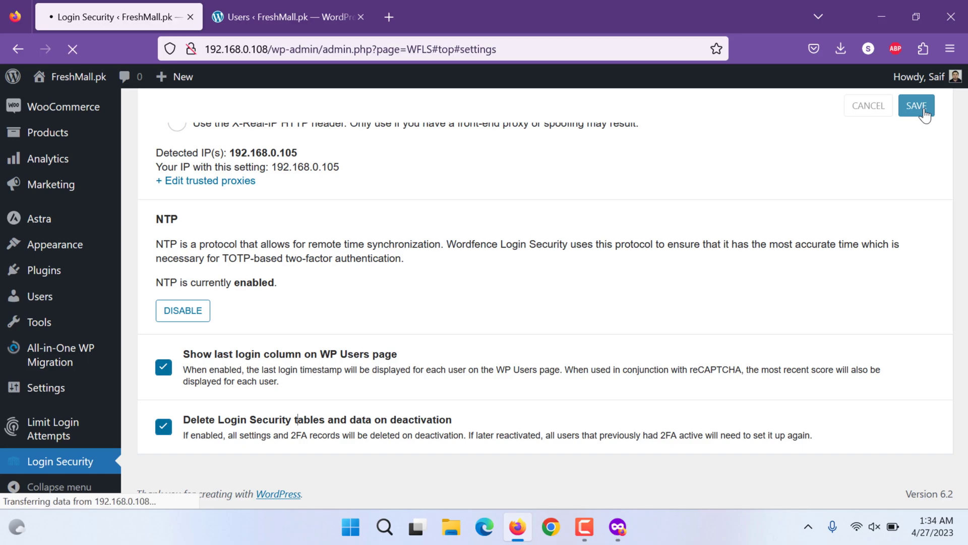
{"action": "left_click", "coordinate": [915, 106]}
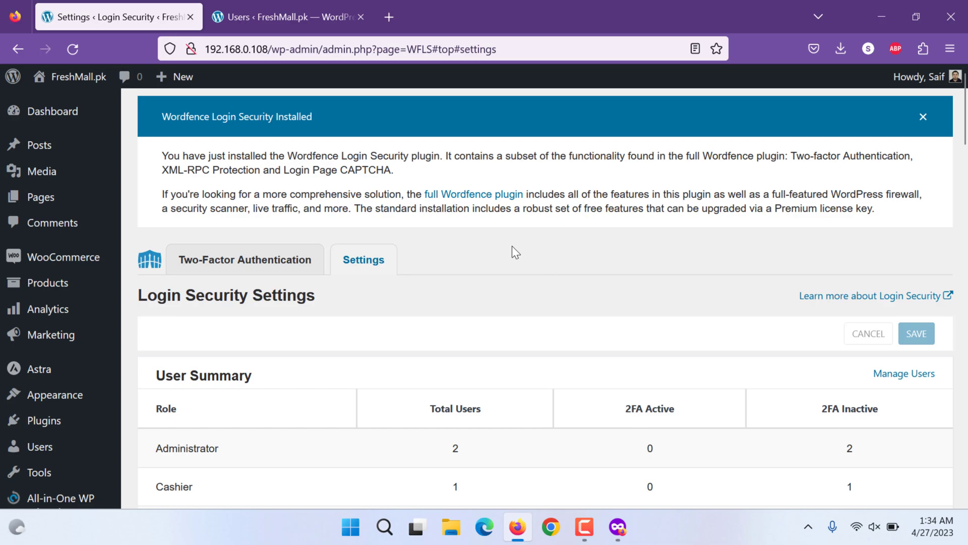
{"action": "scroll", "scroll_direction": "down", "scroll_amount": 3}
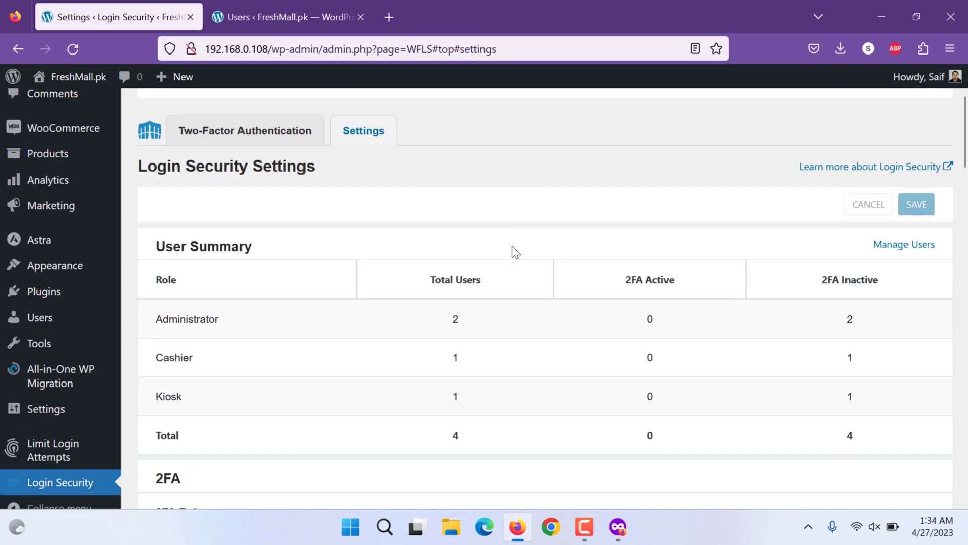
{"action": "scroll", "scroll_direction": "down", "scroll_amount": 3}
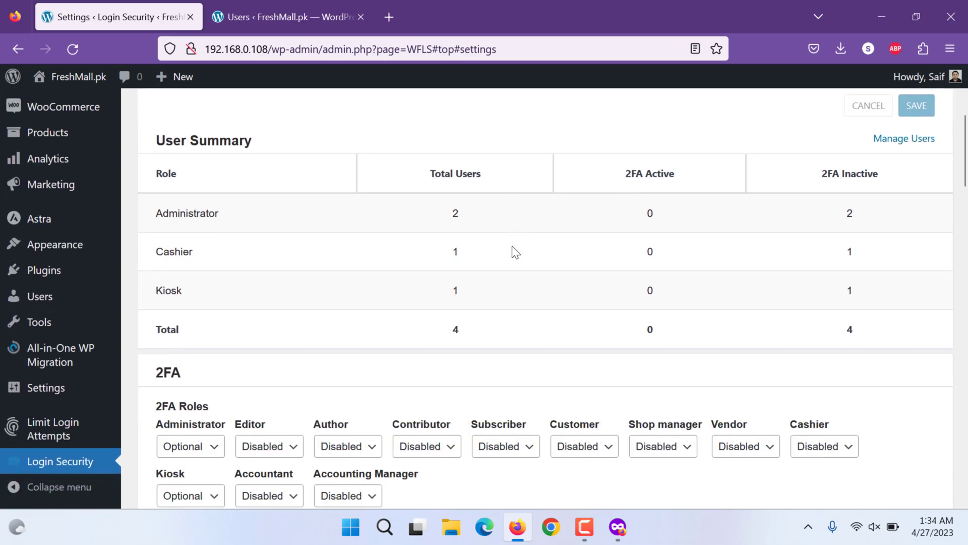